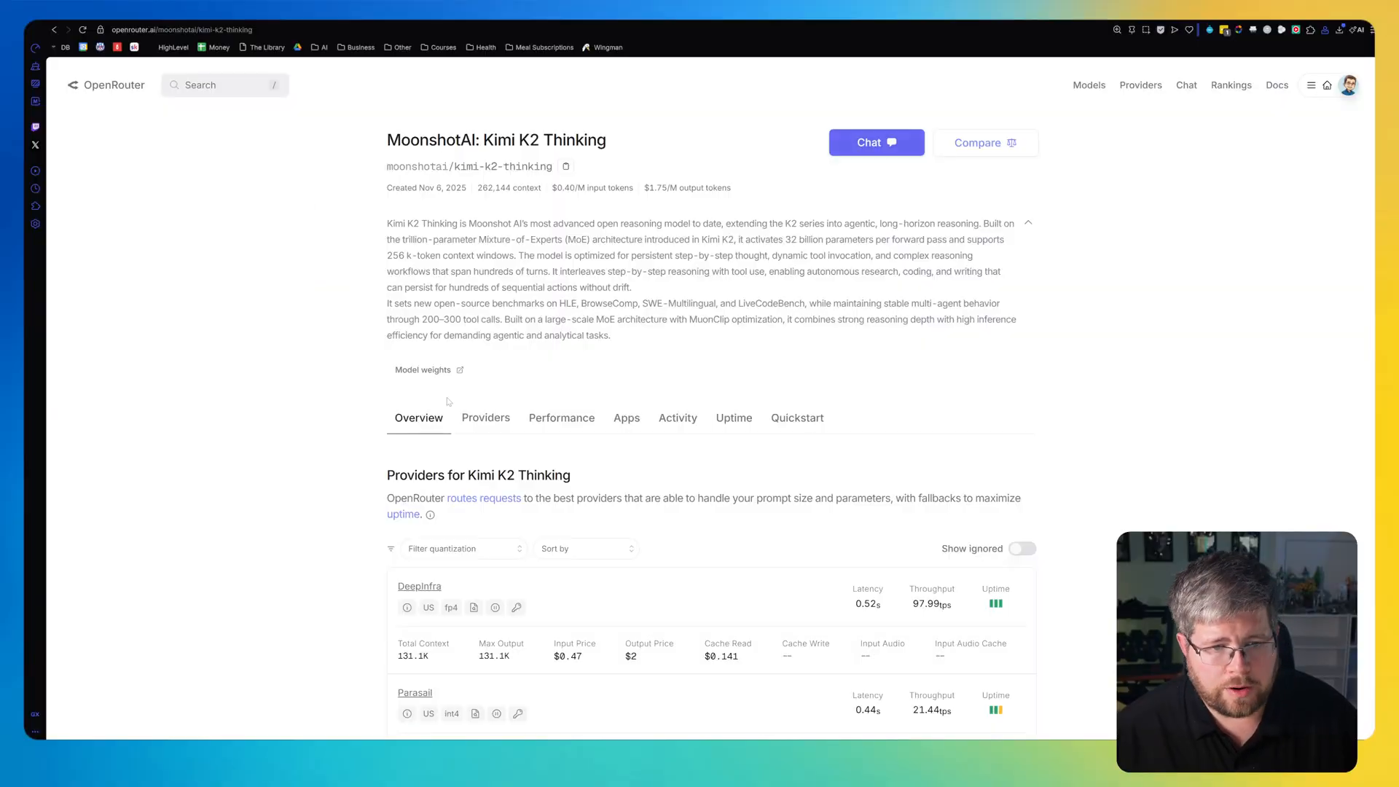
pyautogui.moveTo(373, 230)
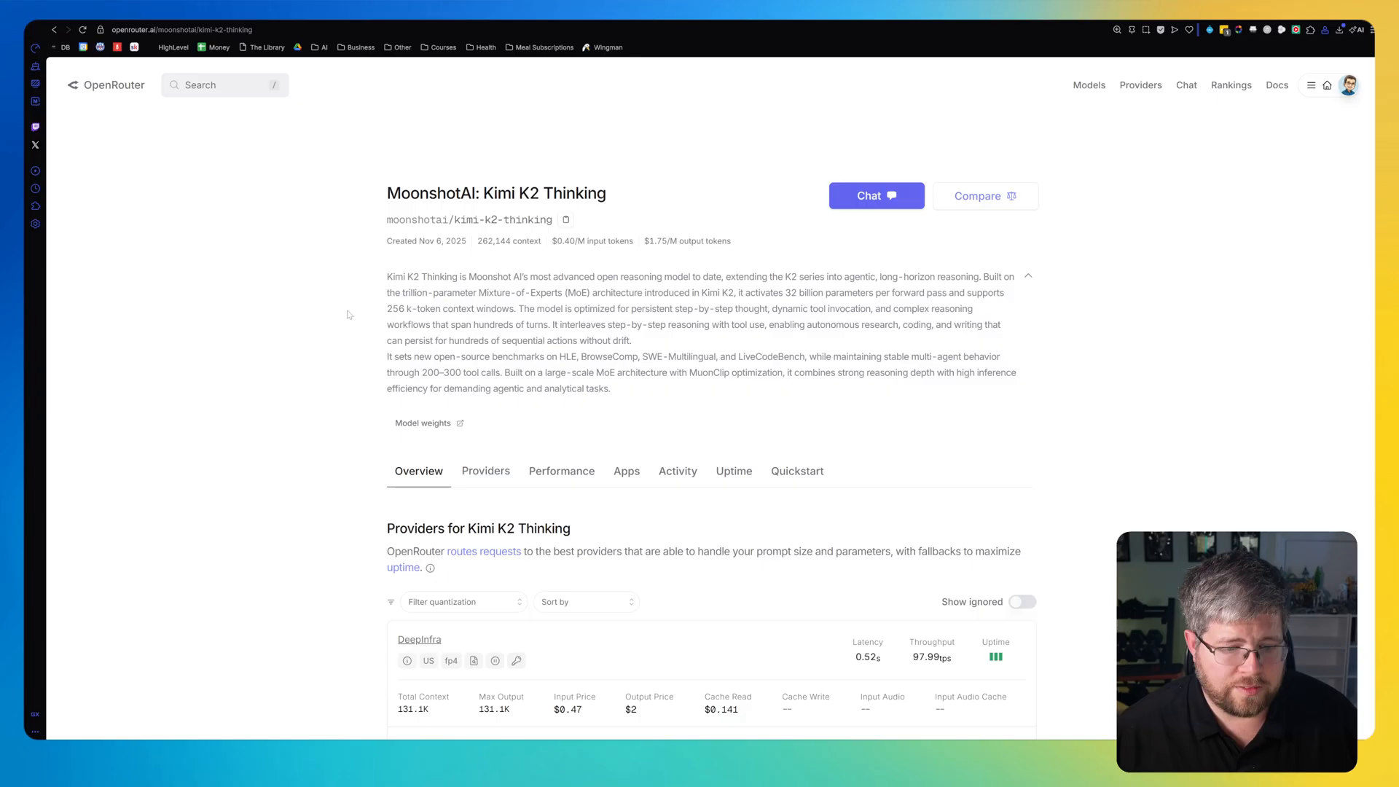
pyautogui.moveTo(336, 307)
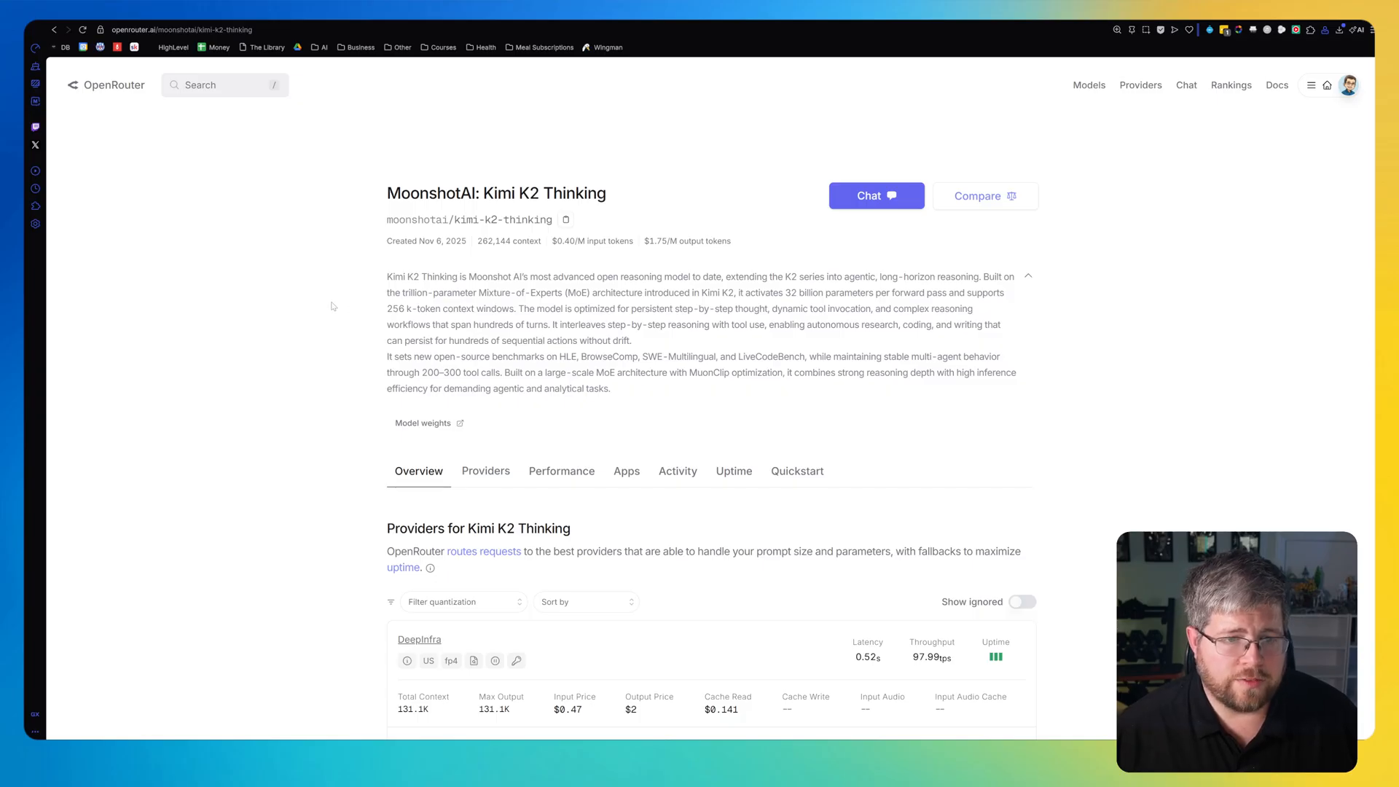
# Review the Gemini 3 Flash Preview providers and highlight the model's output token price.
pyautogui.scroll(-3)
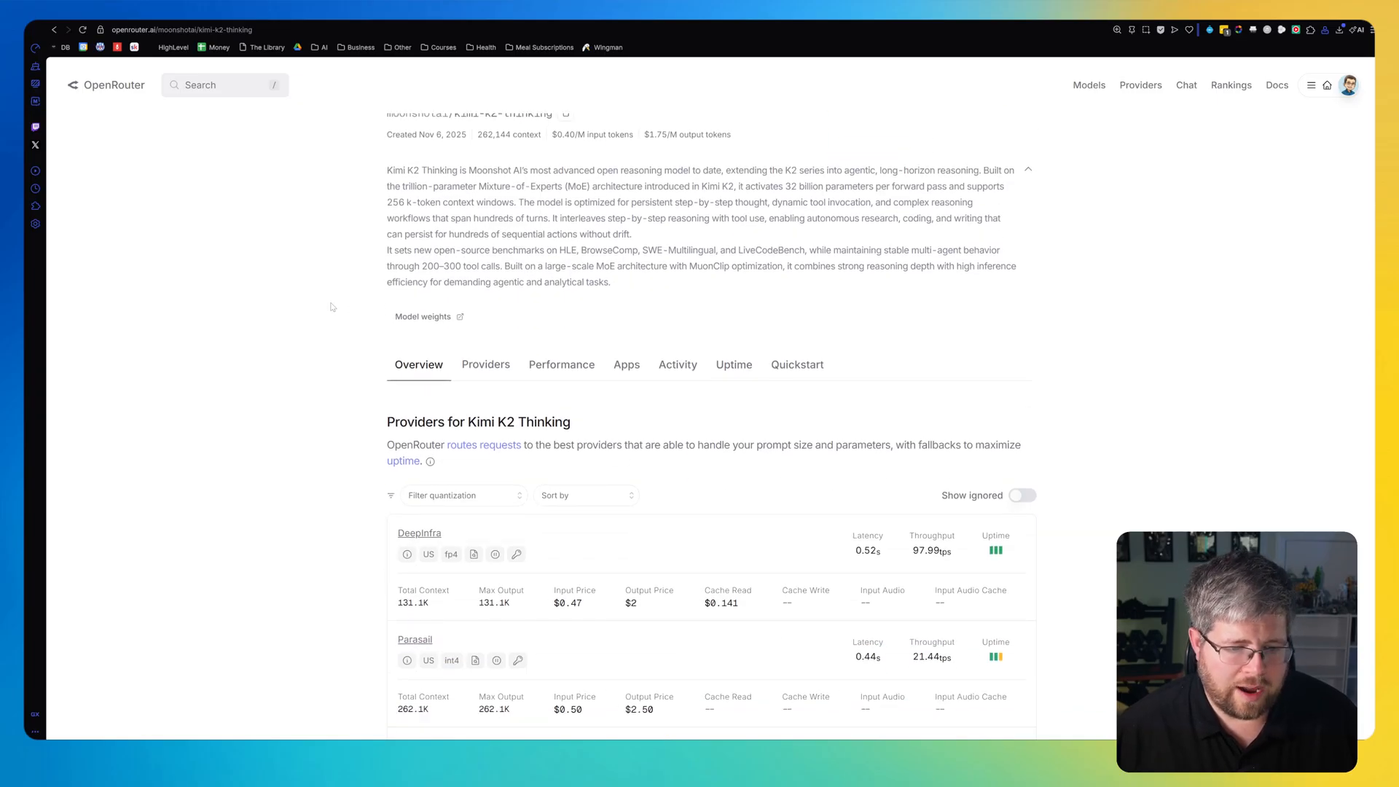
pyautogui.scroll(3)
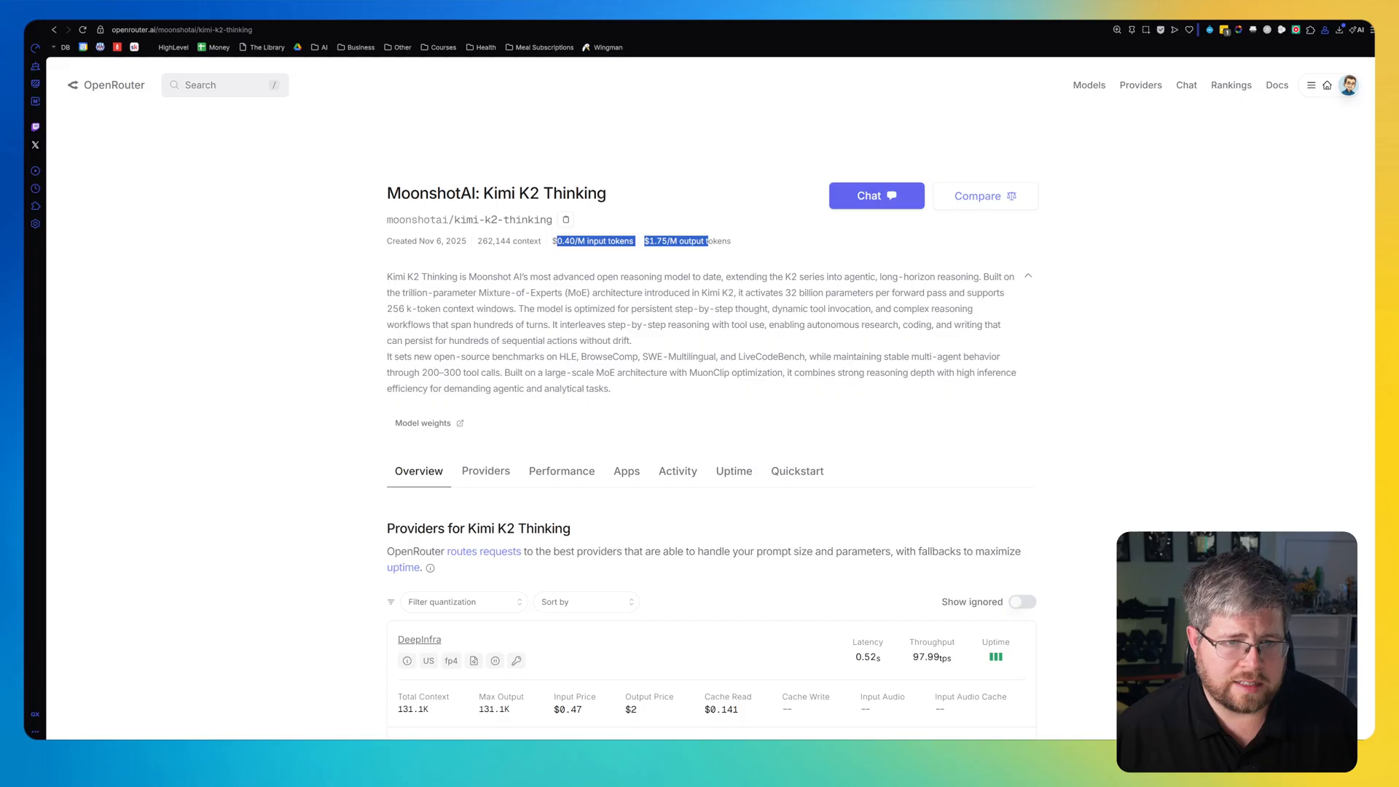
pyautogui.scroll(-3)
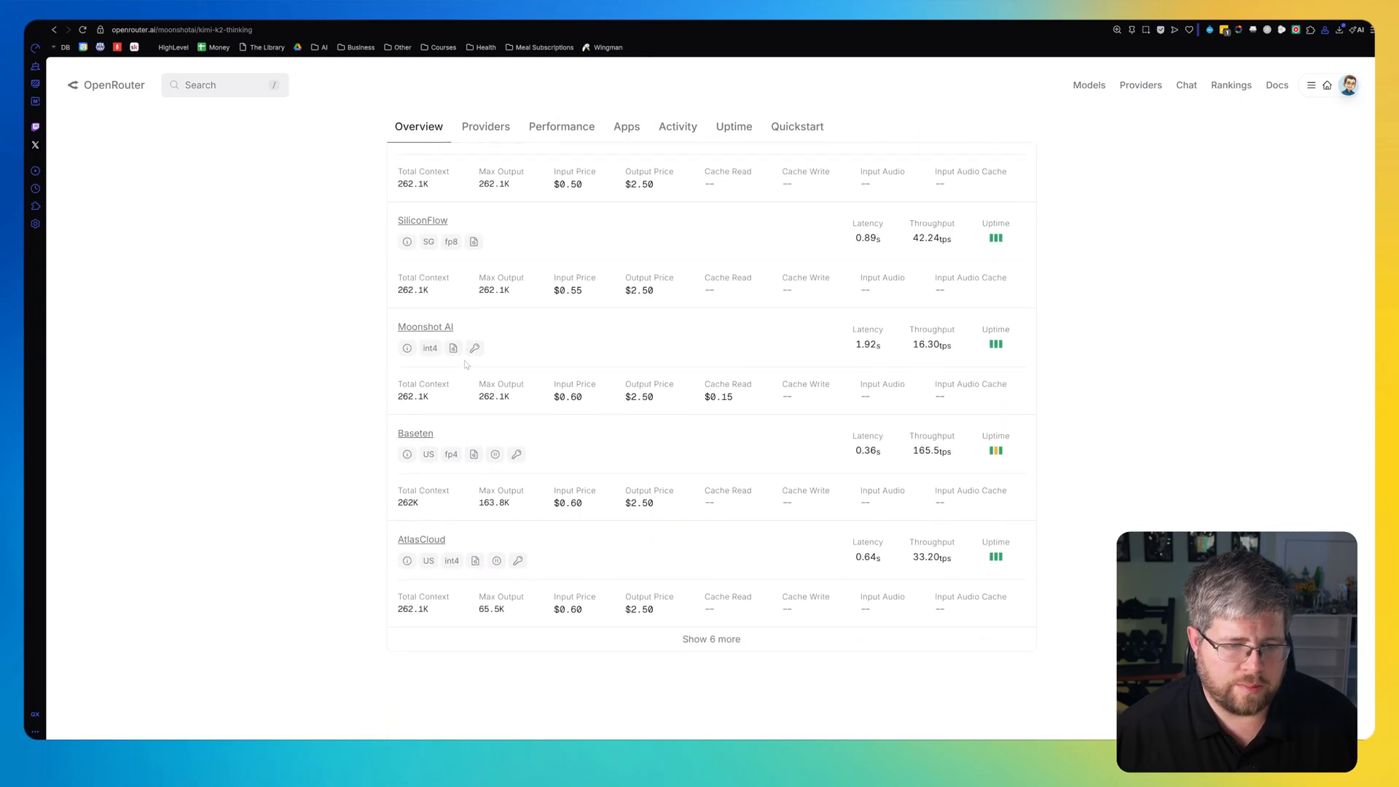
pyautogui.scroll(3)
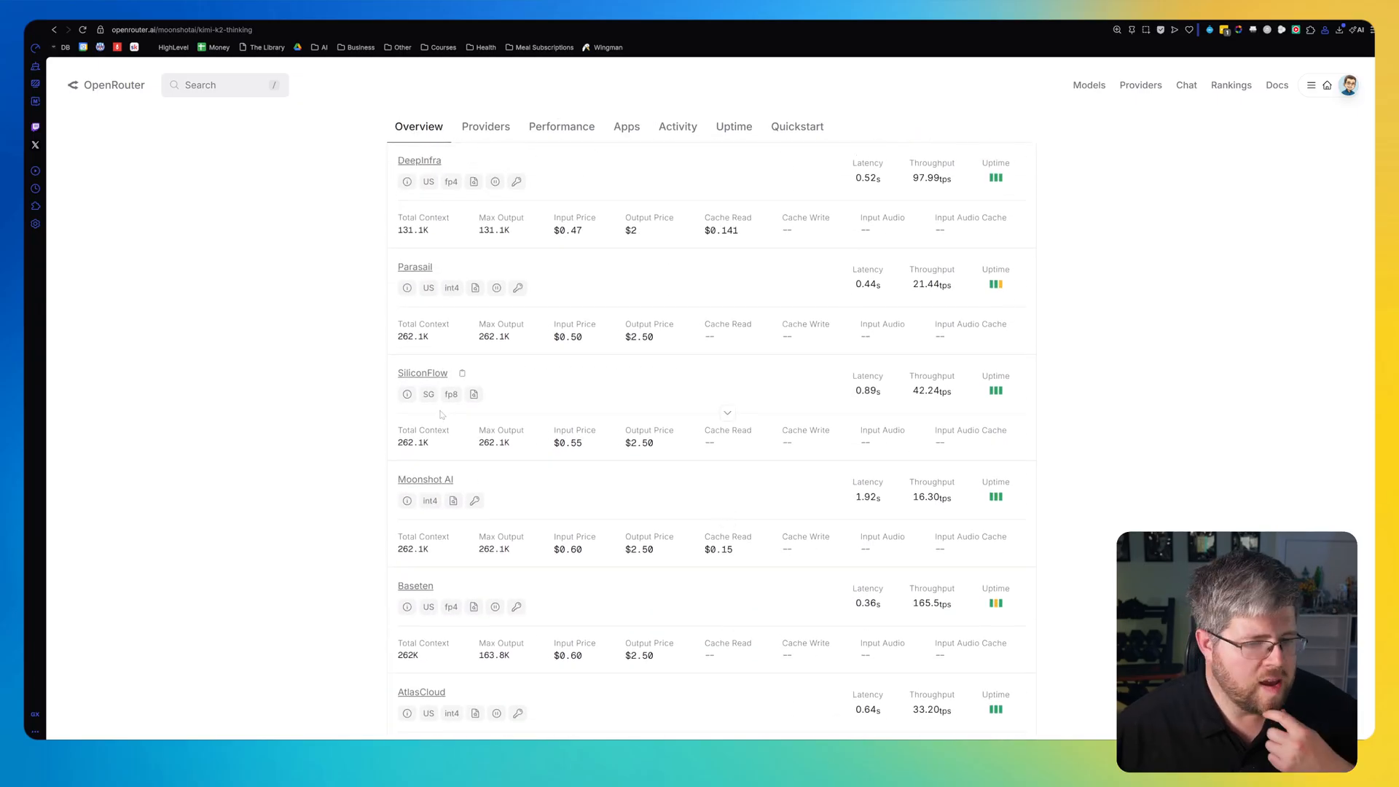
pyautogui.scroll(3)
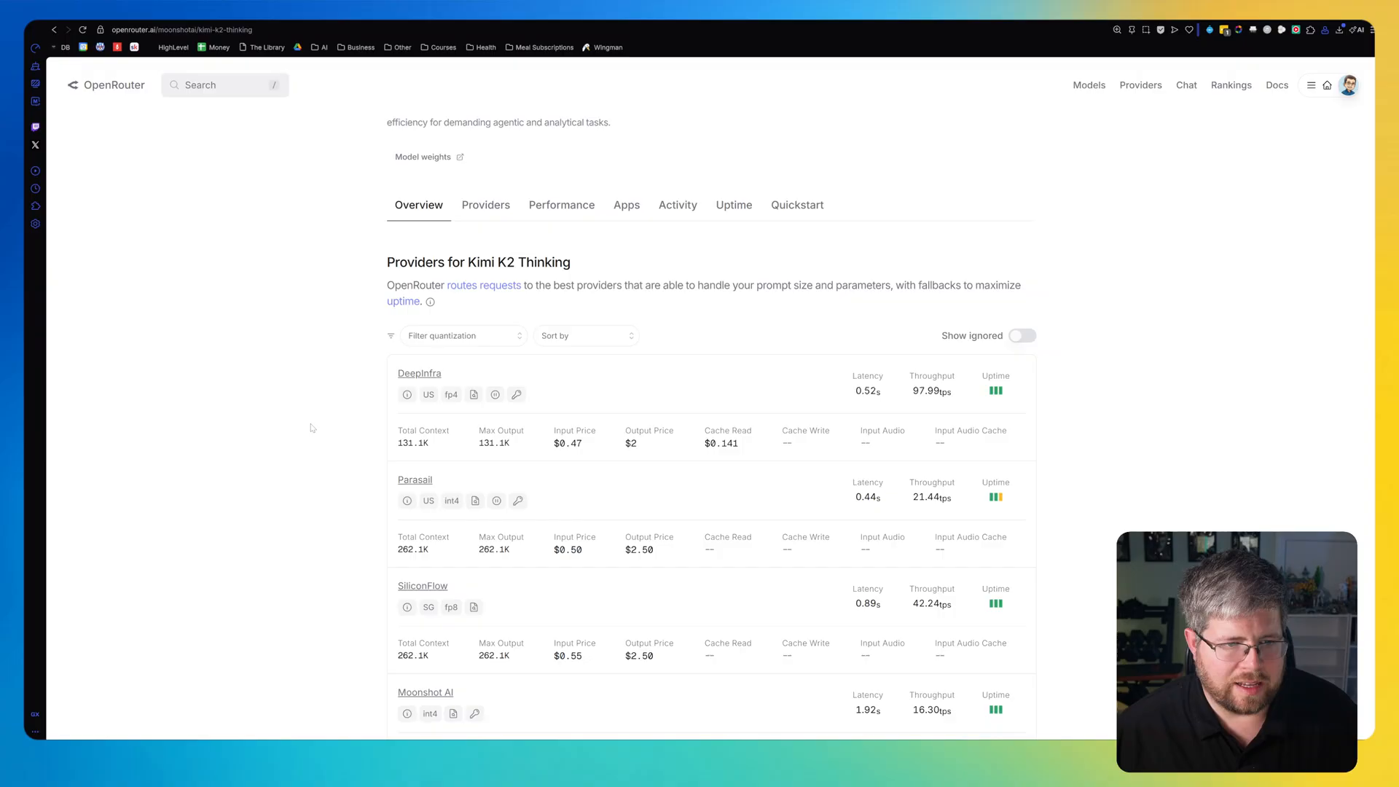
pyautogui.scroll(3)
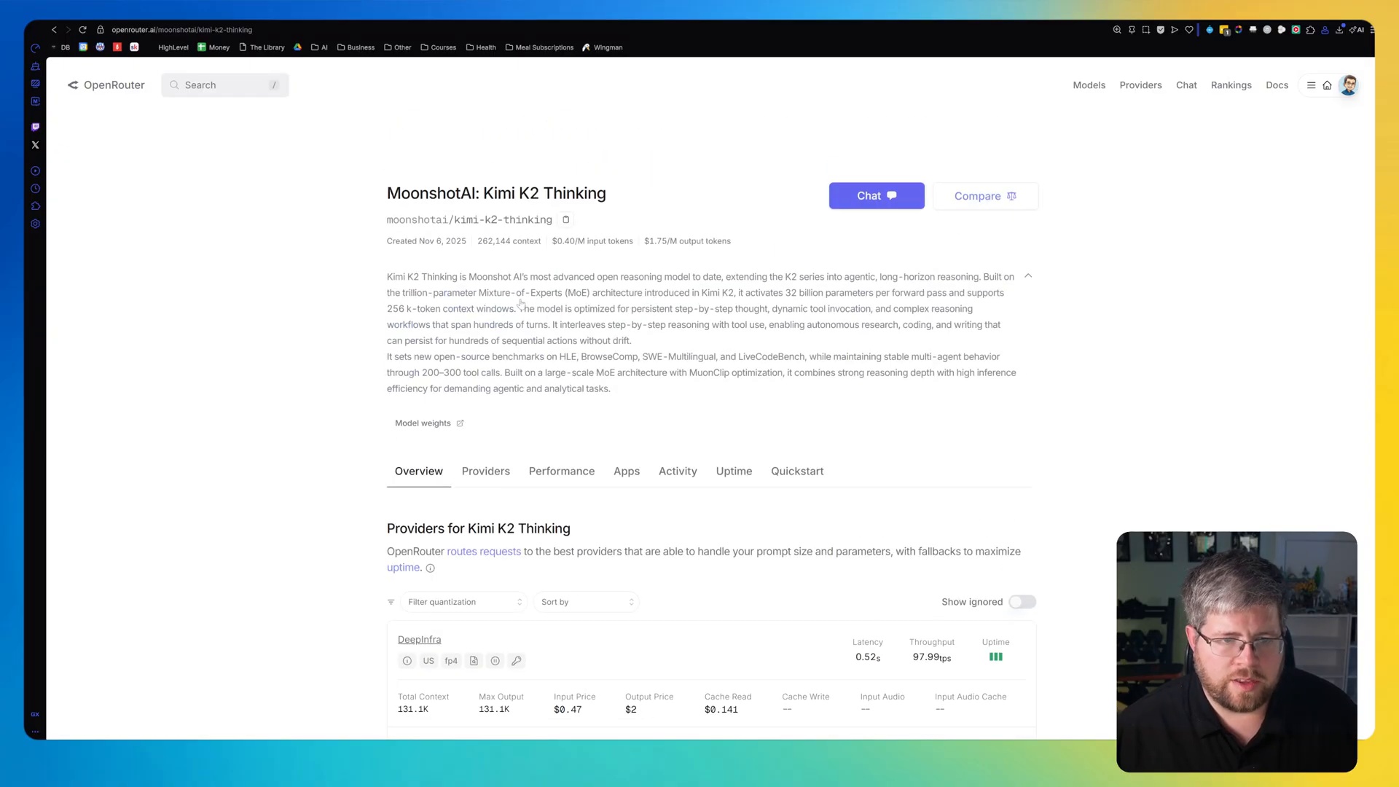
pyautogui.doubleClick(591, 241)
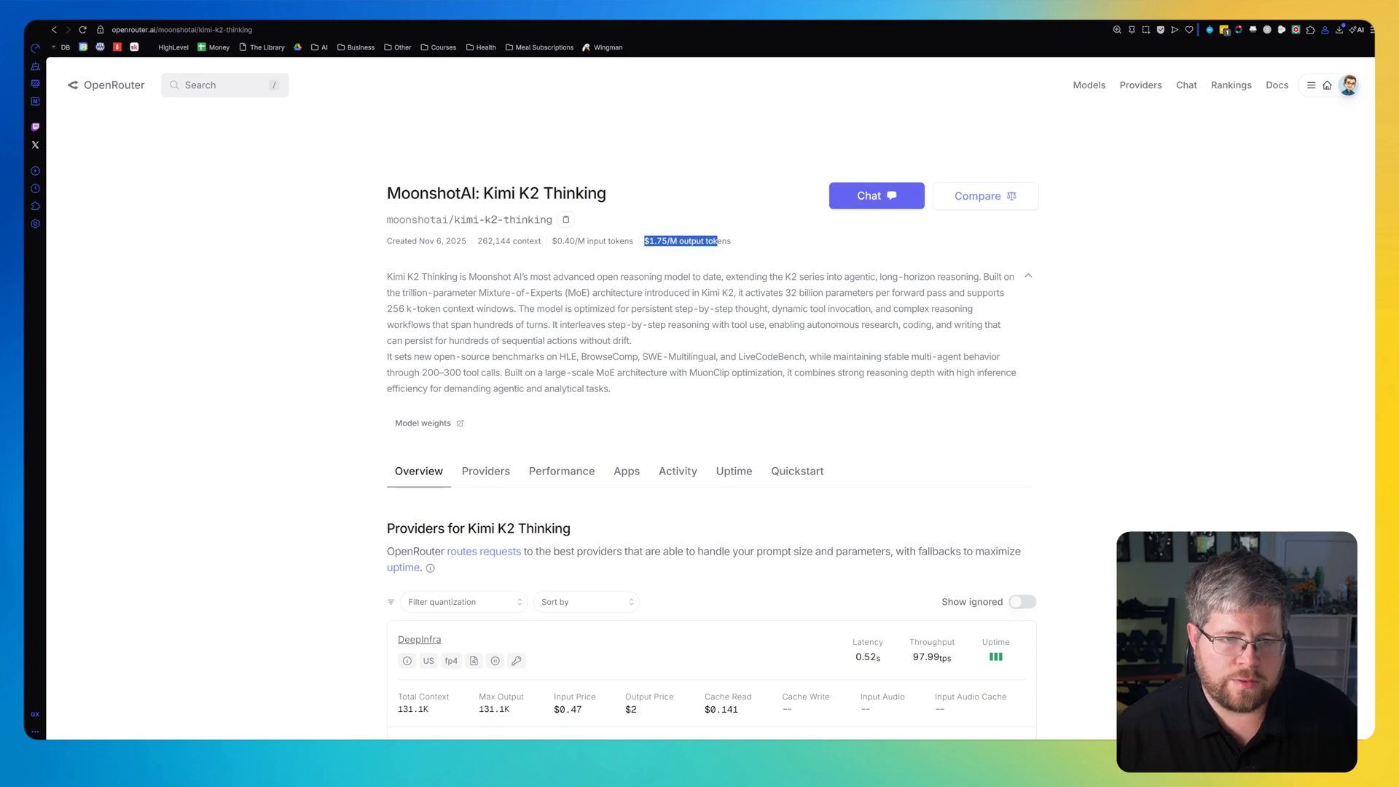
pyautogui.scroll(-3)
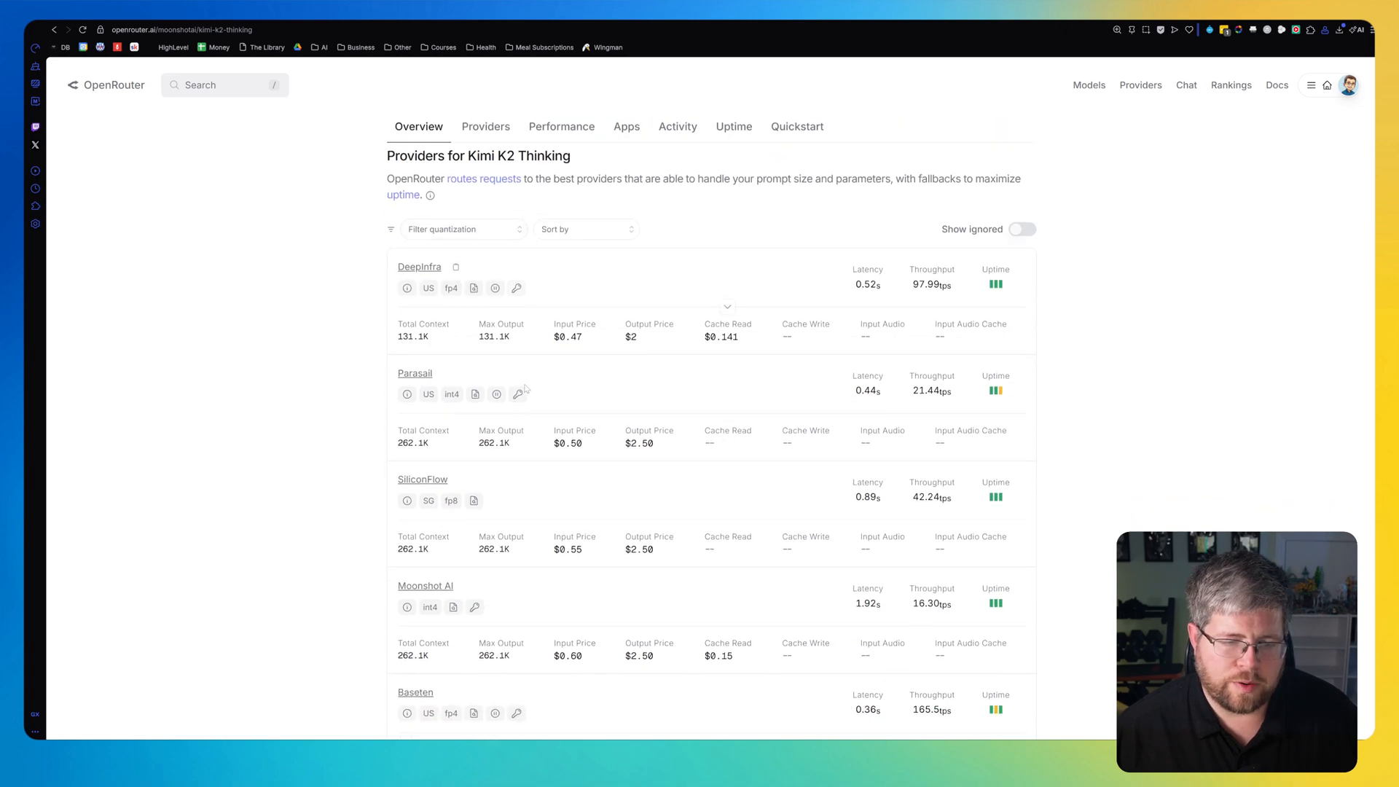
pyautogui.scroll(3)
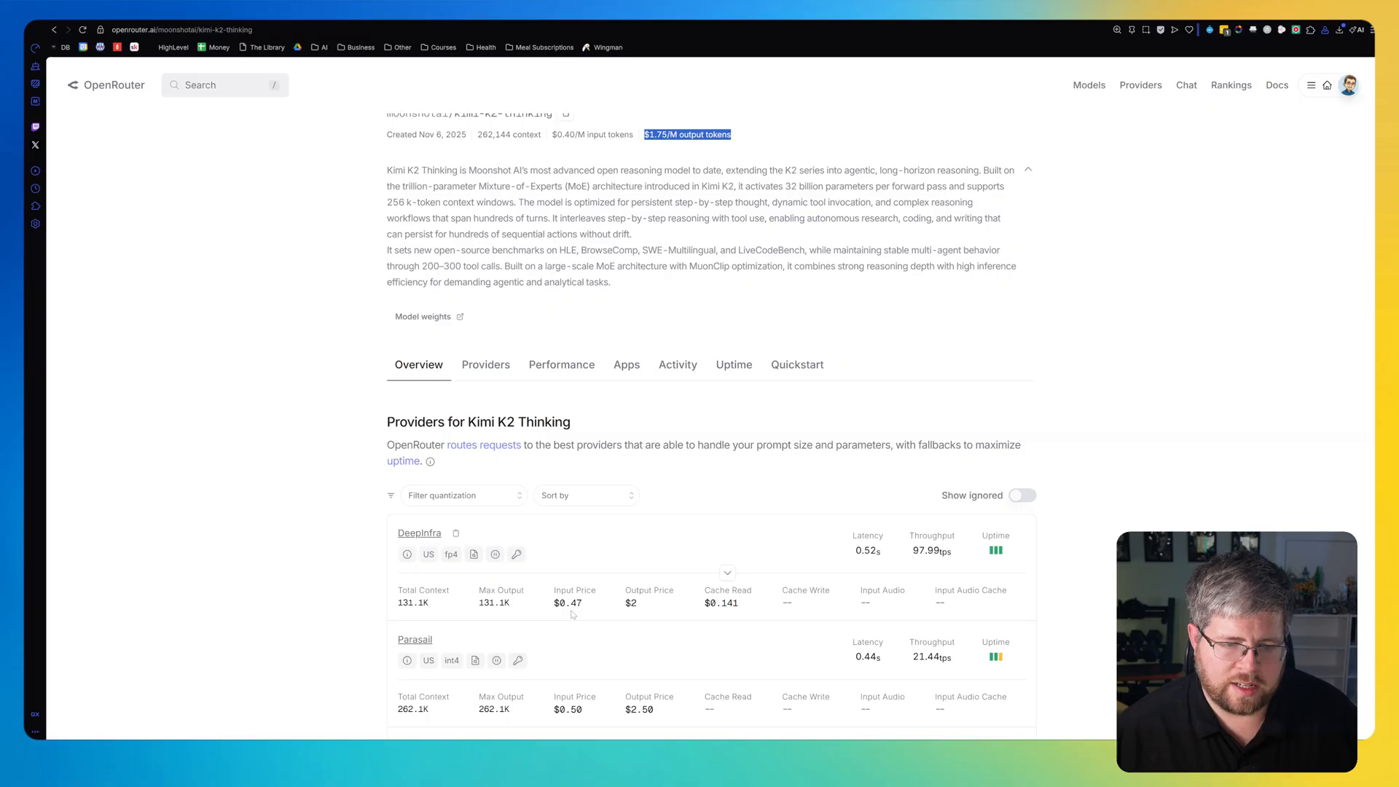
pyautogui.moveTo(624, 536)
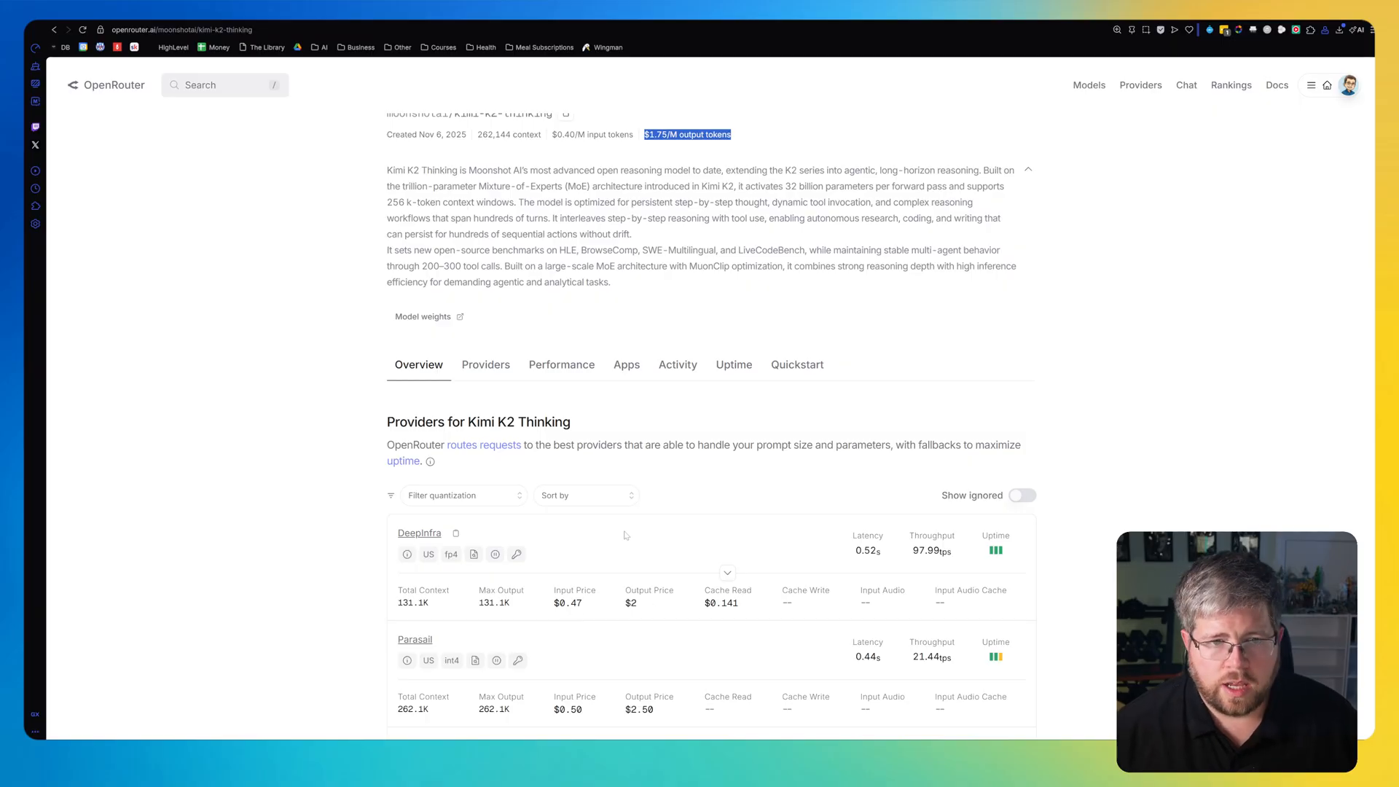
pyautogui.moveTo(572, 516)
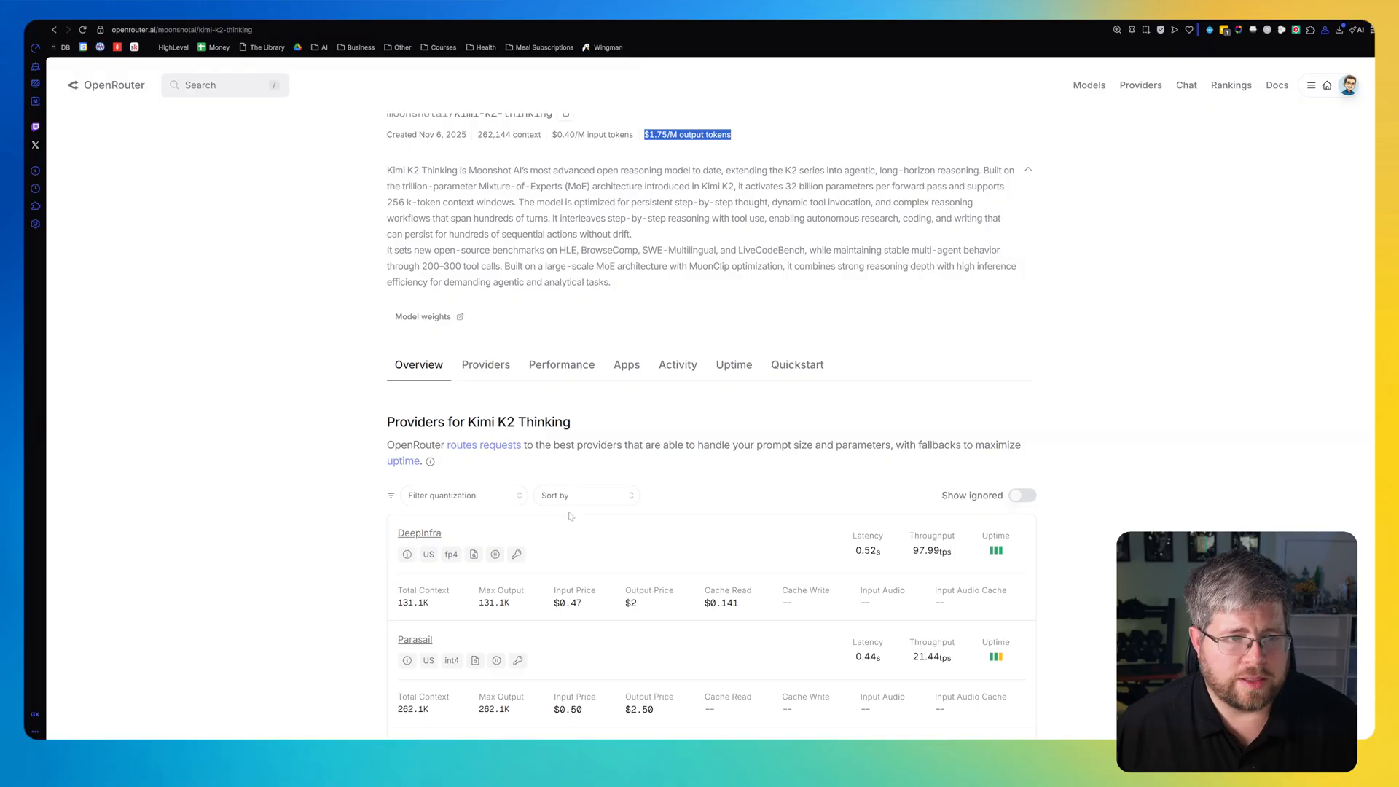
# Highlight Mistral Small Creative's input price, then view Gemini 3 Pro Preview's tiered provider pricing.
pyautogui.scroll(-3)
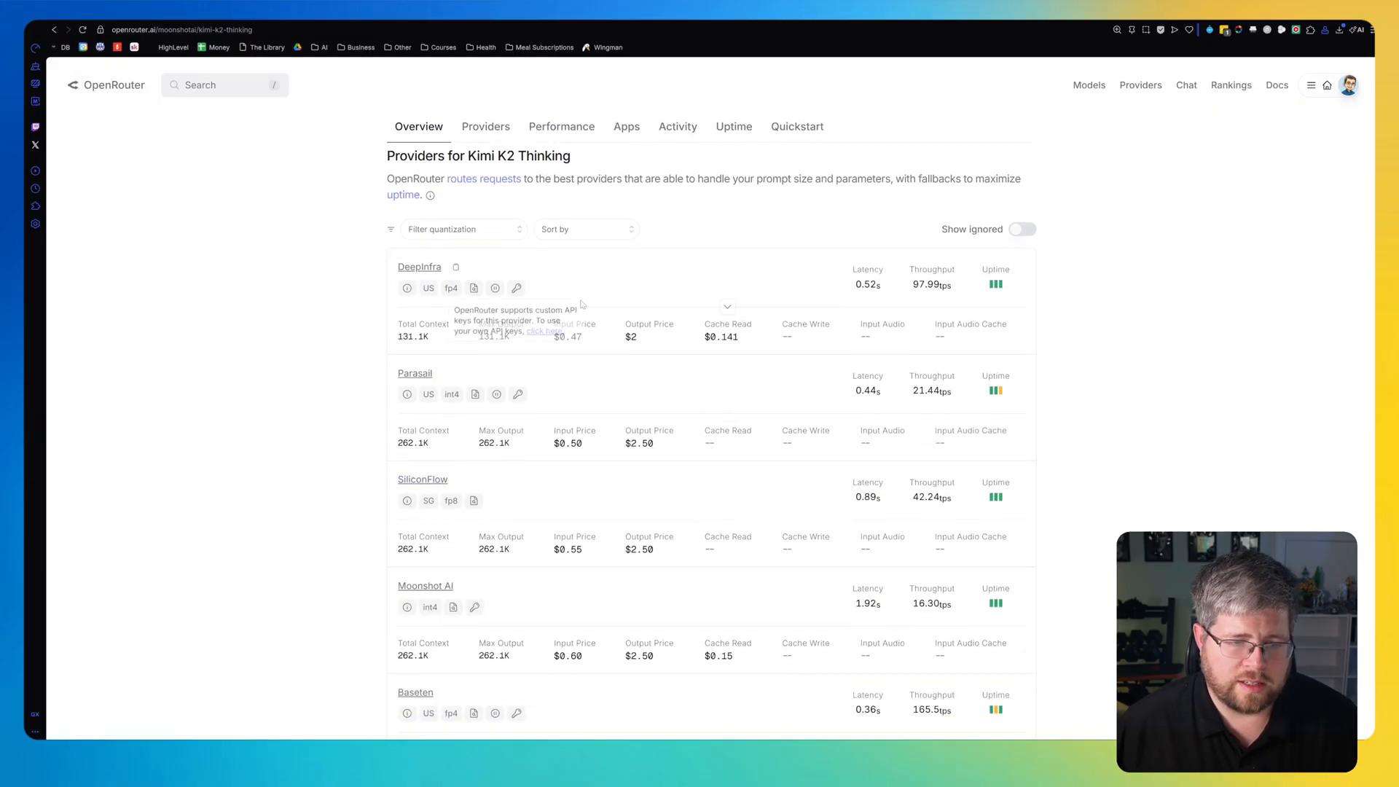
pyautogui.scroll(-3)
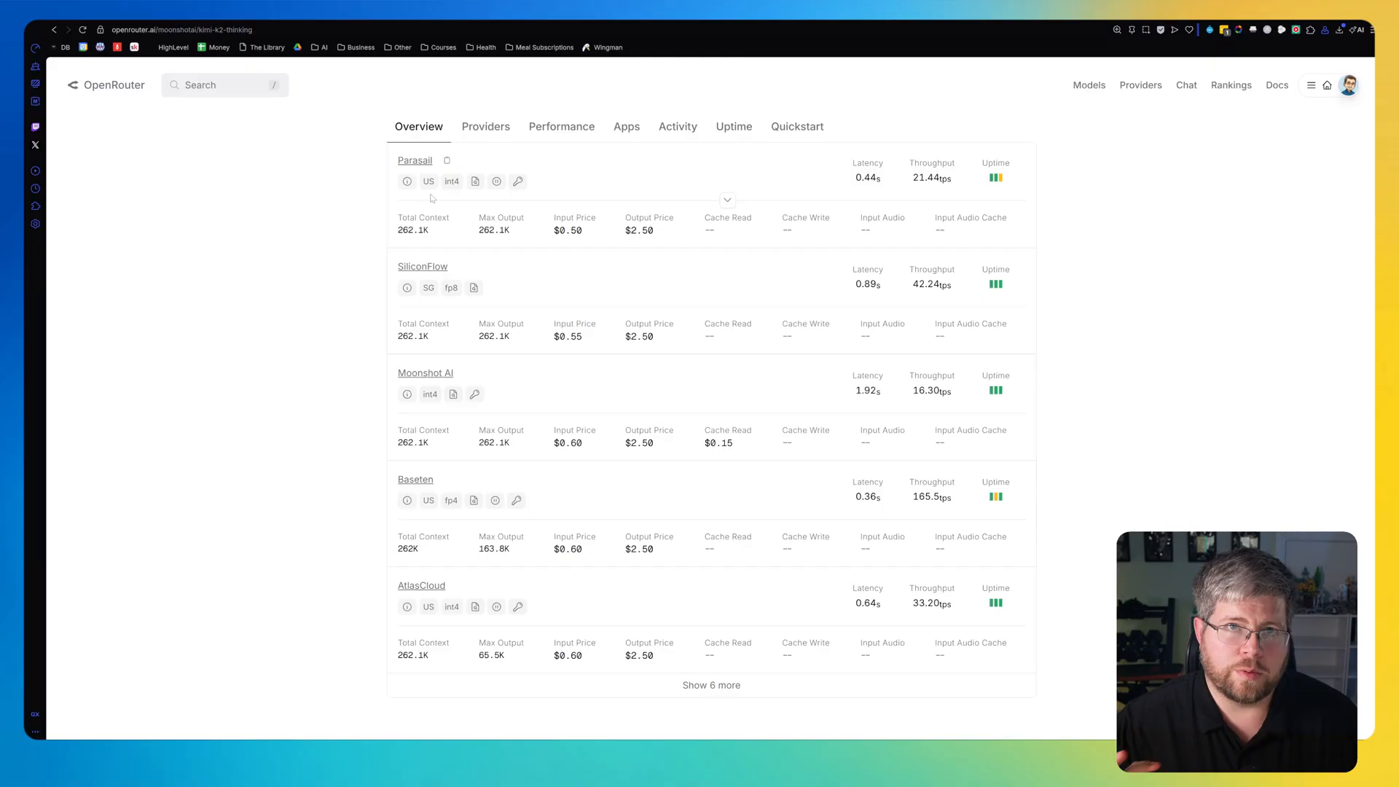
pyautogui.moveTo(655, 151)
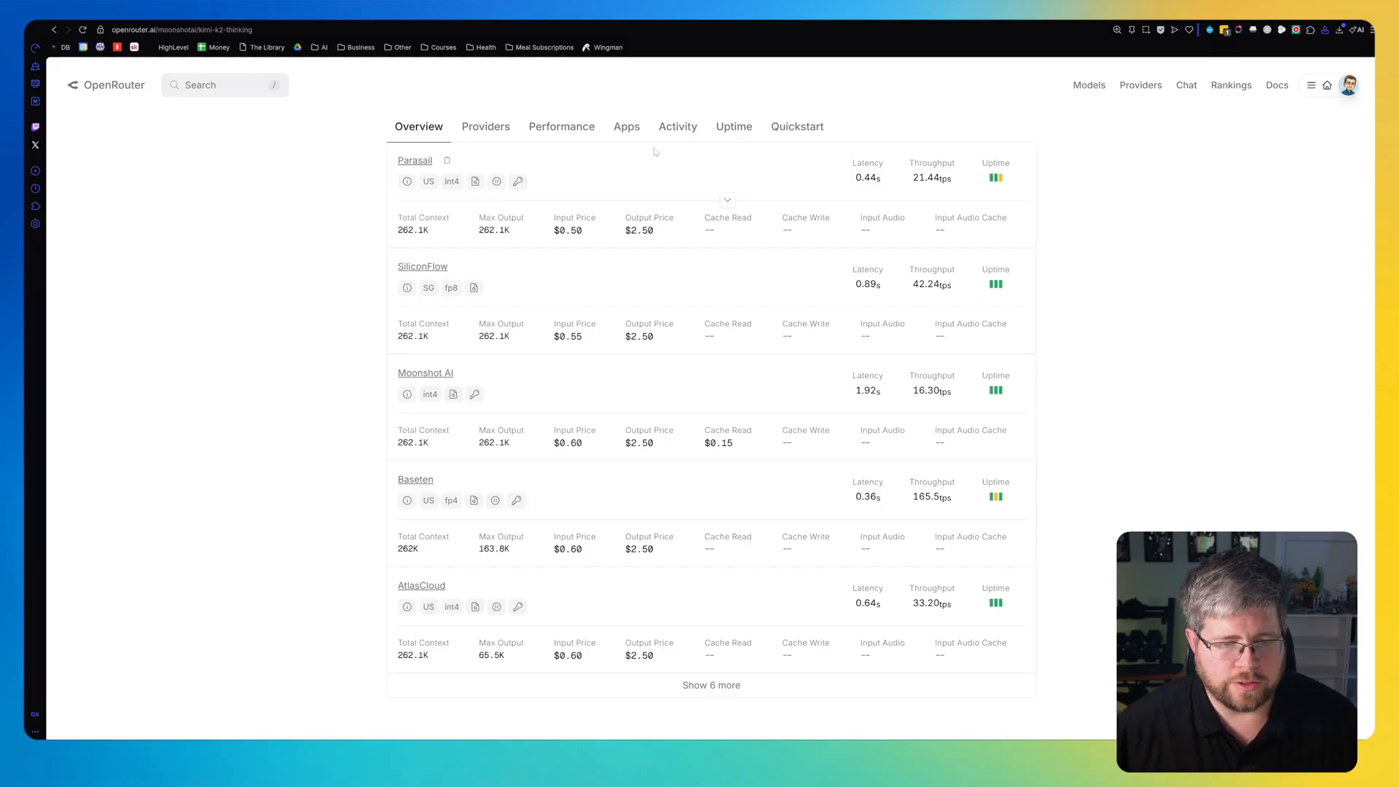
pyautogui.moveTo(546, 464)
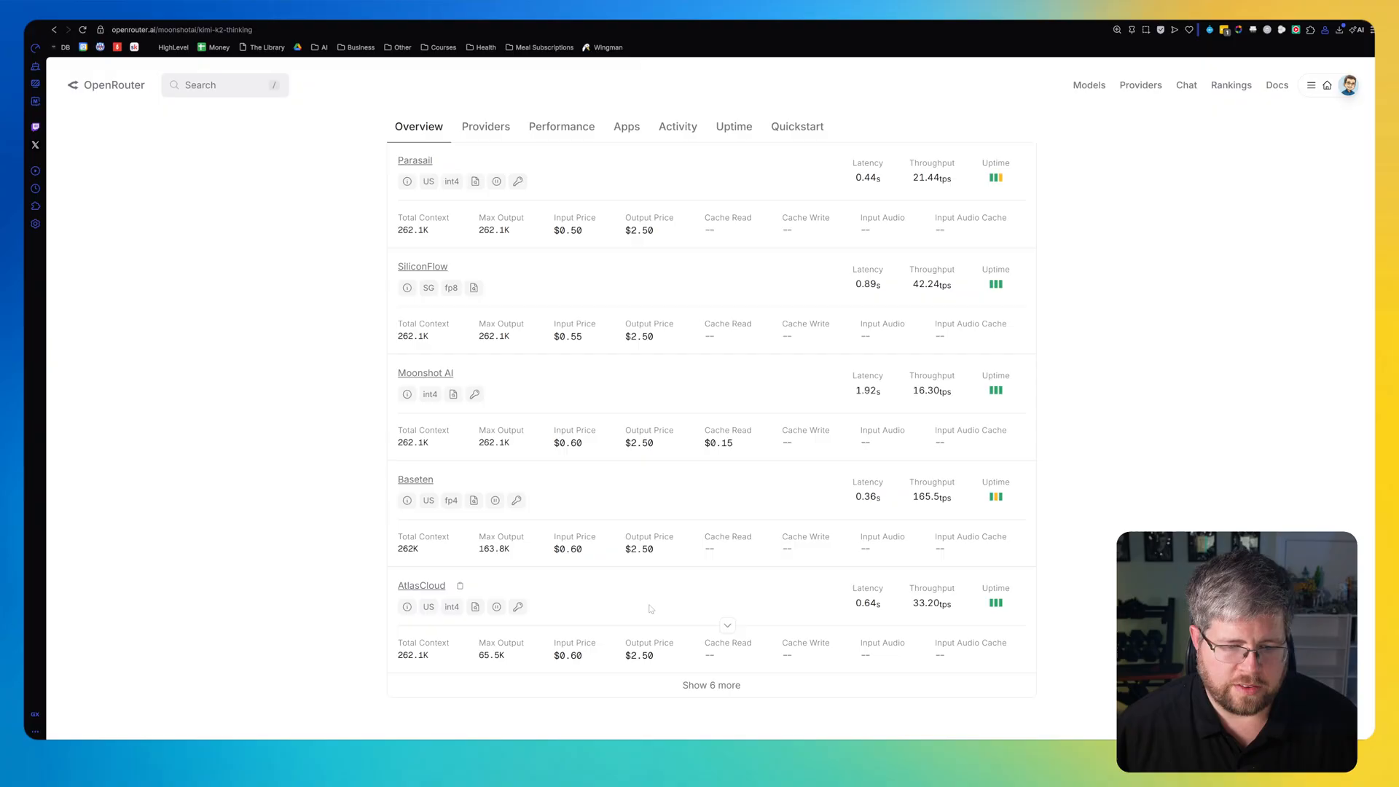
pyautogui.scroll(3)
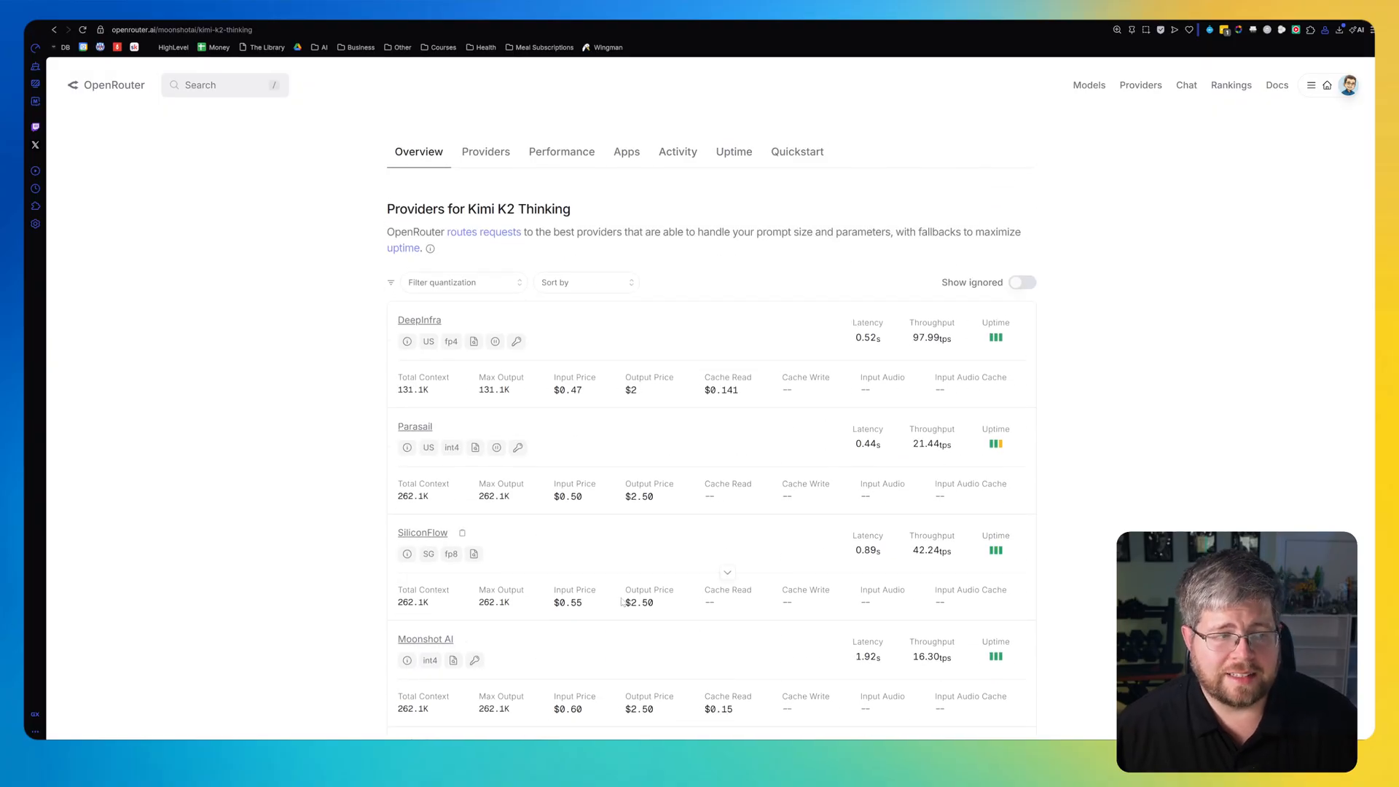
pyautogui.scroll(3)
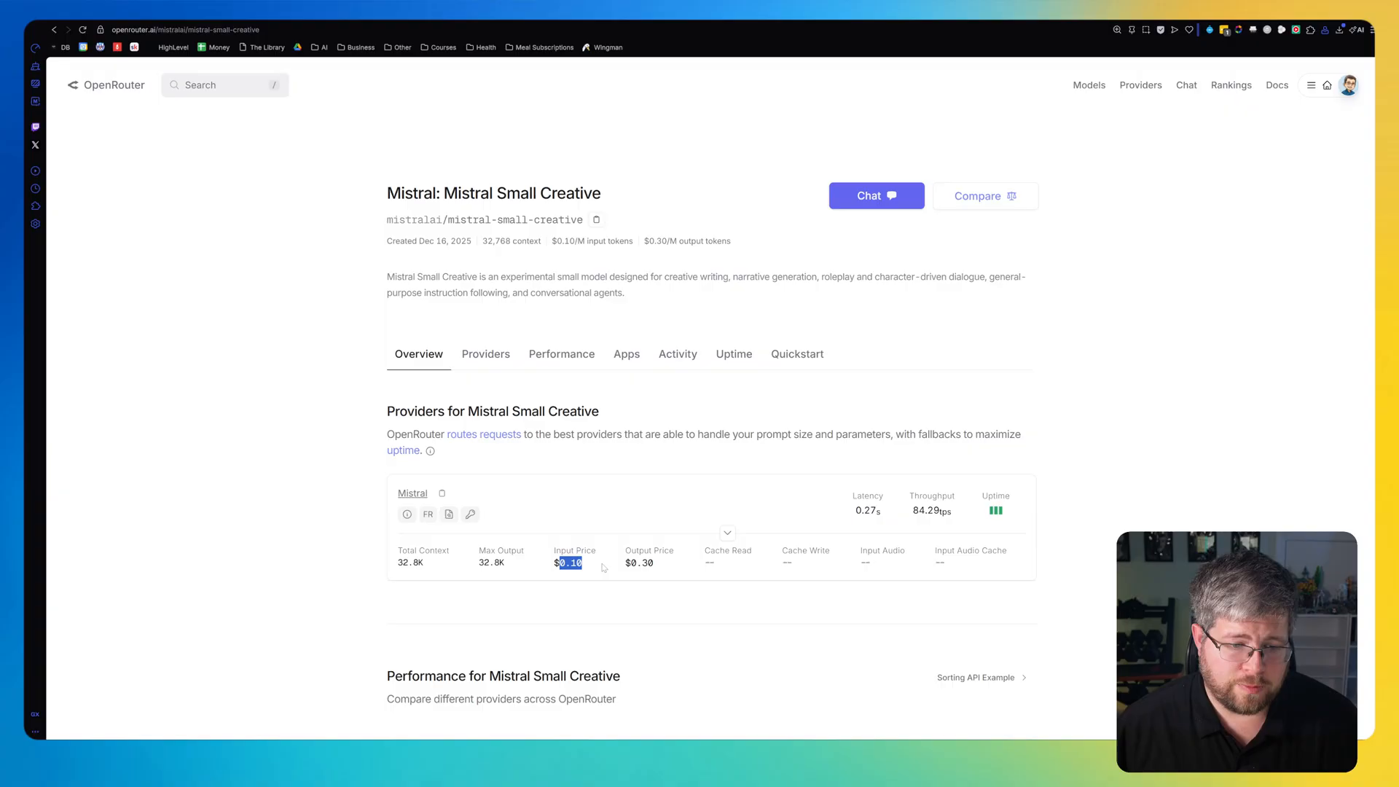
pyautogui.doubleClick(638, 563)
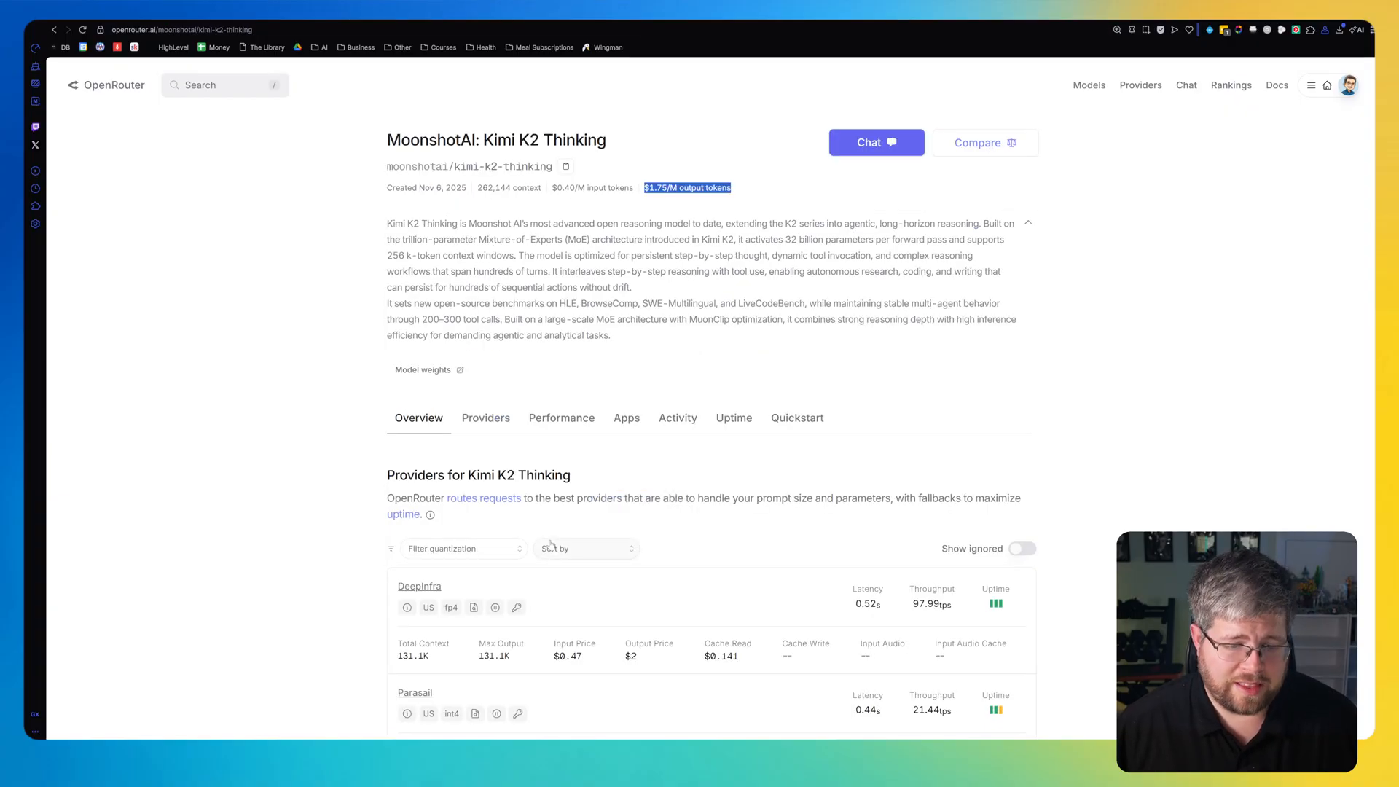
pyautogui.scroll(-3)
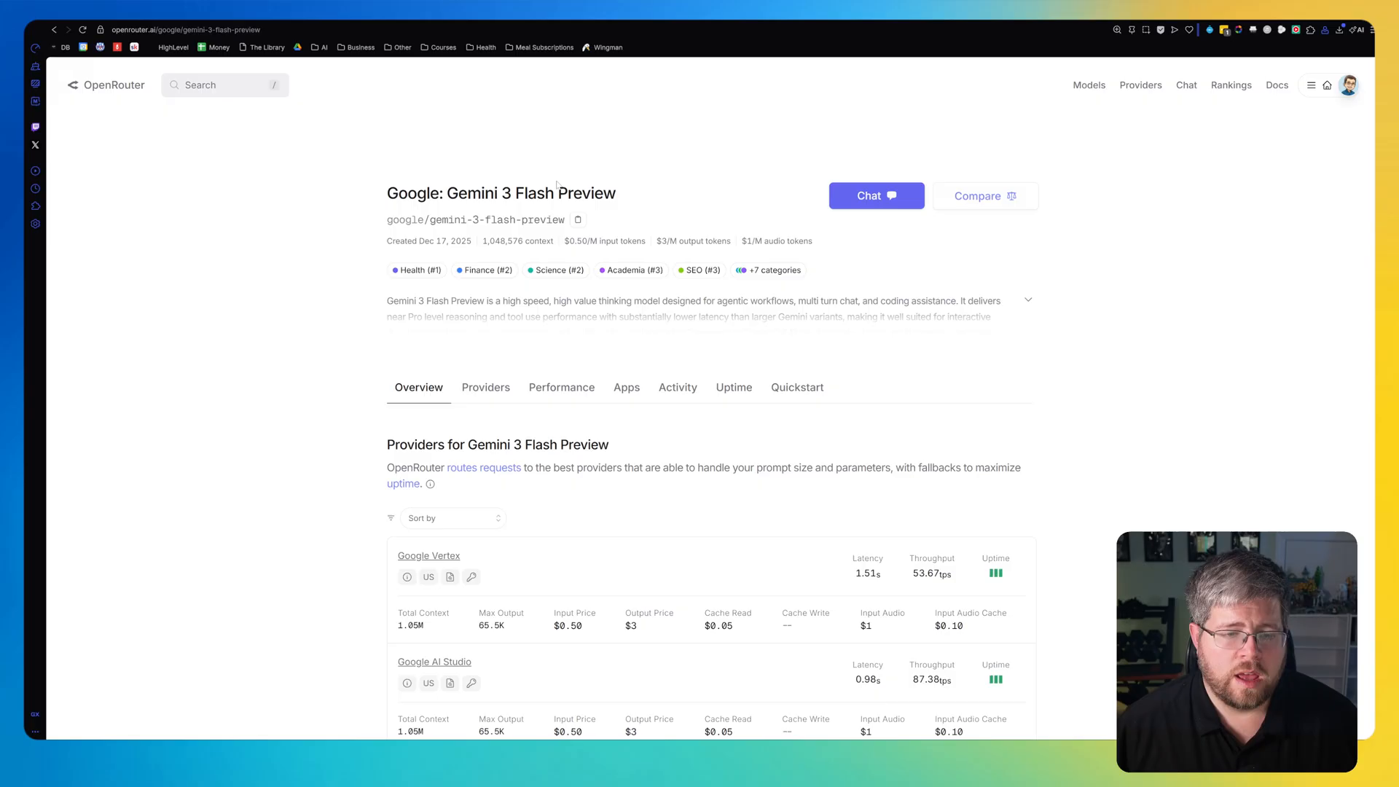
pyautogui.scroll(-3)
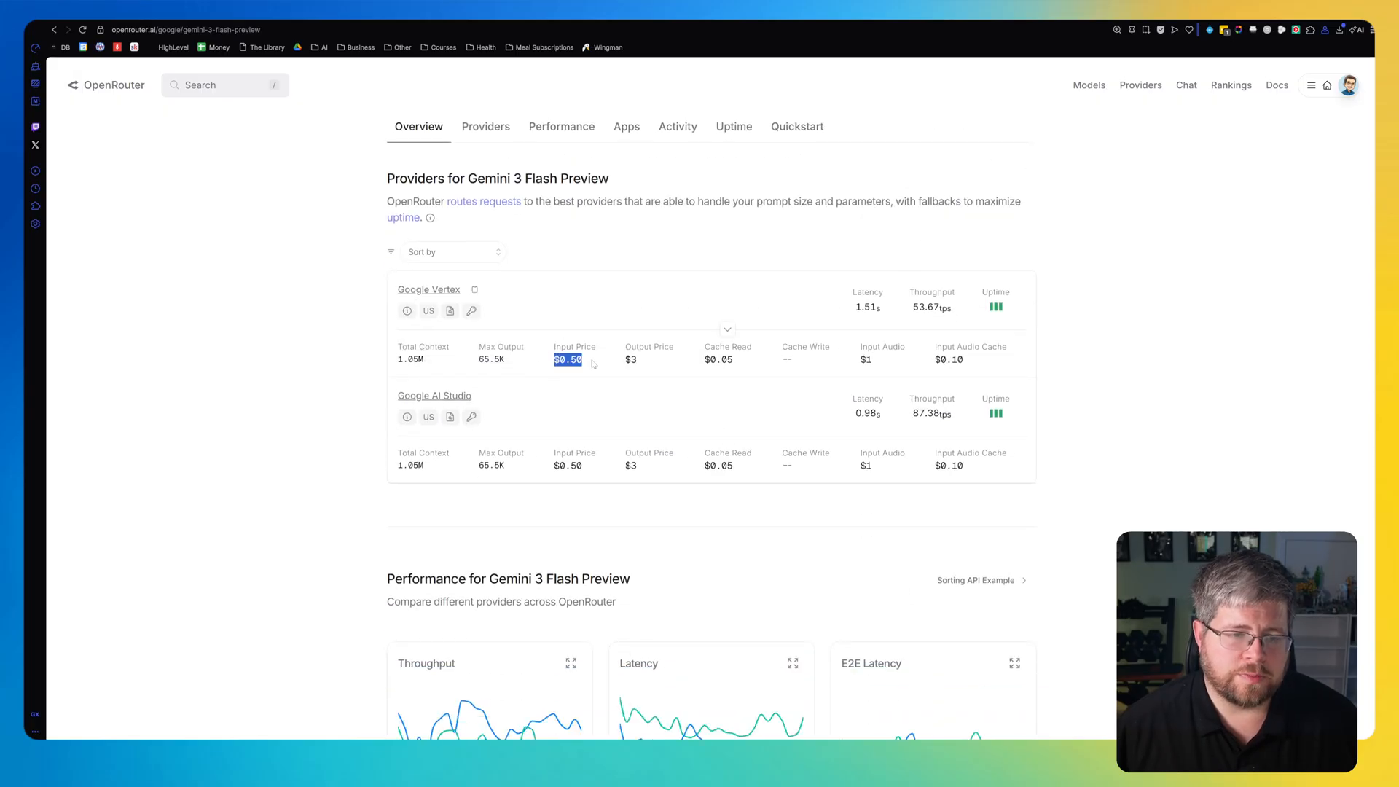
pyautogui.scroll(3)
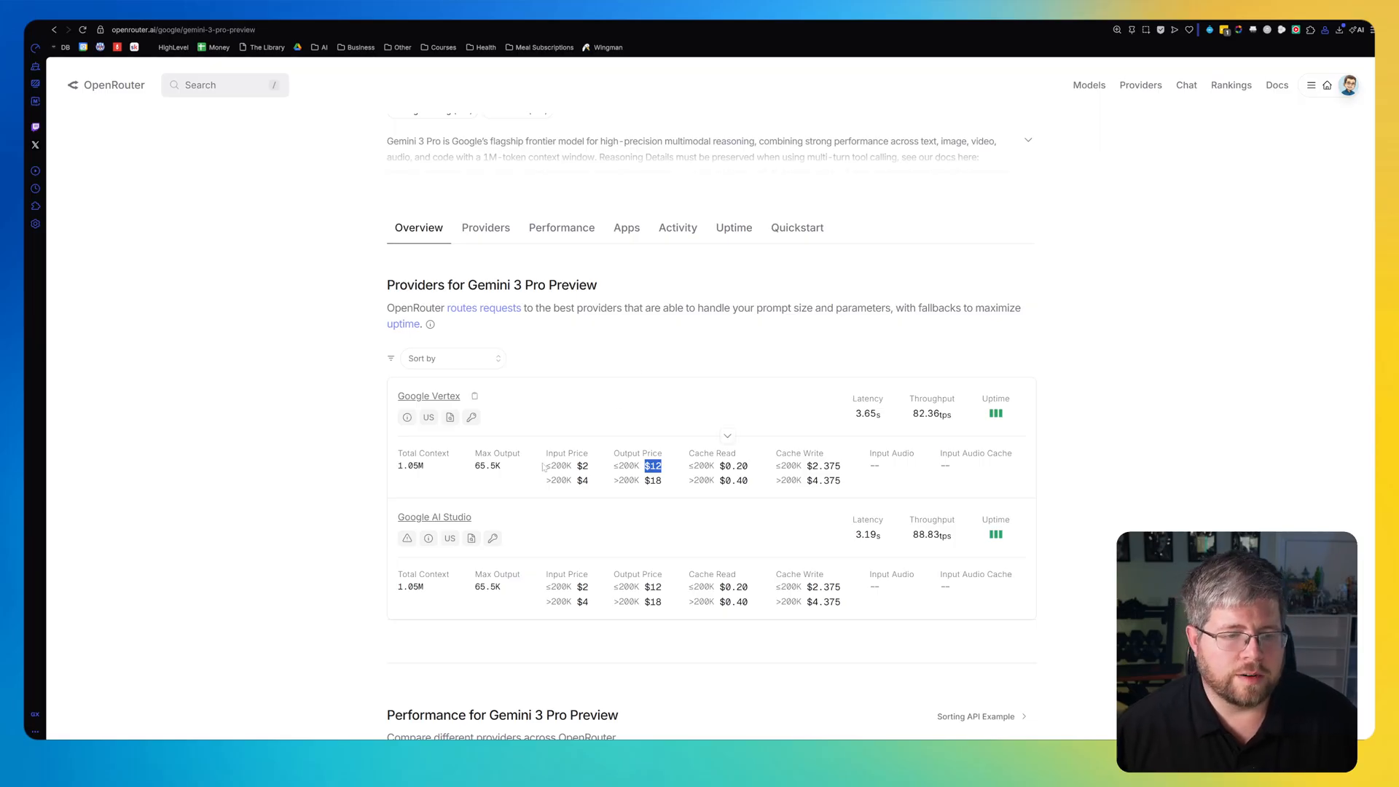
pyautogui.moveTo(539, 476)
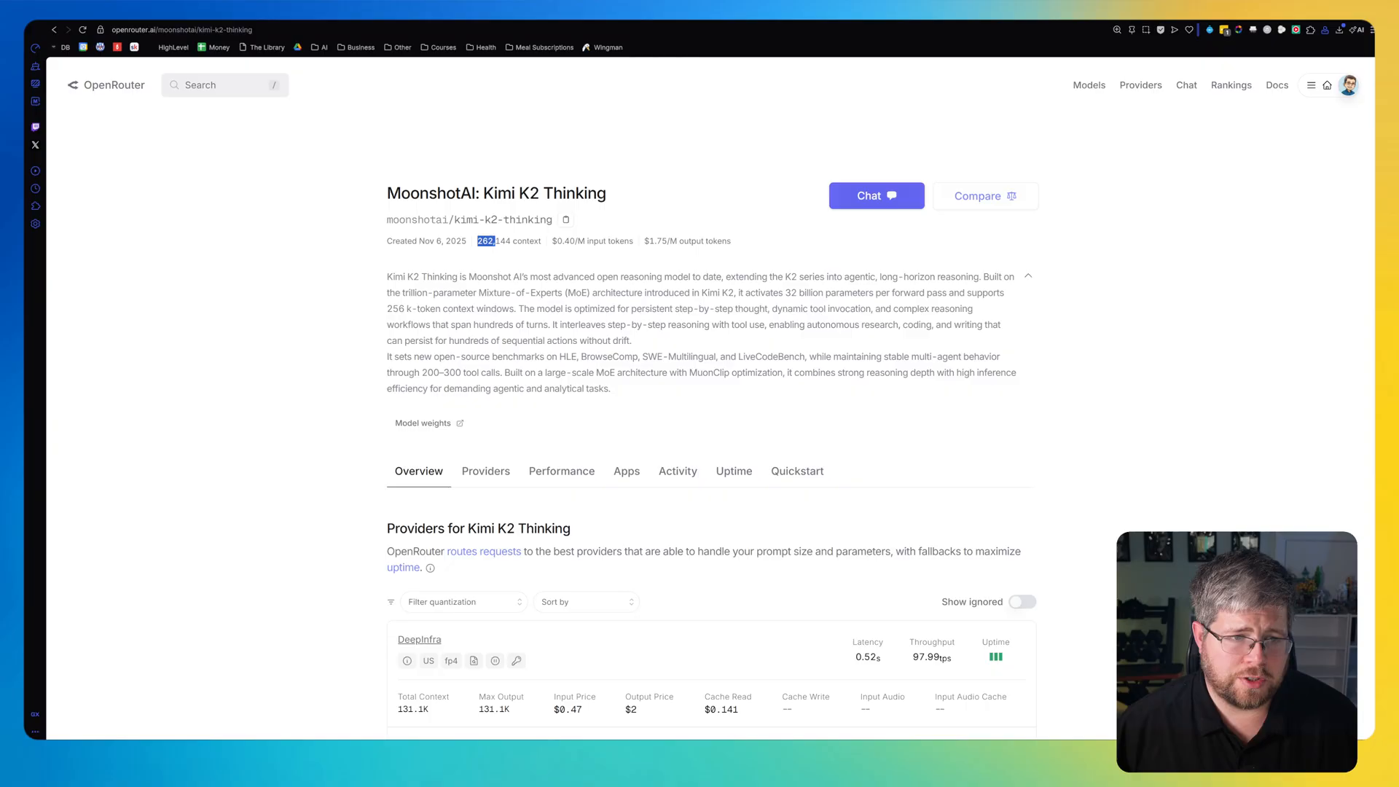
# Scroll the Kimi K2 Thinking page over its description, context length and provider pricing.
pyautogui.scroll(-3)
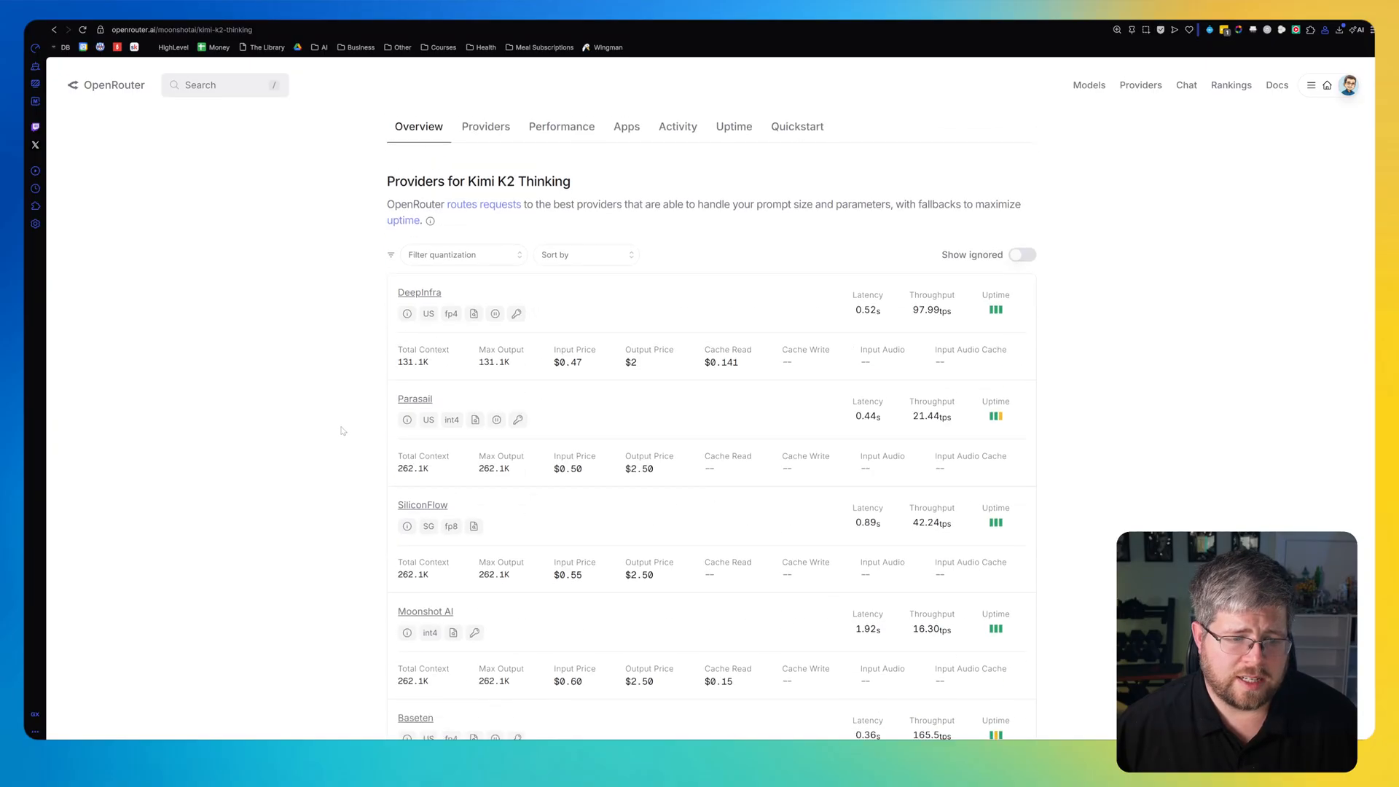
pyautogui.scroll(3)
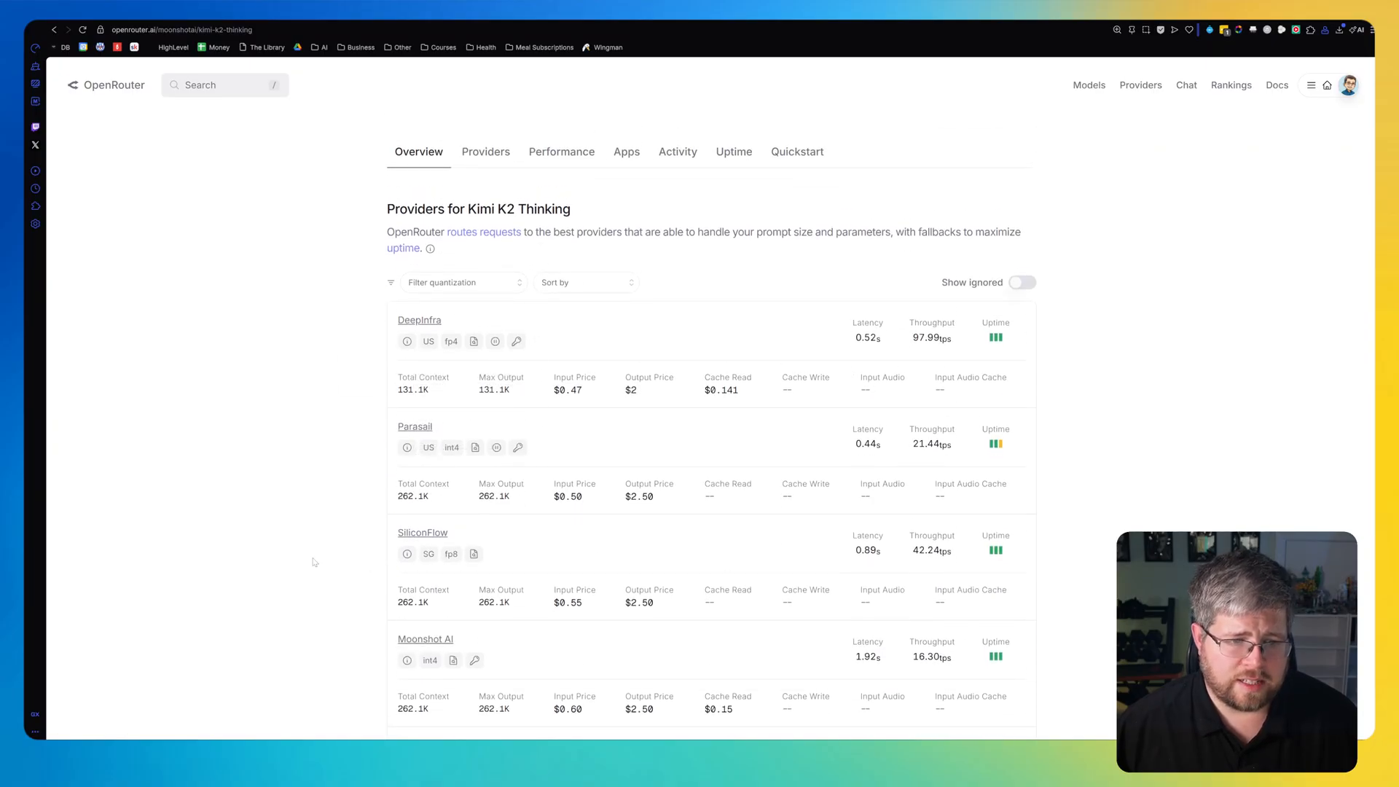
pyautogui.scroll(-3)
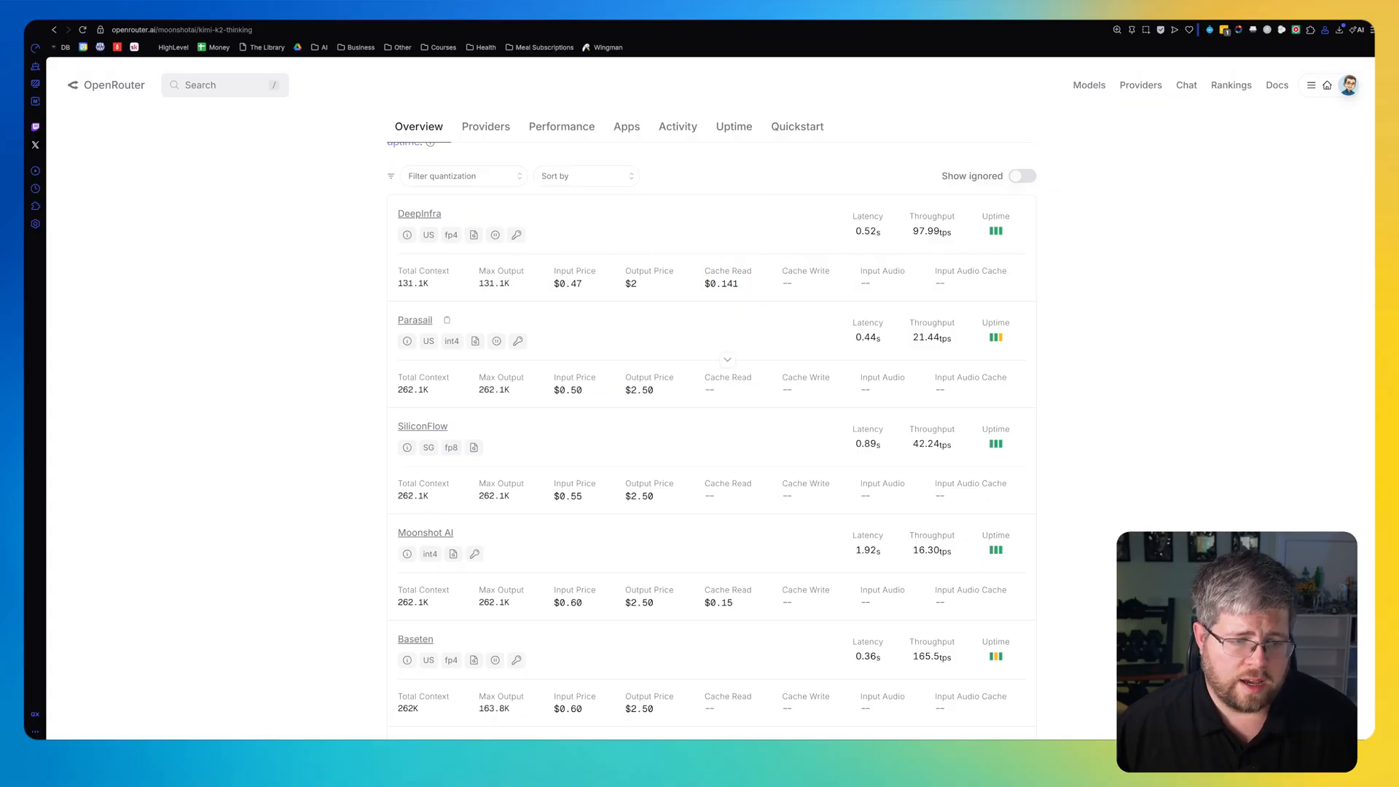
pyautogui.scroll(3)
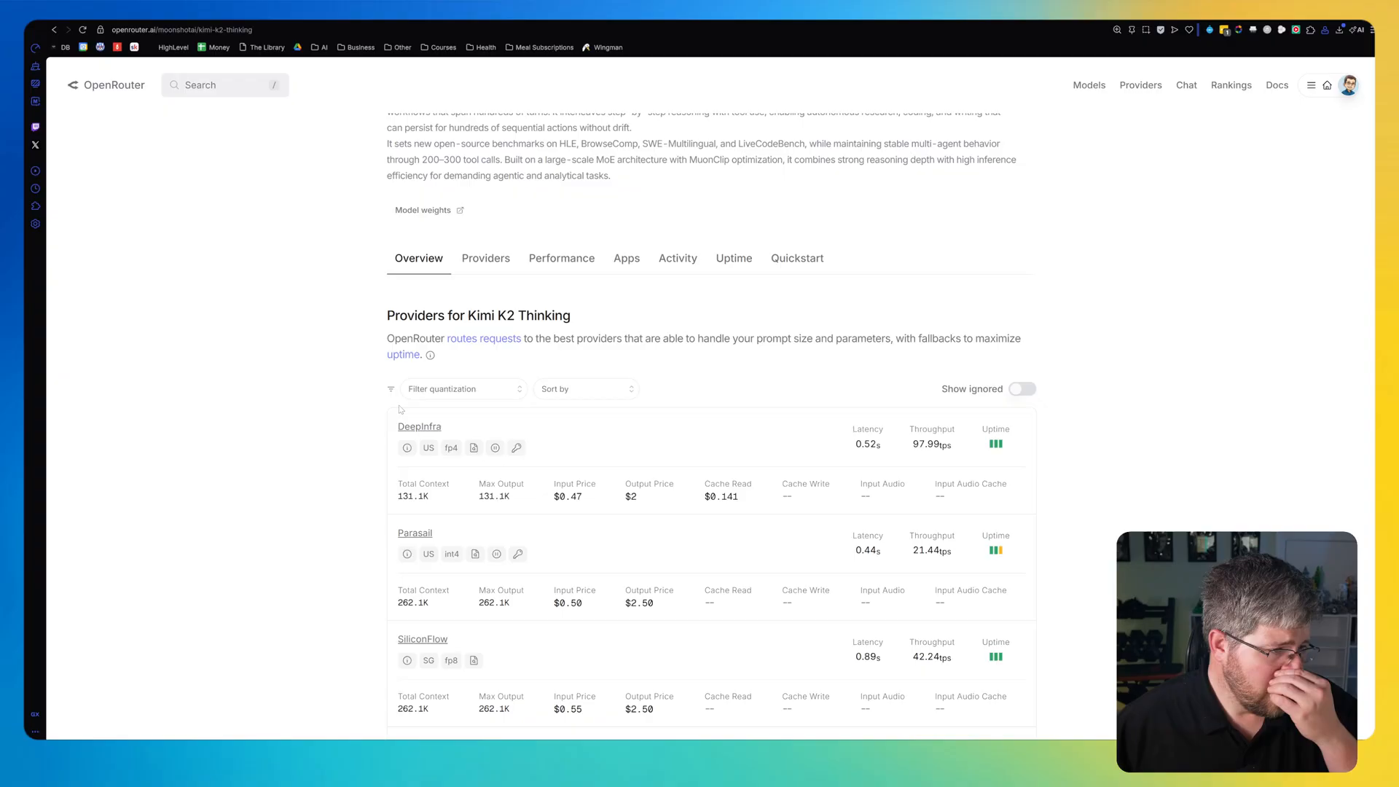
pyautogui.moveTo(378, 418)
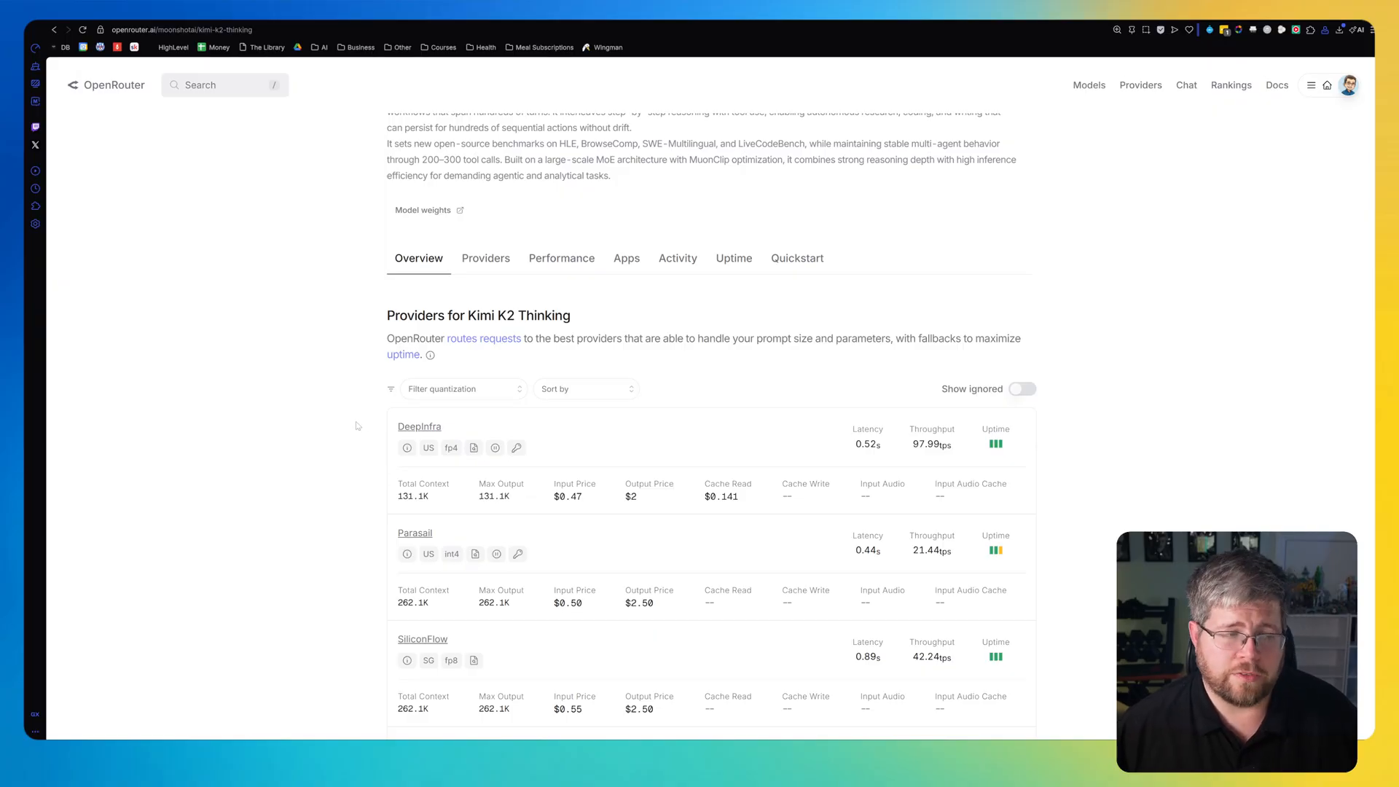
pyautogui.scroll(3)
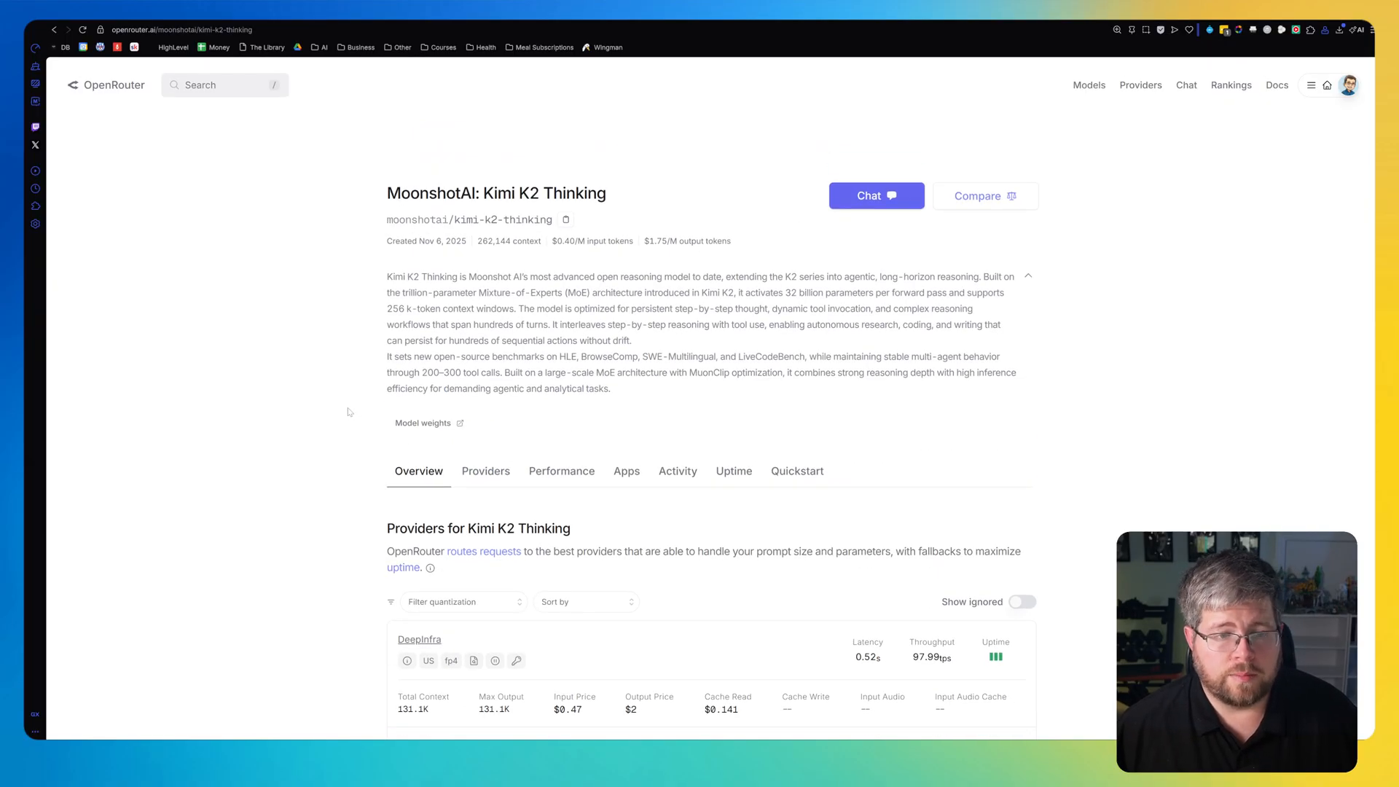
pyautogui.moveTo(540, 395)
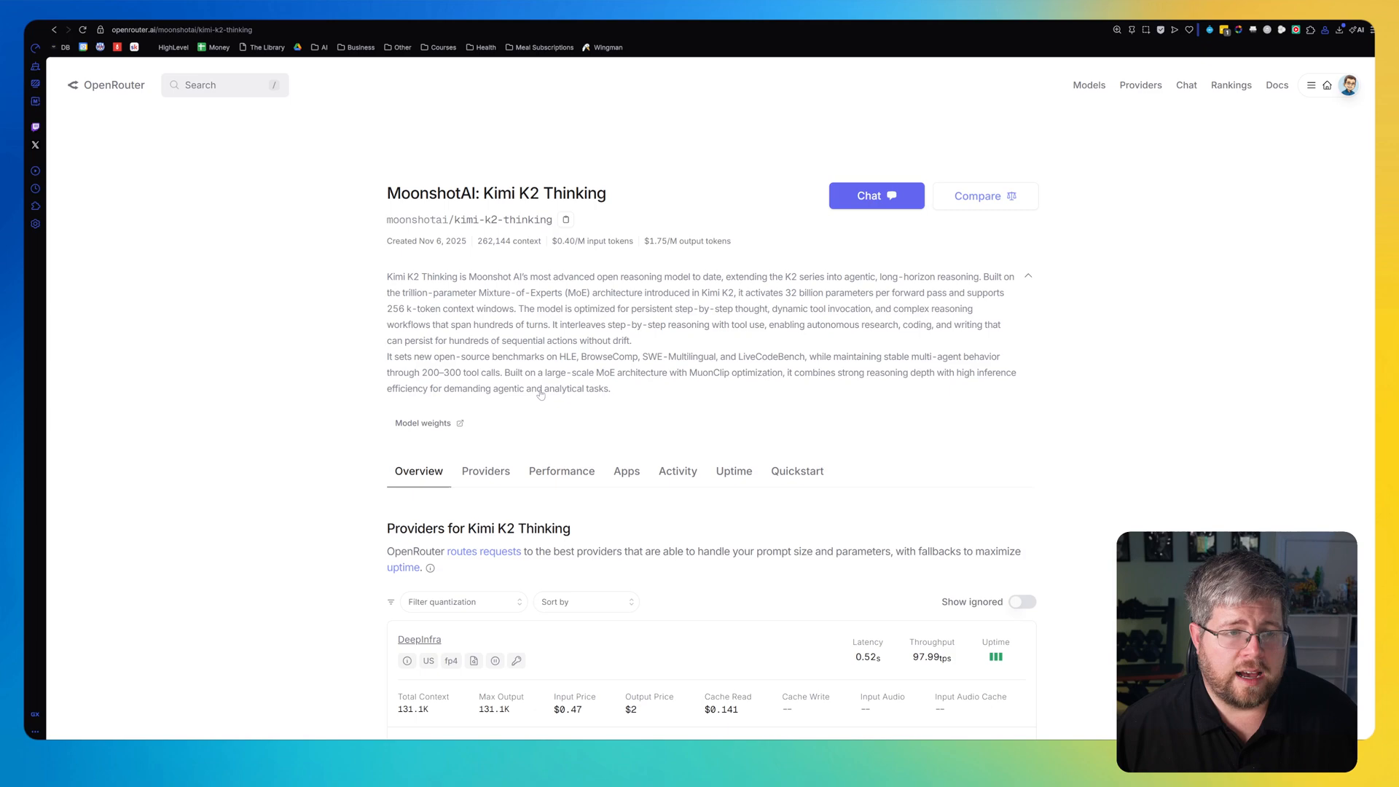
pyautogui.moveTo(511, 412)
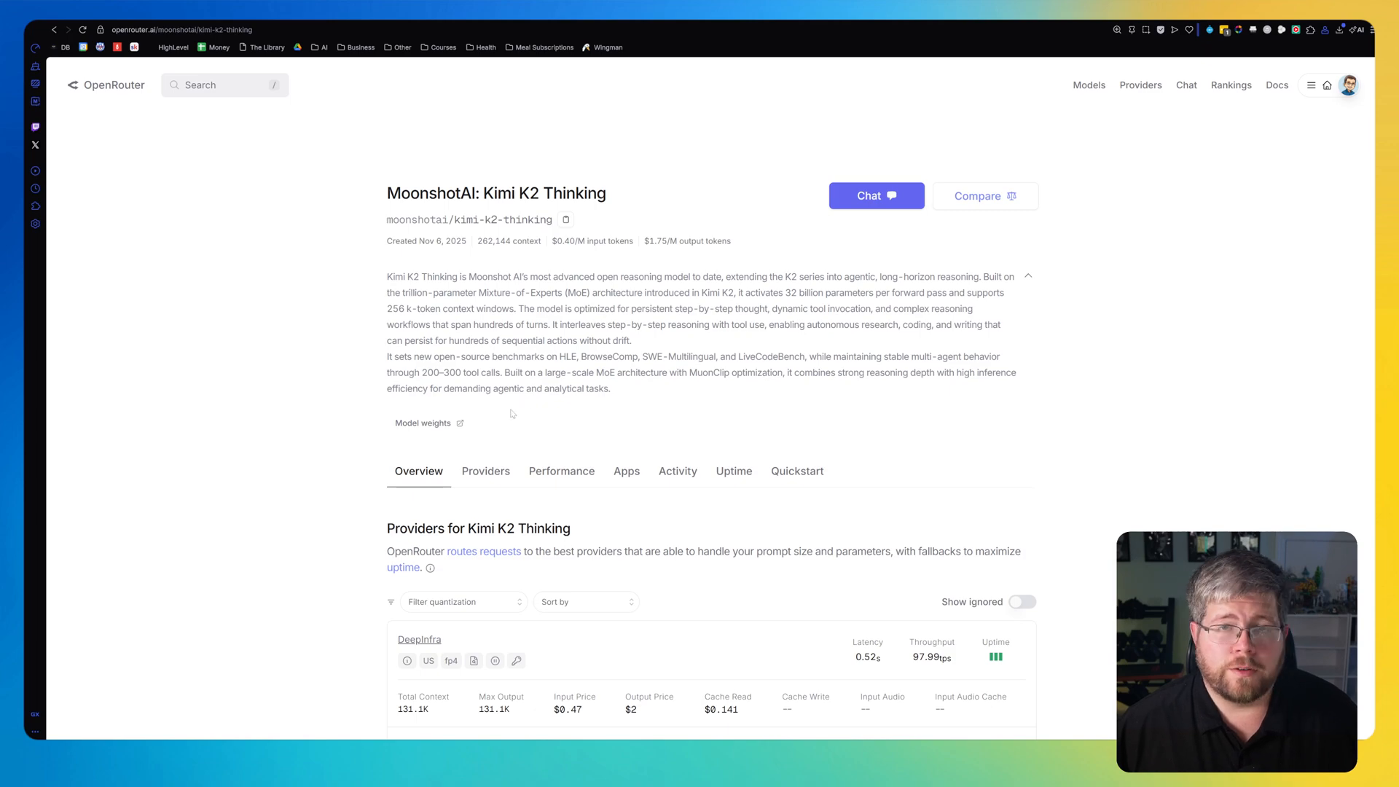
pyautogui.moveTo(473, 279)
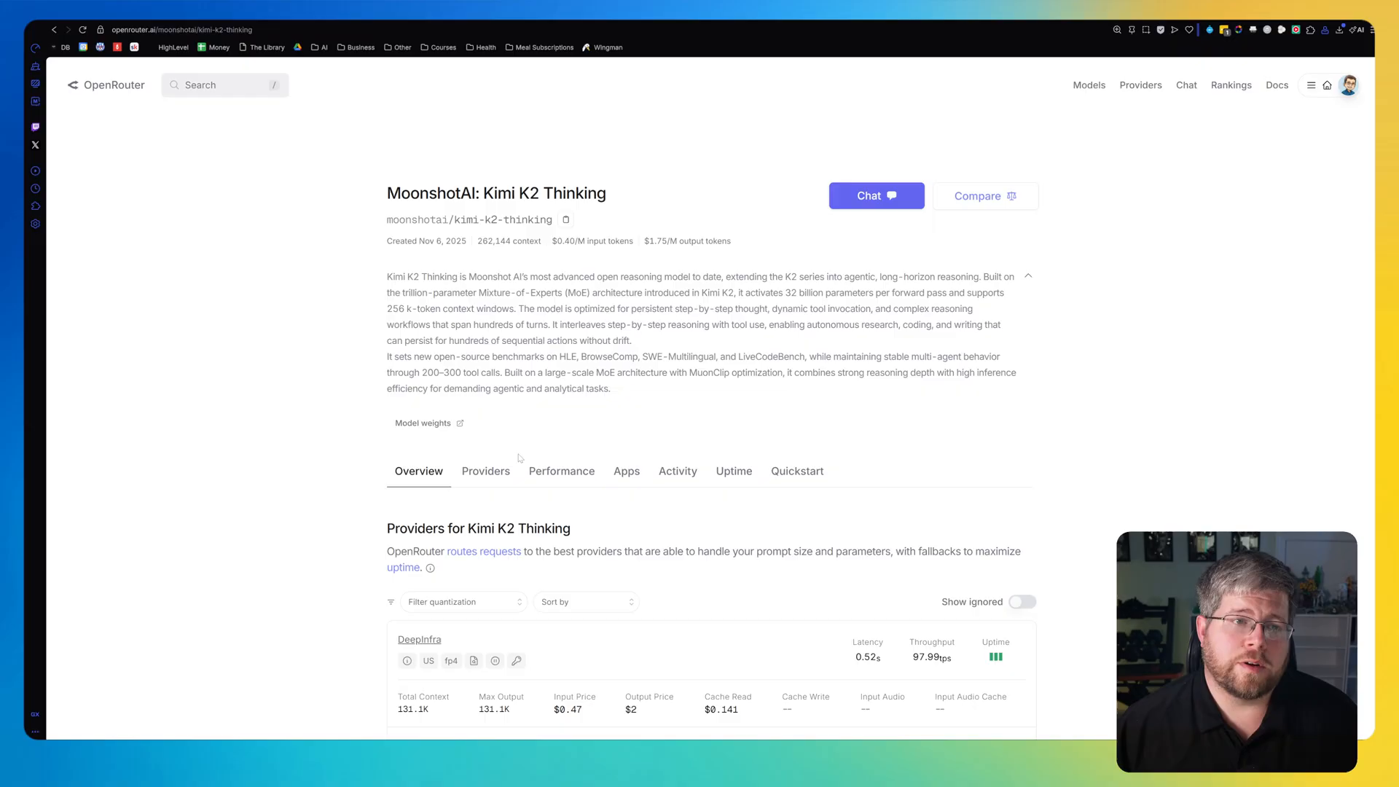
pyautogui.moveTo(516, 454)
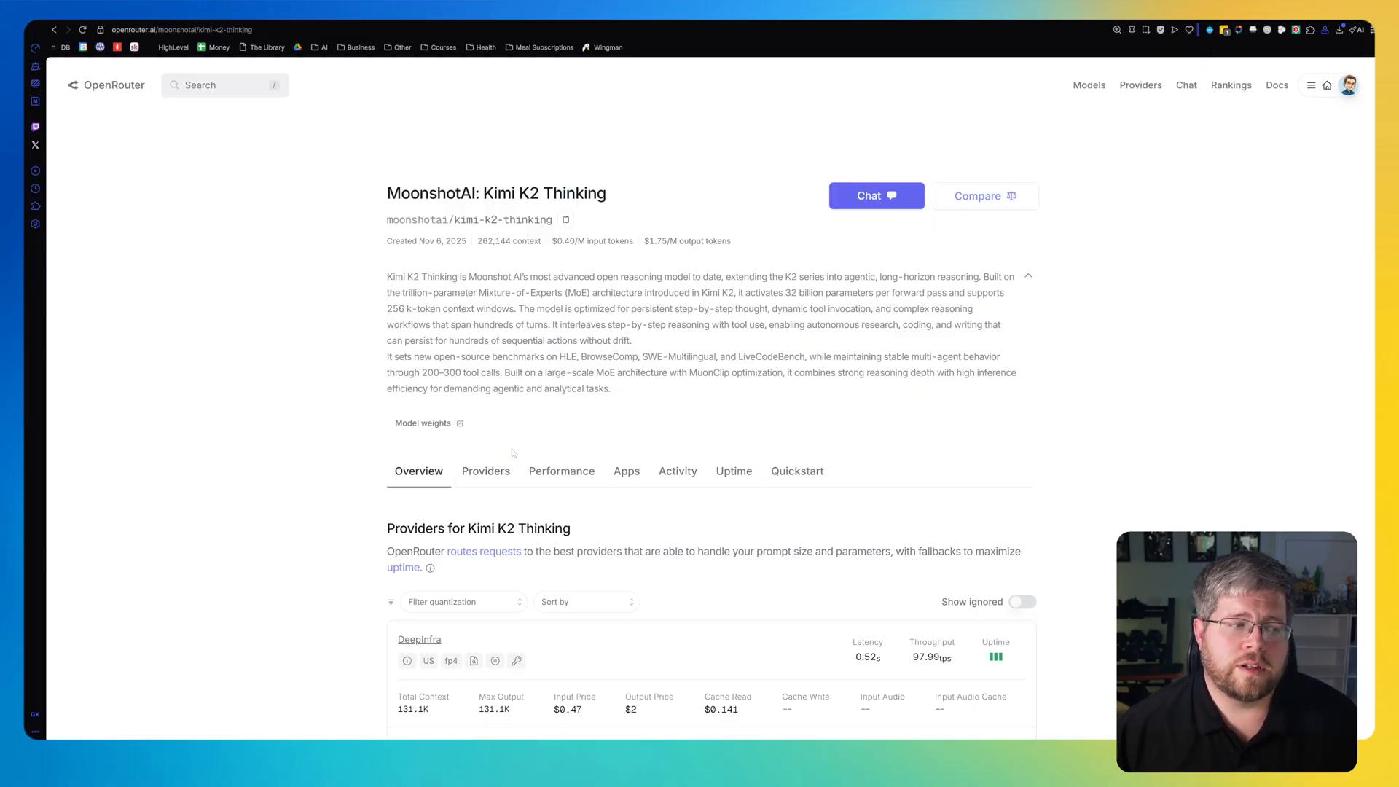
pyautogui.moveTo(545, 440)
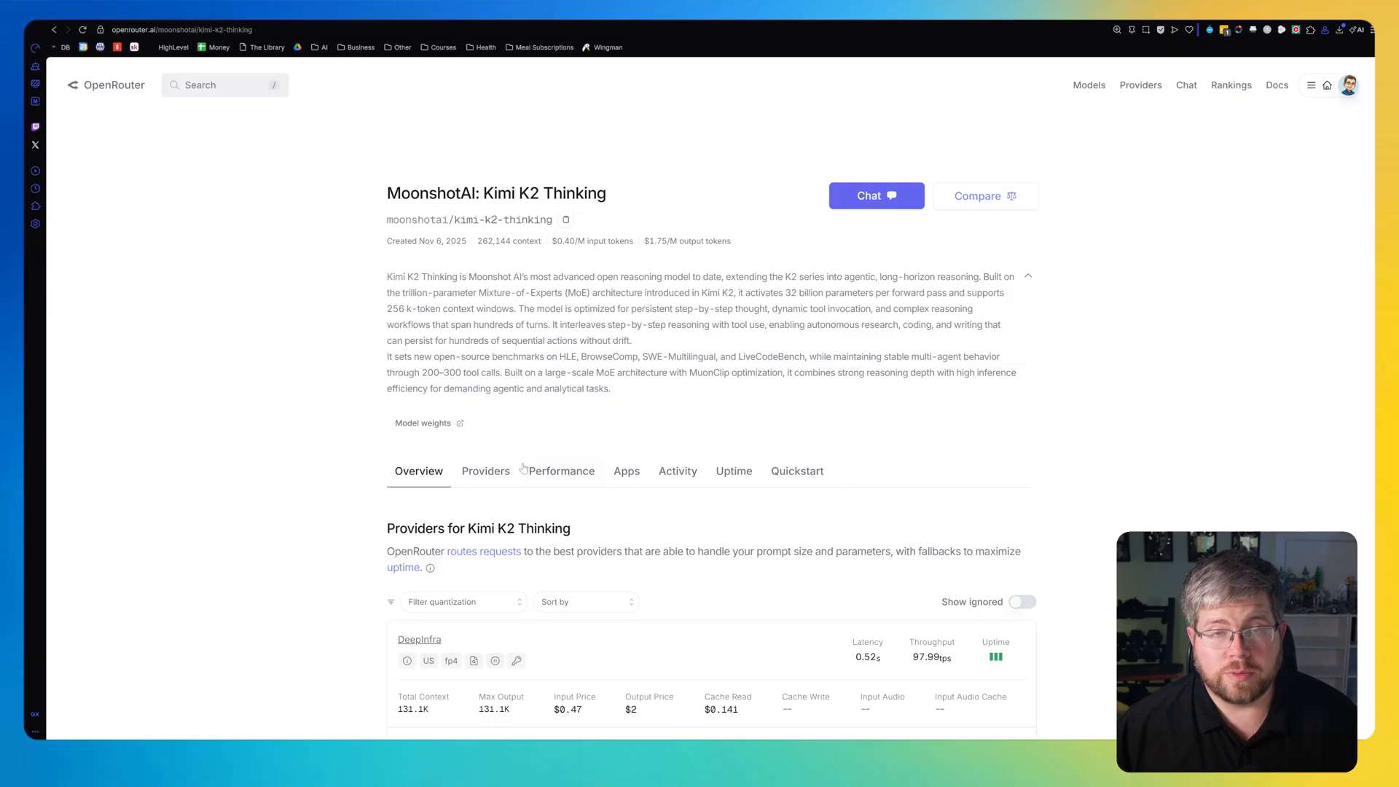
pyautogui.moveTo(416, 457)
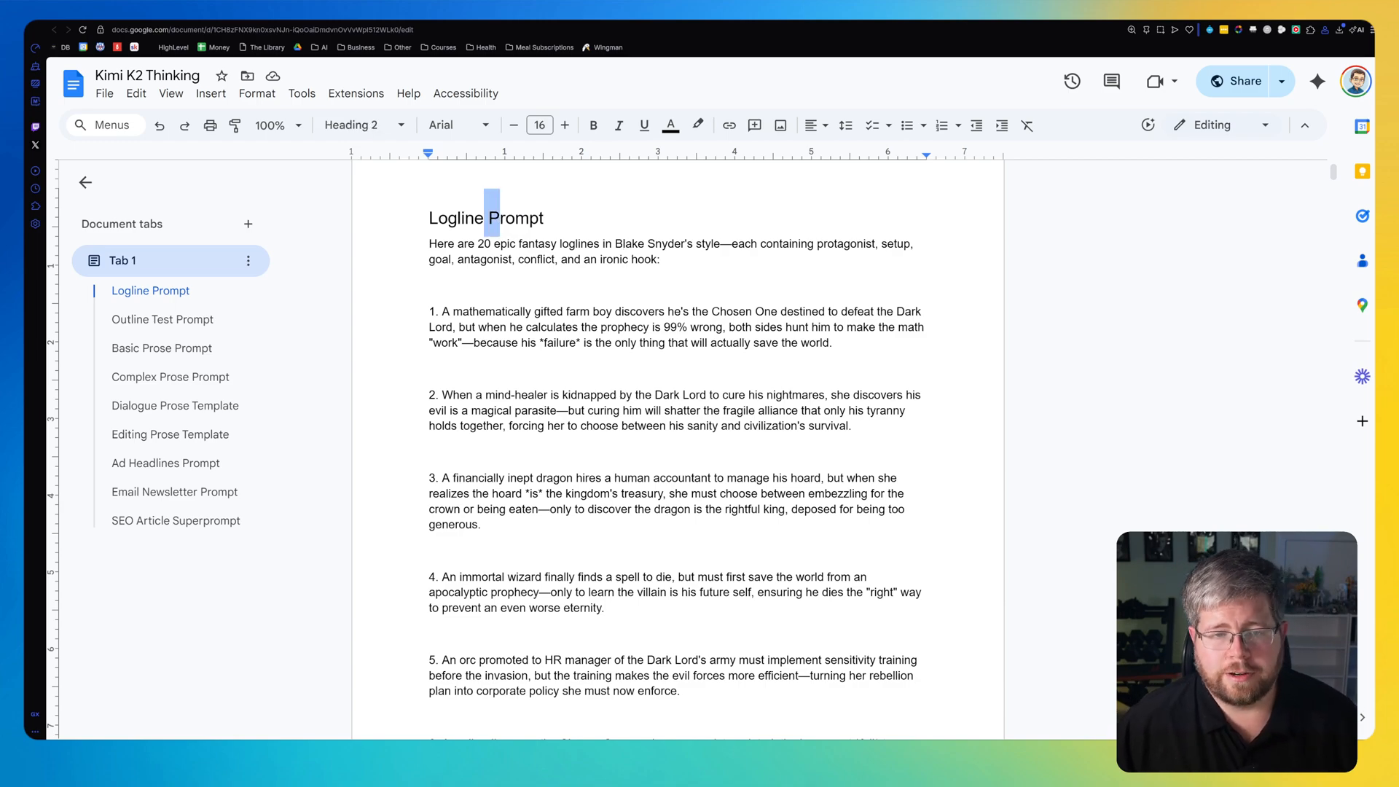
# Switch to the Kimi K2 Thinking Google Doc.
pyautogui.scroll(-3)
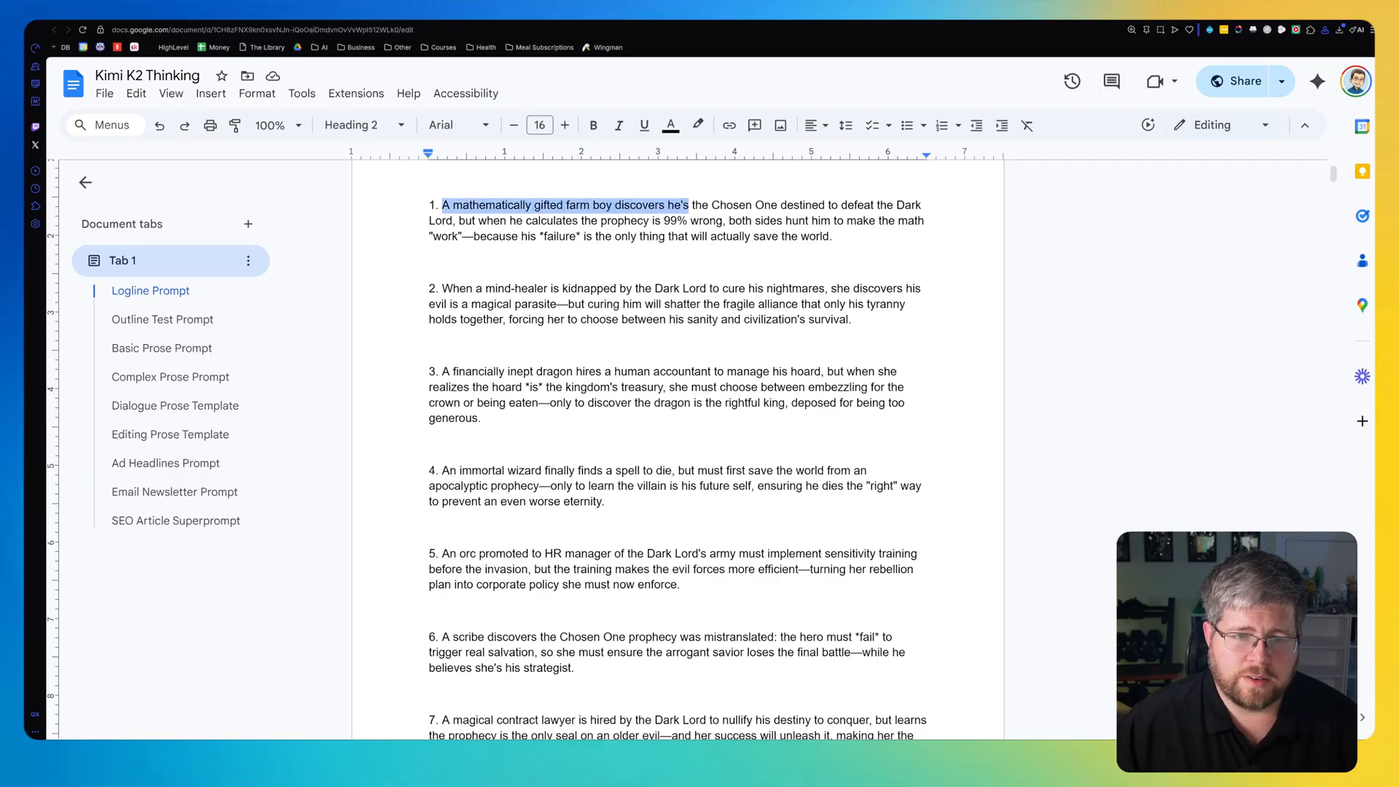
pyautogui.scroll(3)
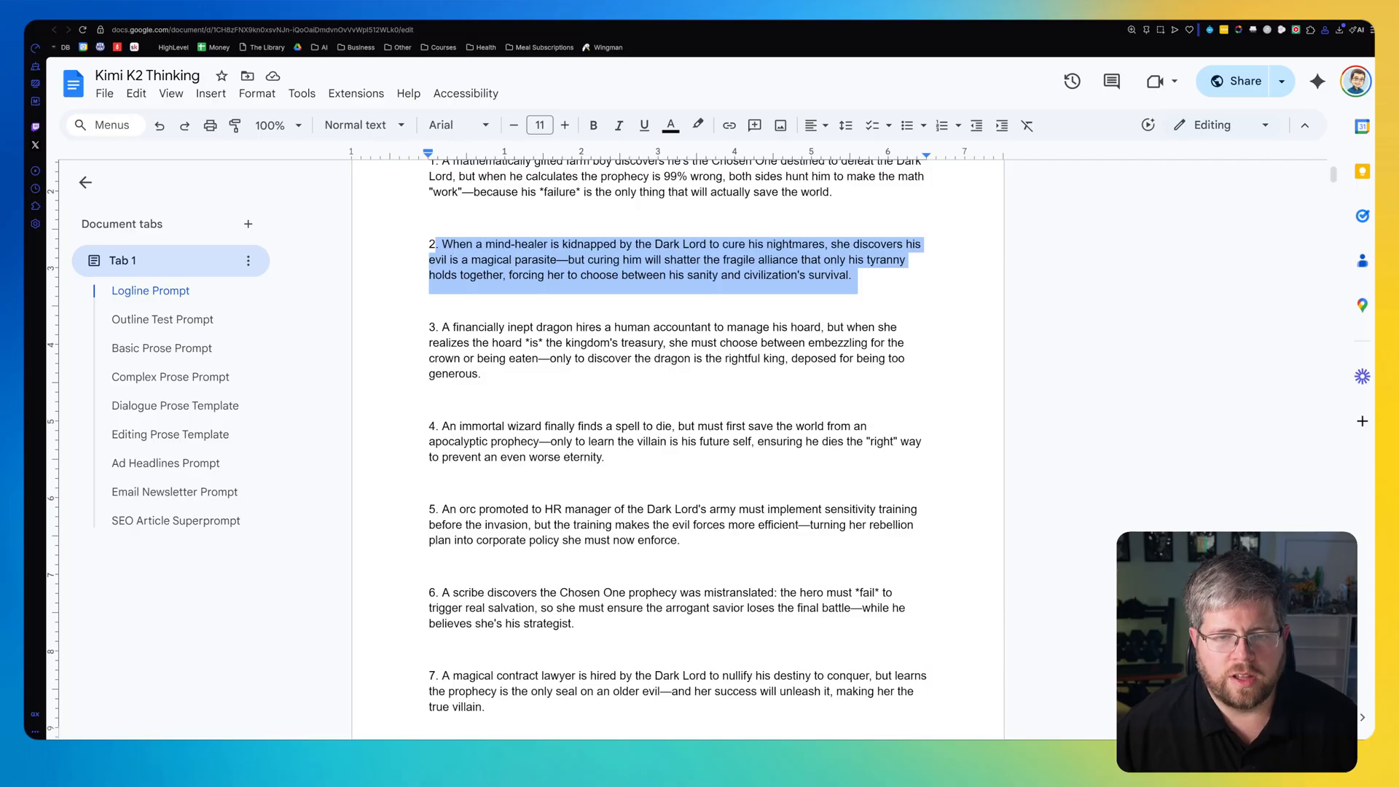
pyautogui.click(851, 275)
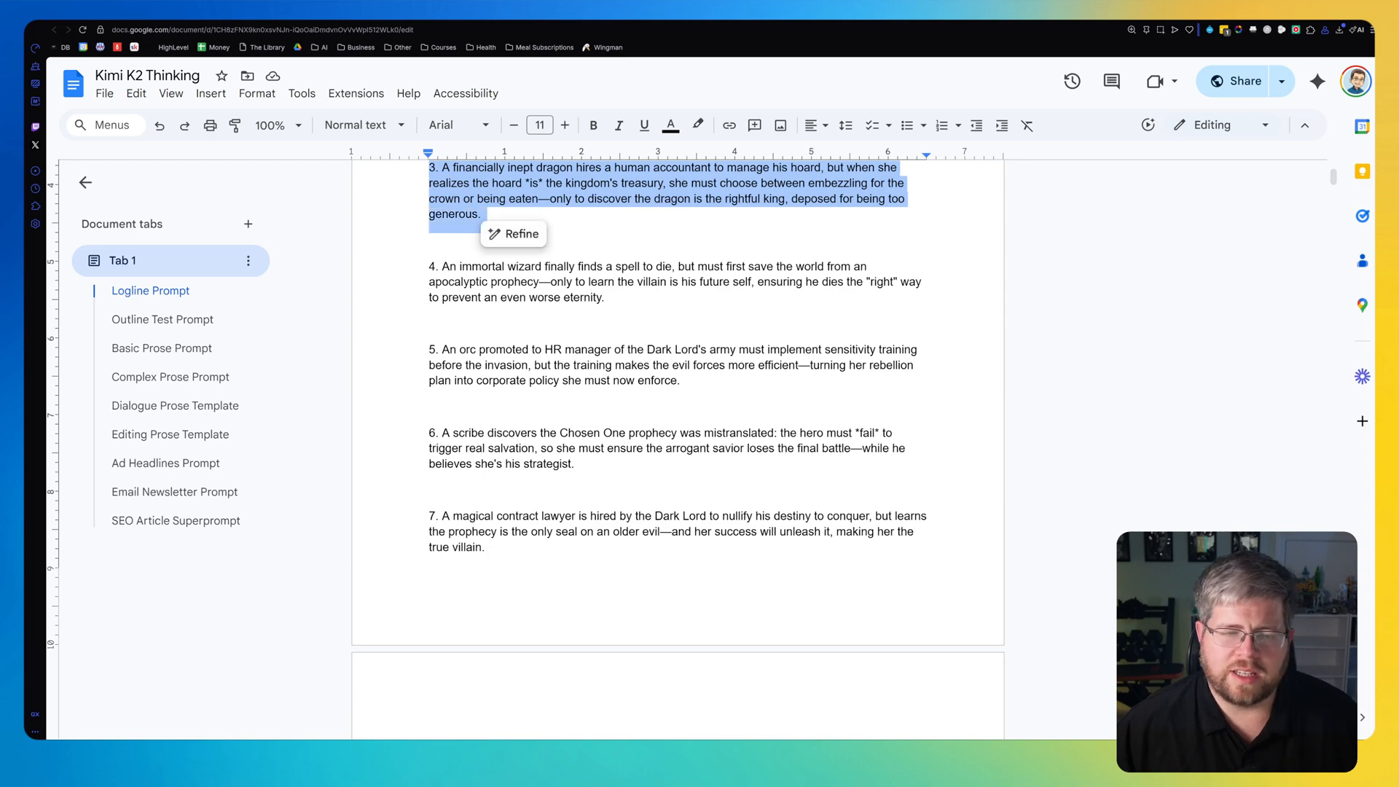
# Read the twenty fantasy loglines down to the Outline Test Prompt heading.
pyautogui.scroll(-3)
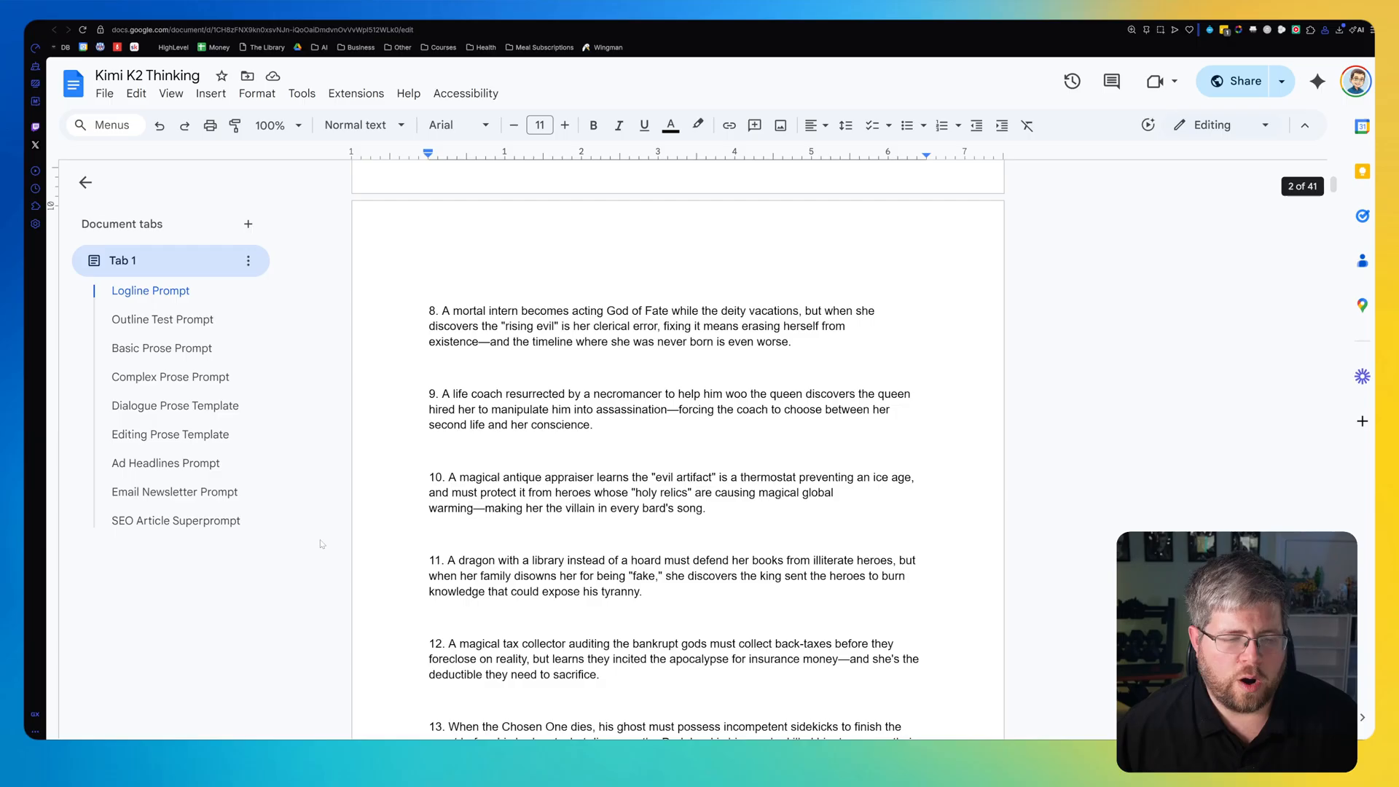
pyautogui.scroll(-3)
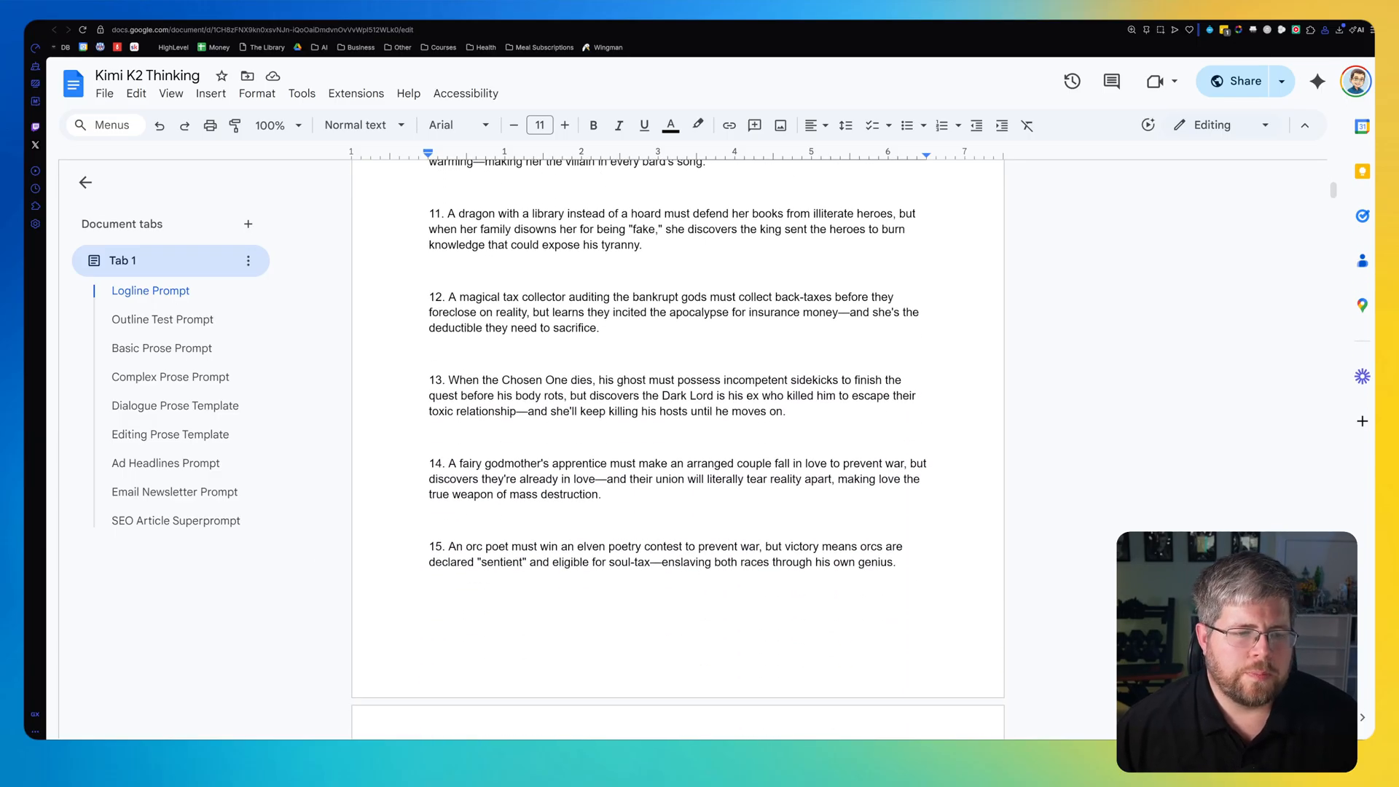
pyautogui.scroll(-3)
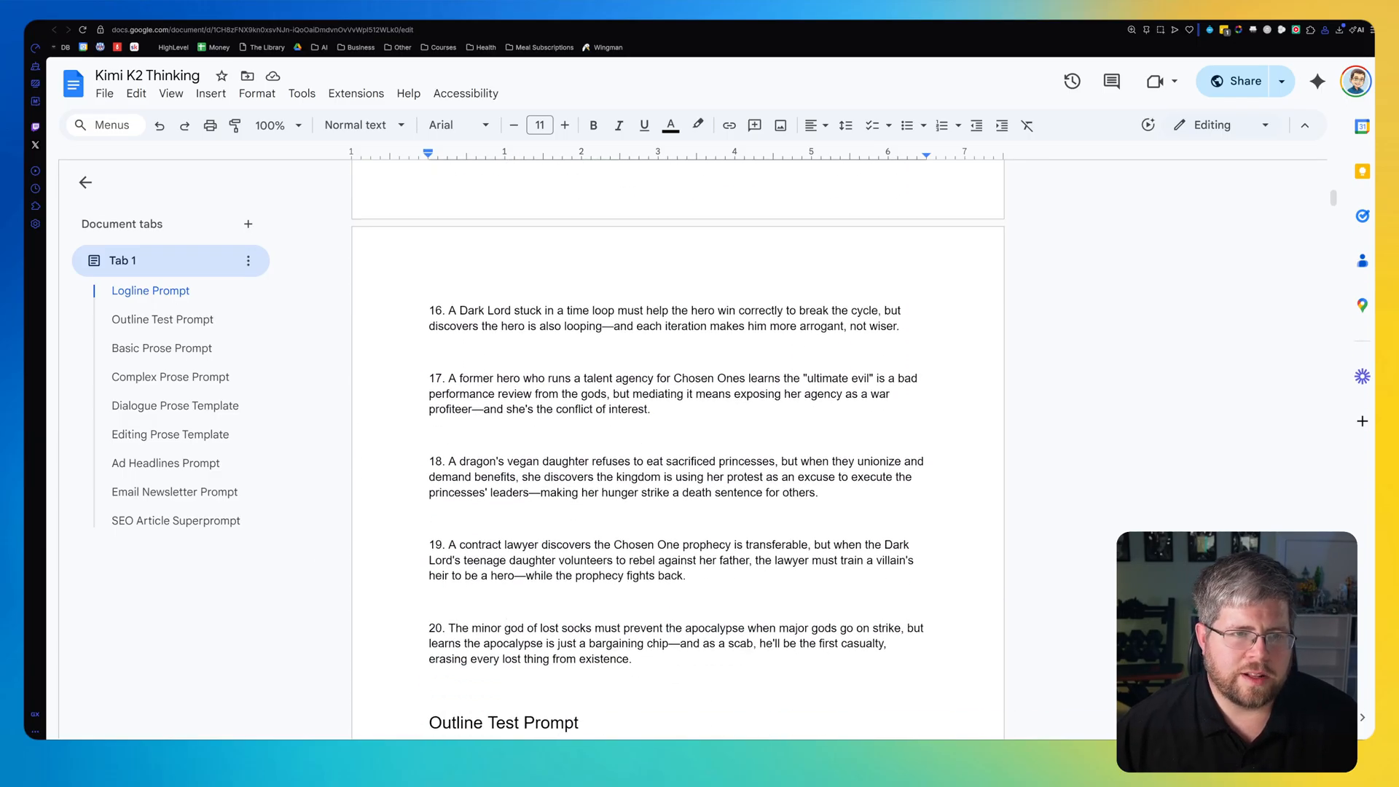
pyautogui.scroll(-3)
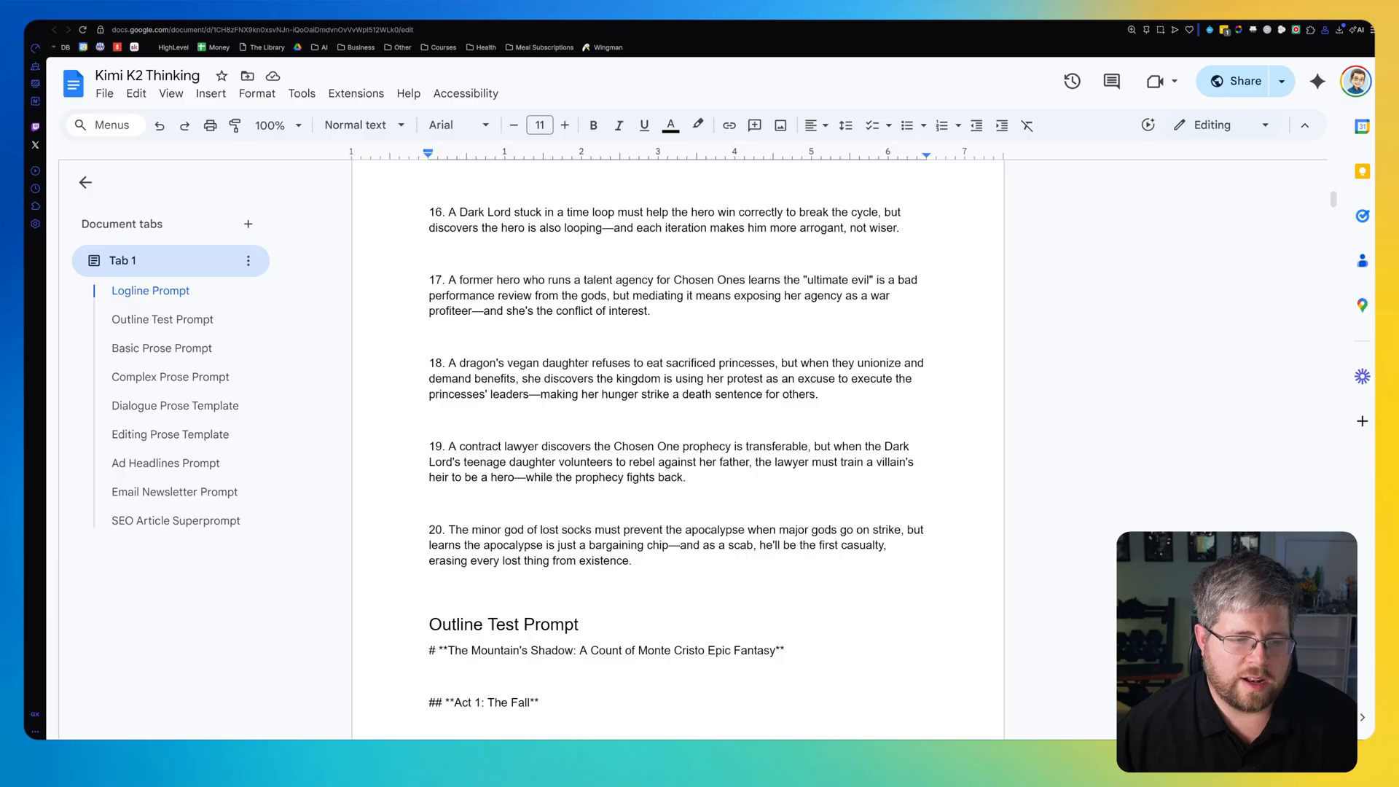
pyautogui.scroll(-3)
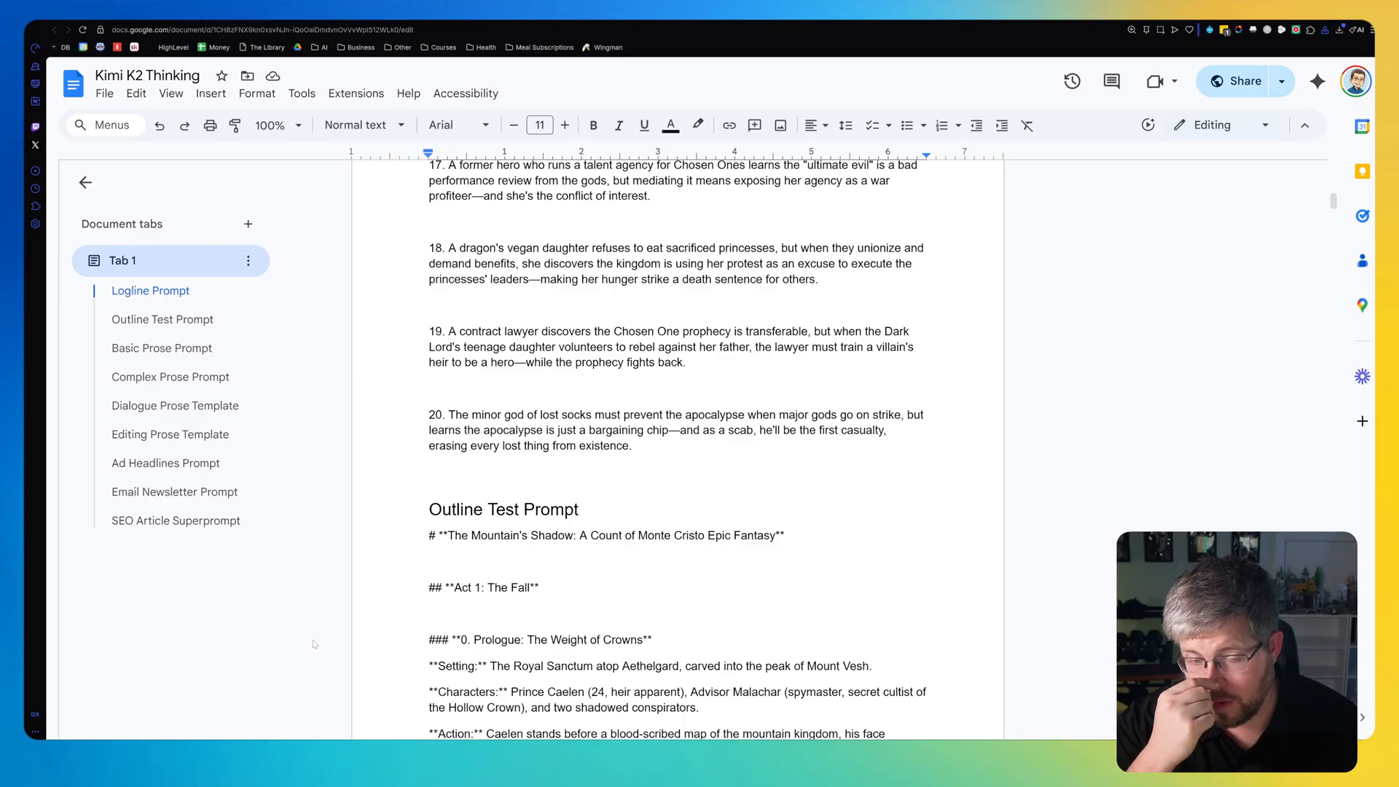
pyautogui.moveTo(270, 619)
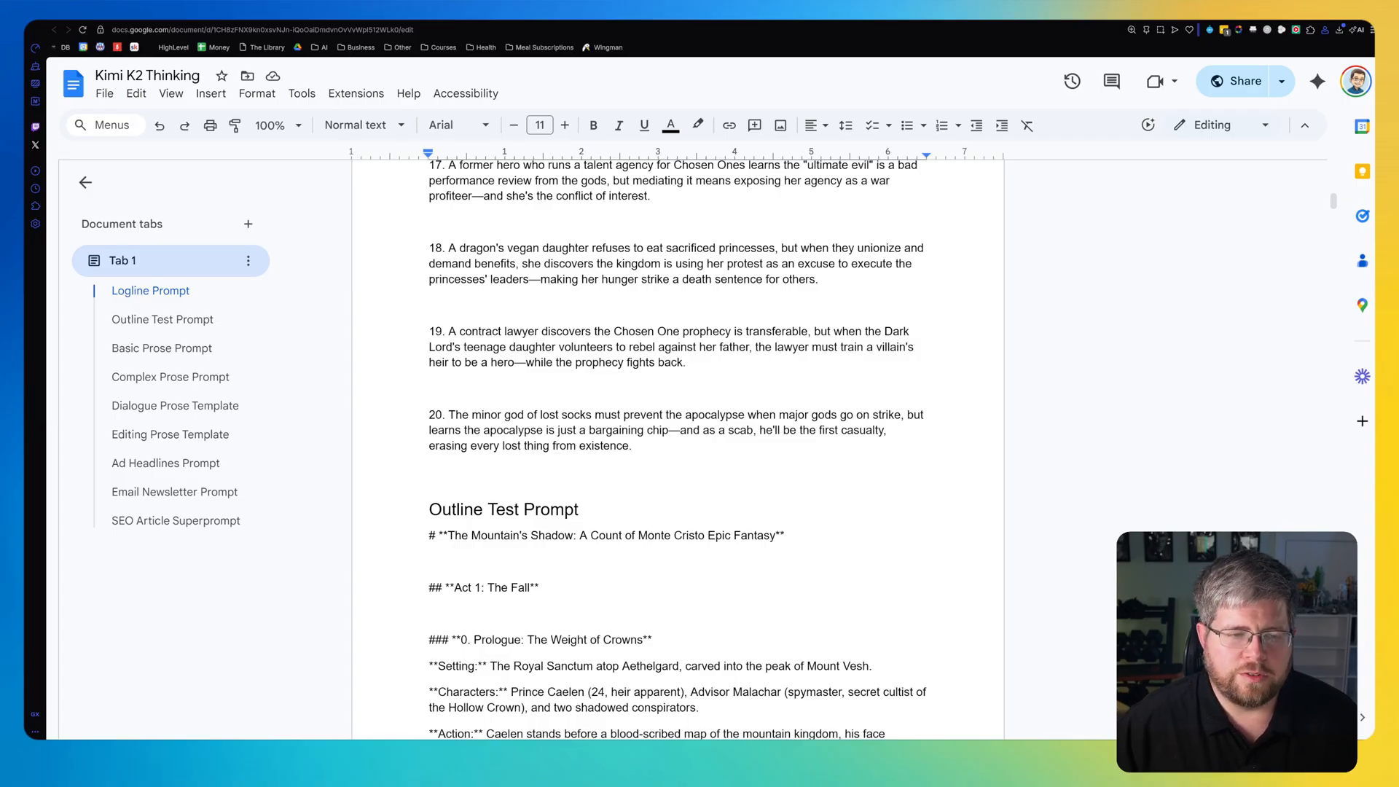
pyautogui.scroll(-3)
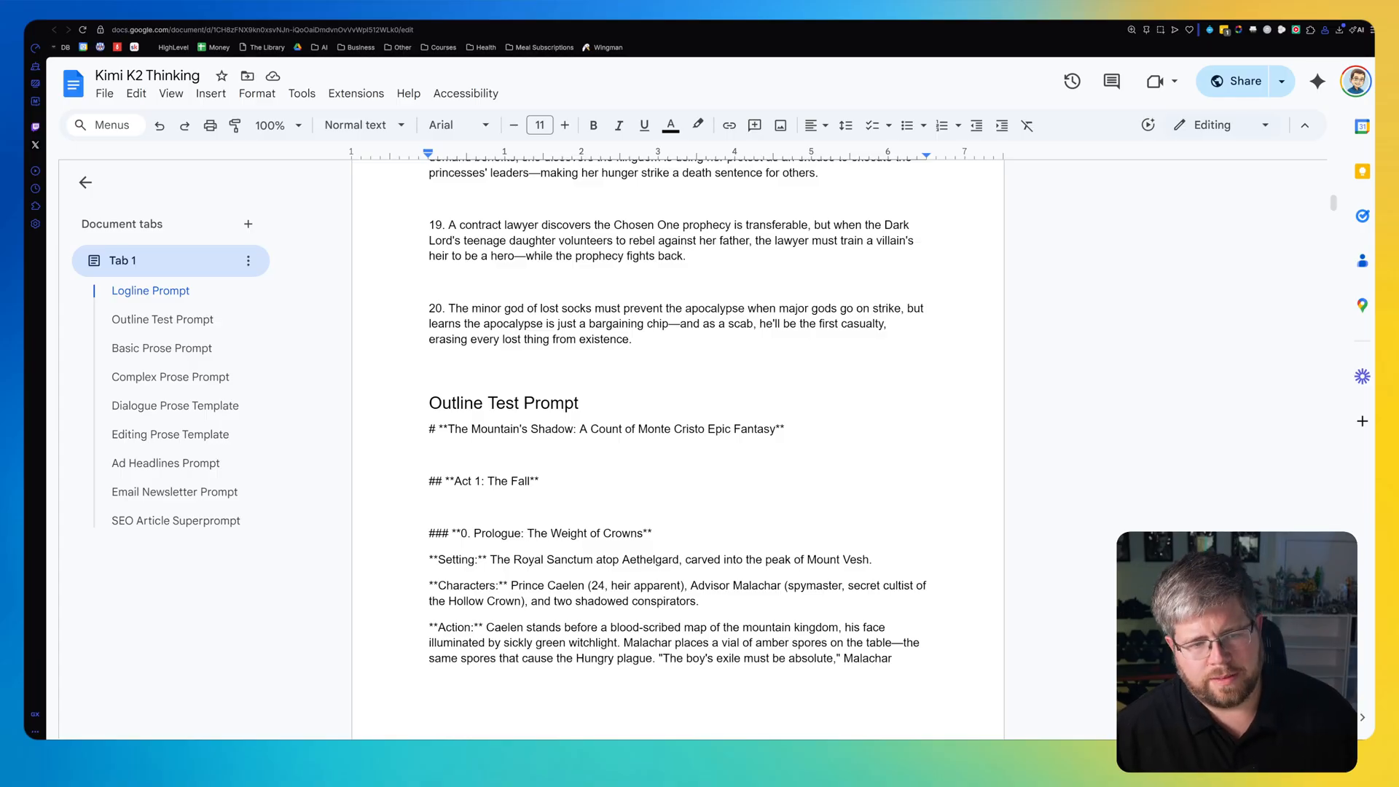
# Read the Monte Cristo outline to scene 41, then return to part 37, The Drop.
pyautogui.scroll(-3)
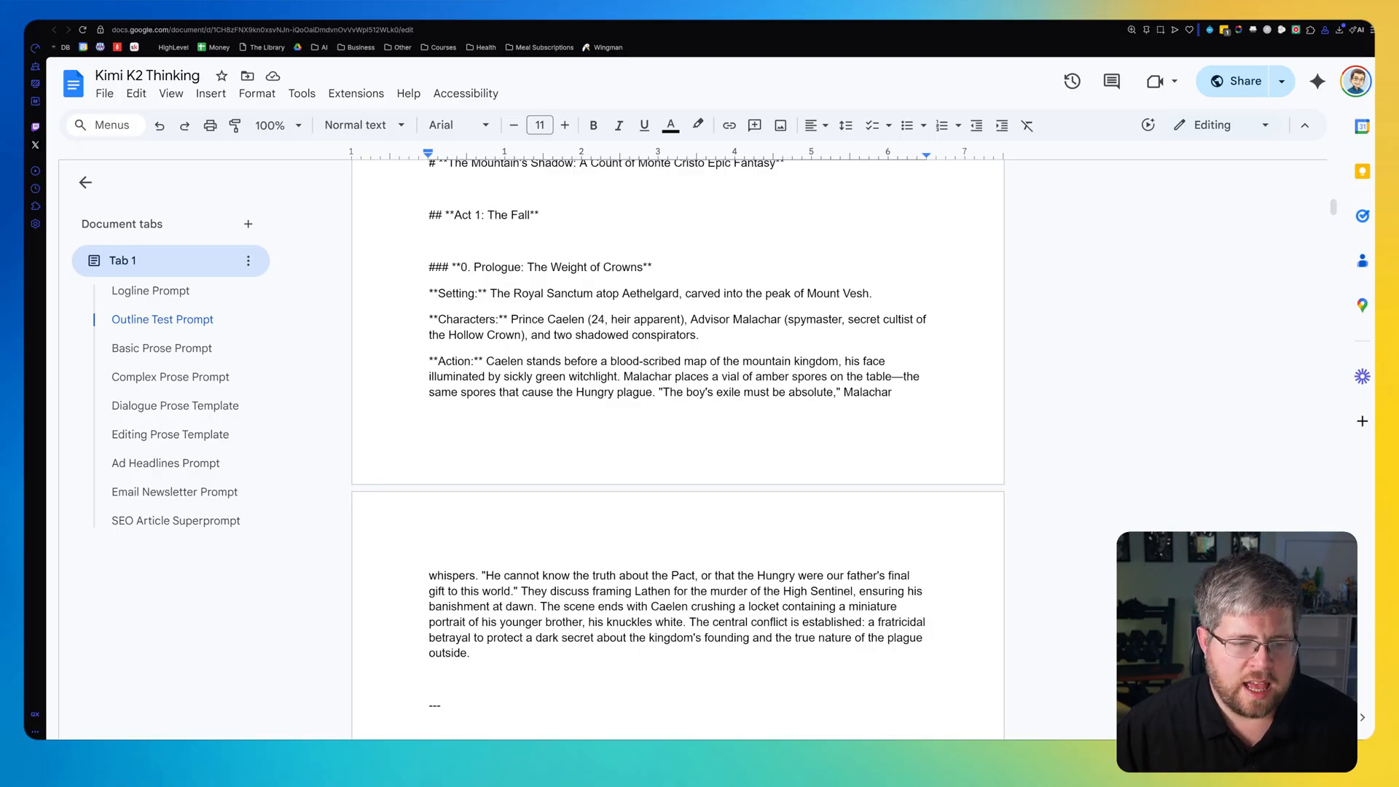
pyautogui.scroll(-3)
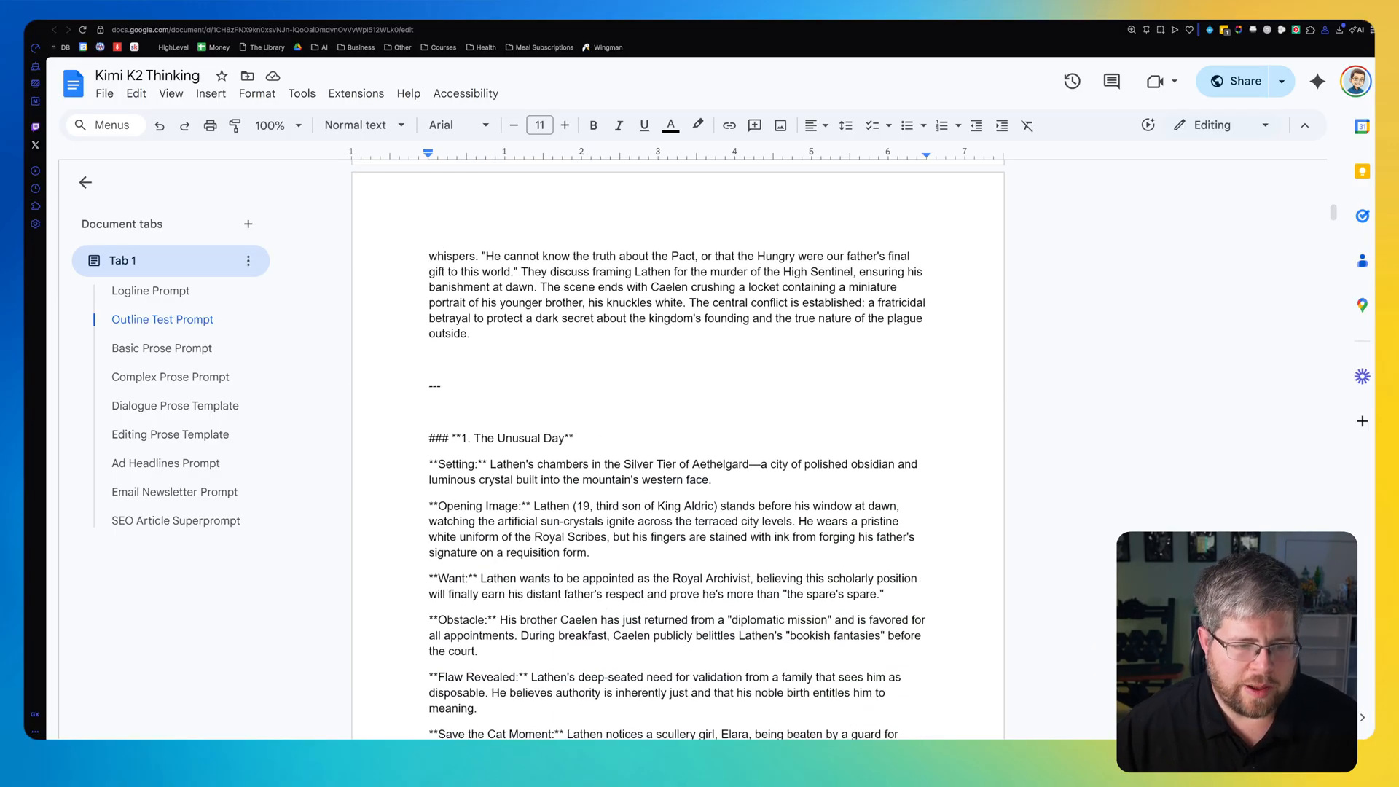
pyautogui.scroll(-3)
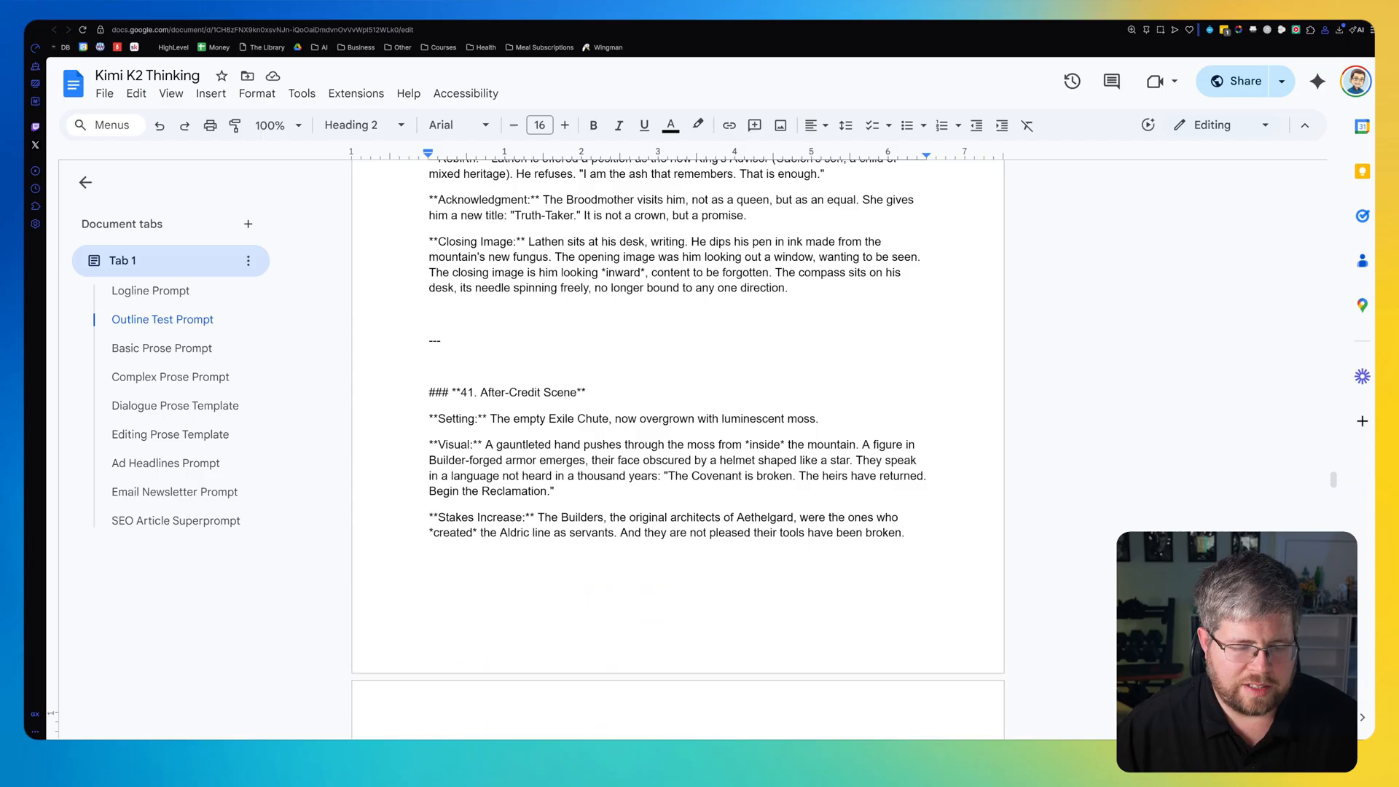
pyautogui.scroll(3)
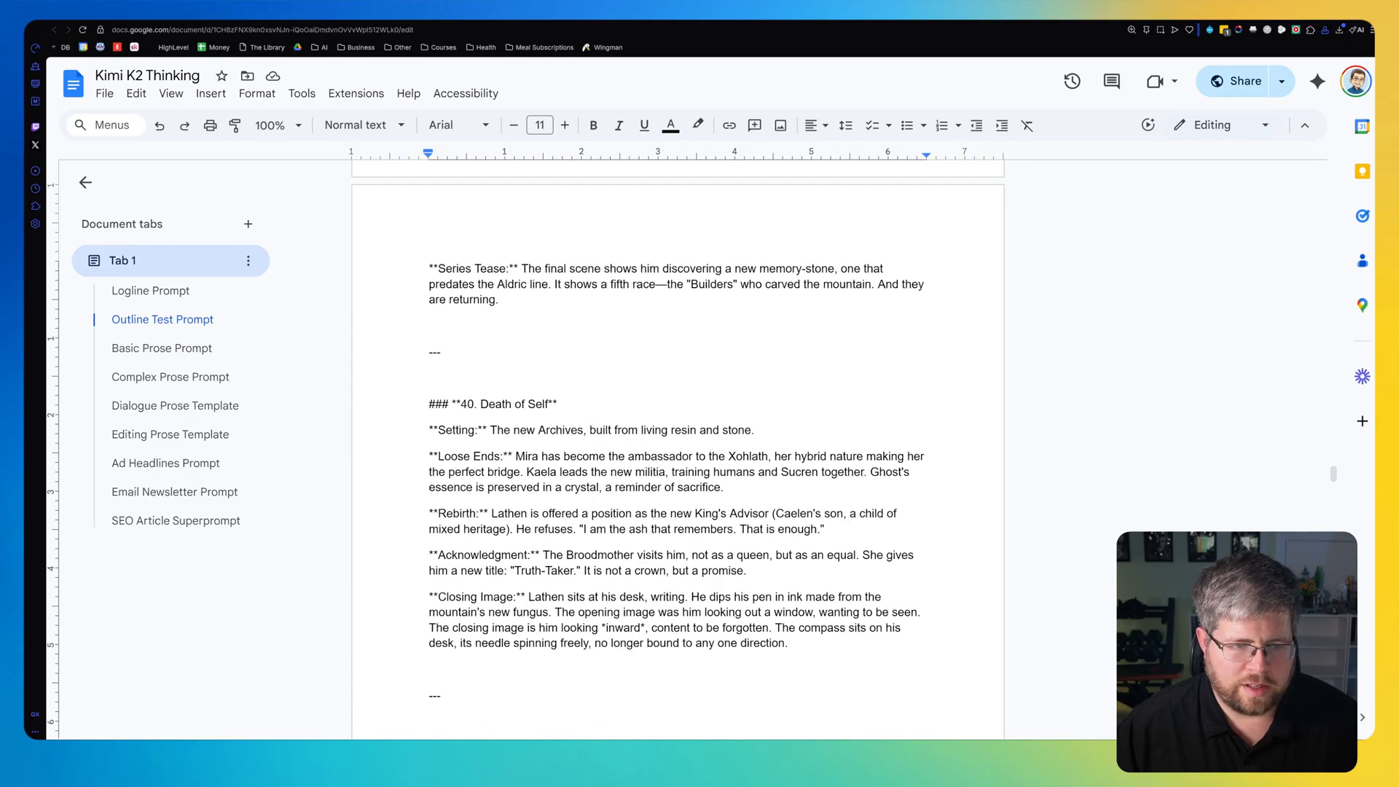
pyautogui.scroll(3)
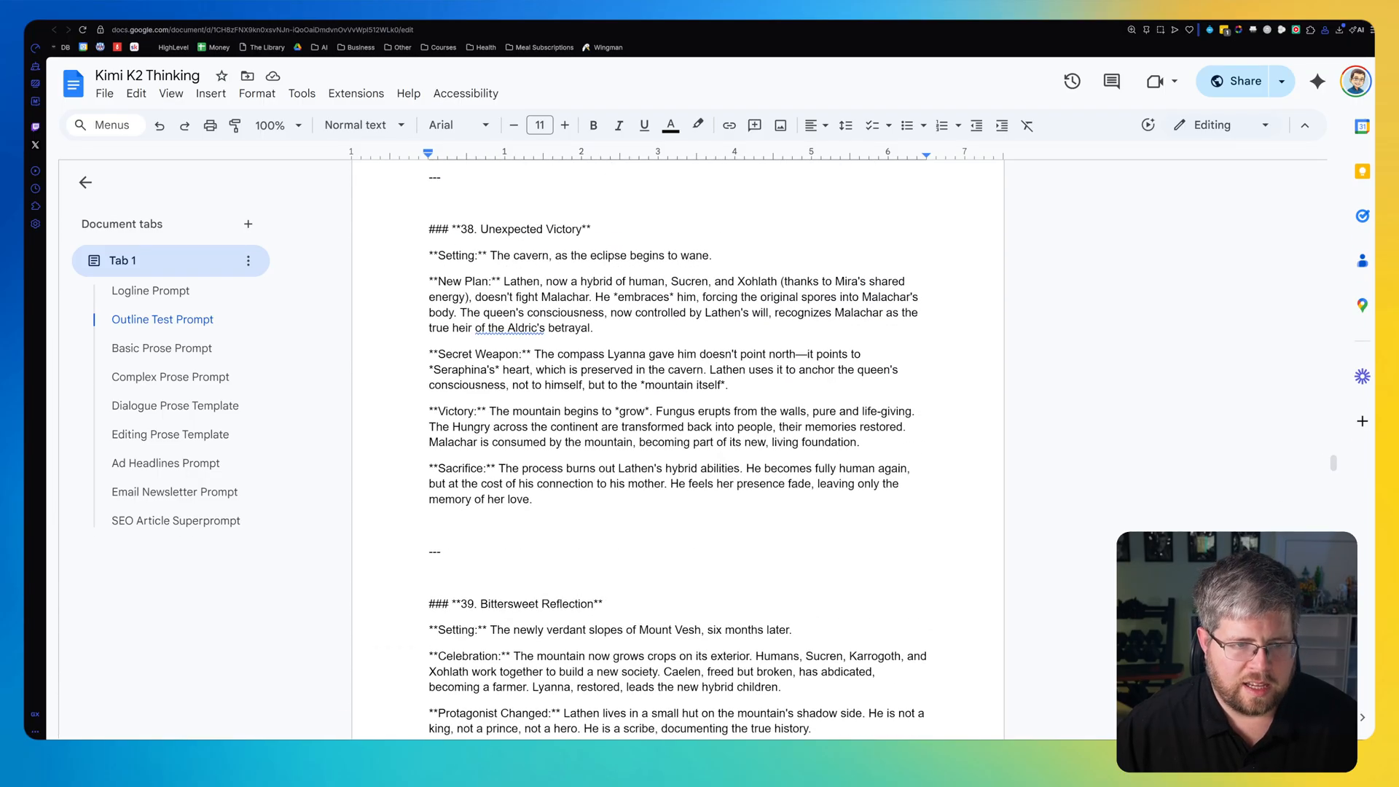
pyautogui.click(534, 498)
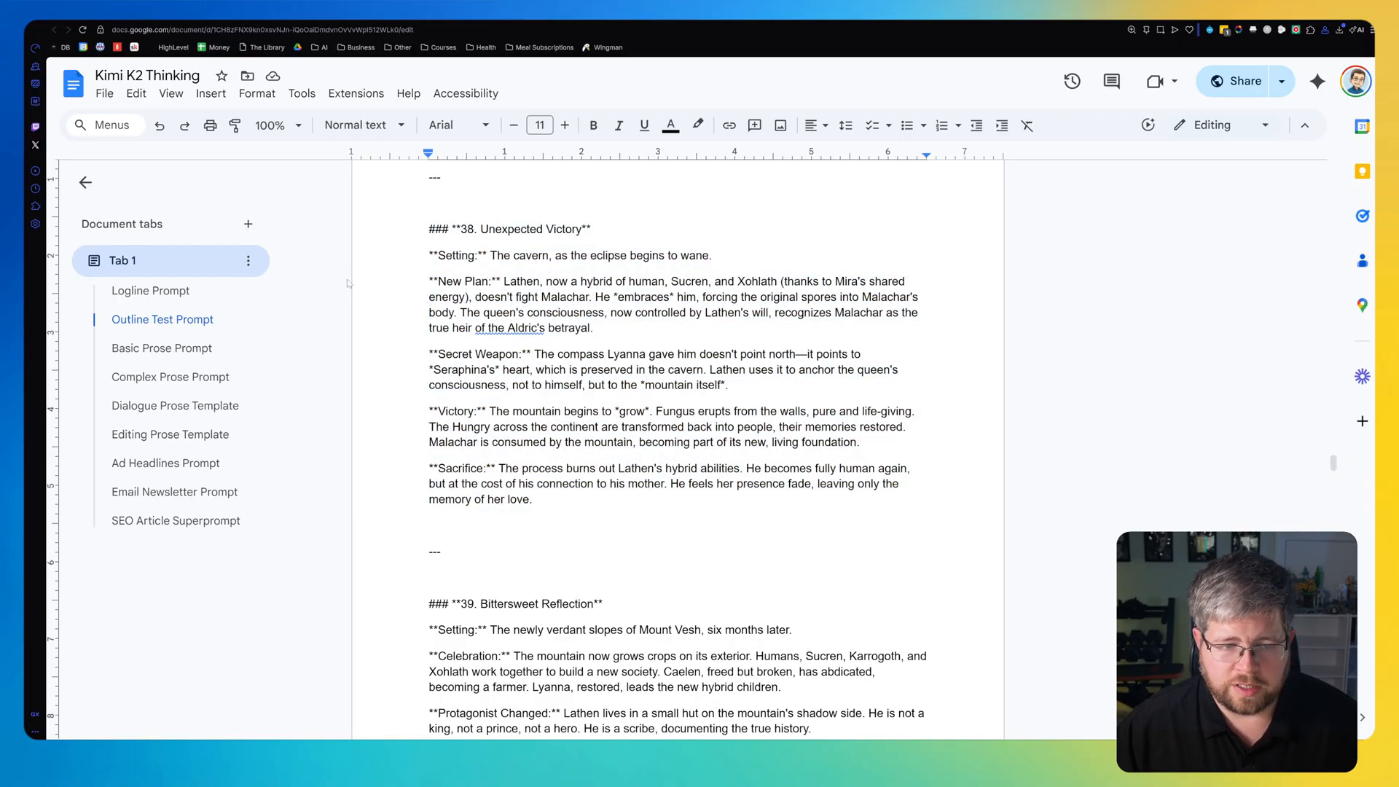
pyautogui.scroll(3)
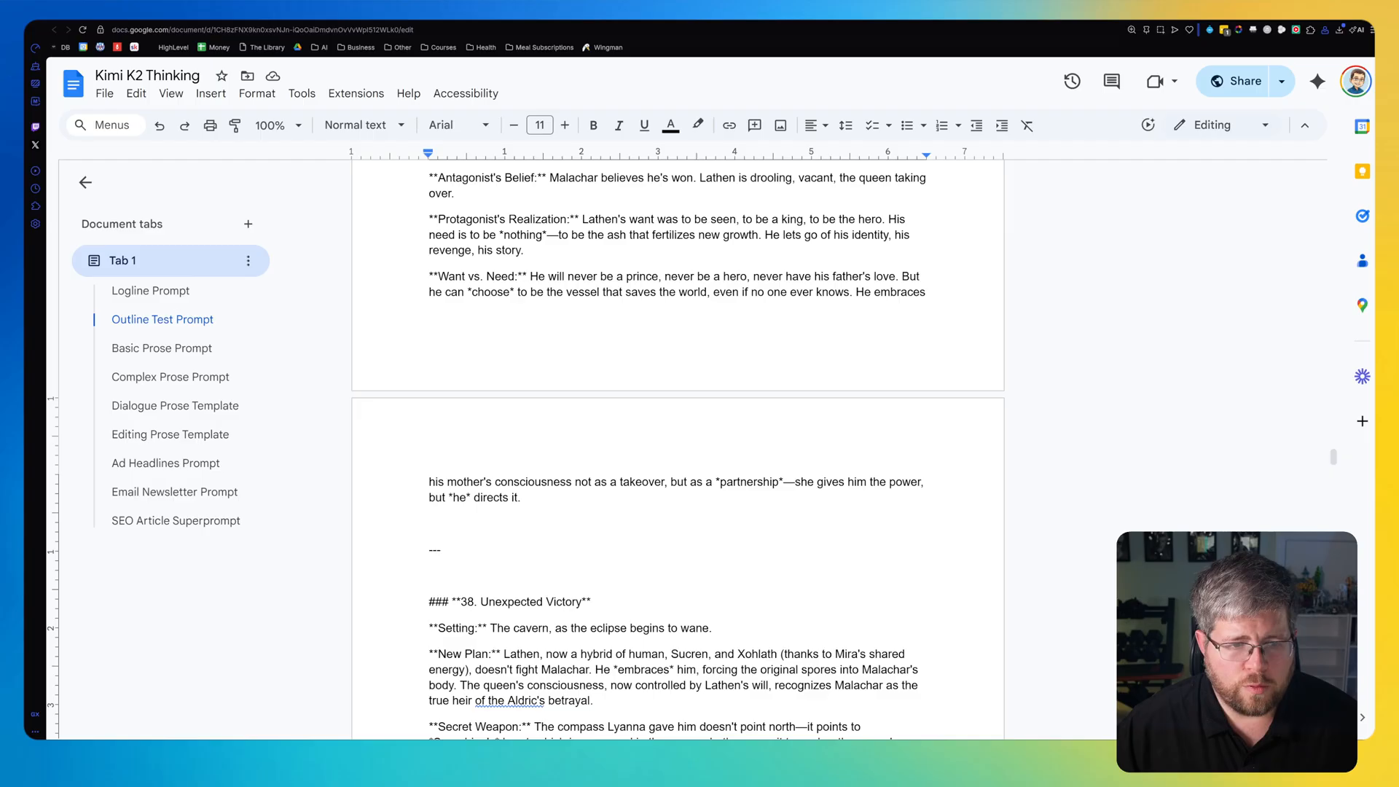
pyautogui.scroll(3)
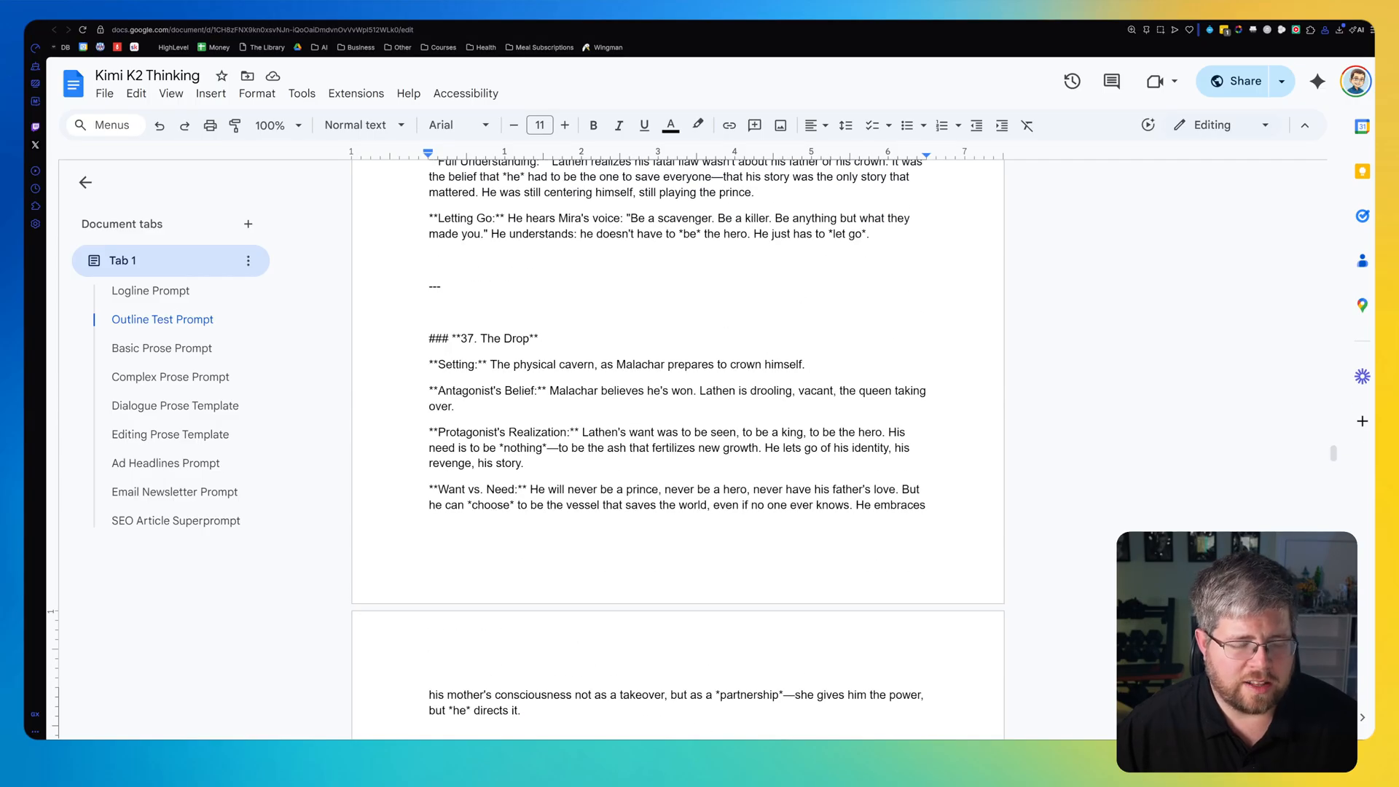
pyautogui.scroll(-3)
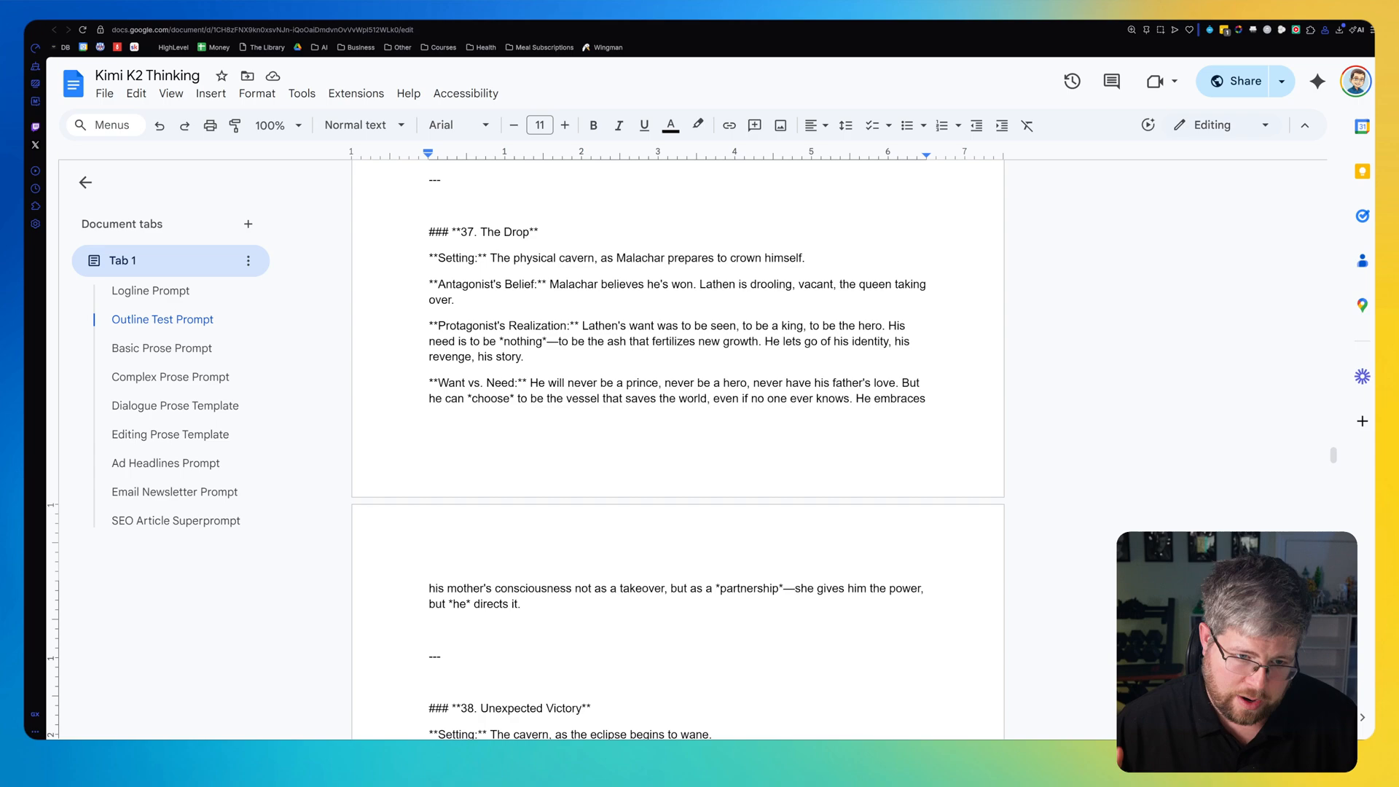
pyautogui.click(161, 348)
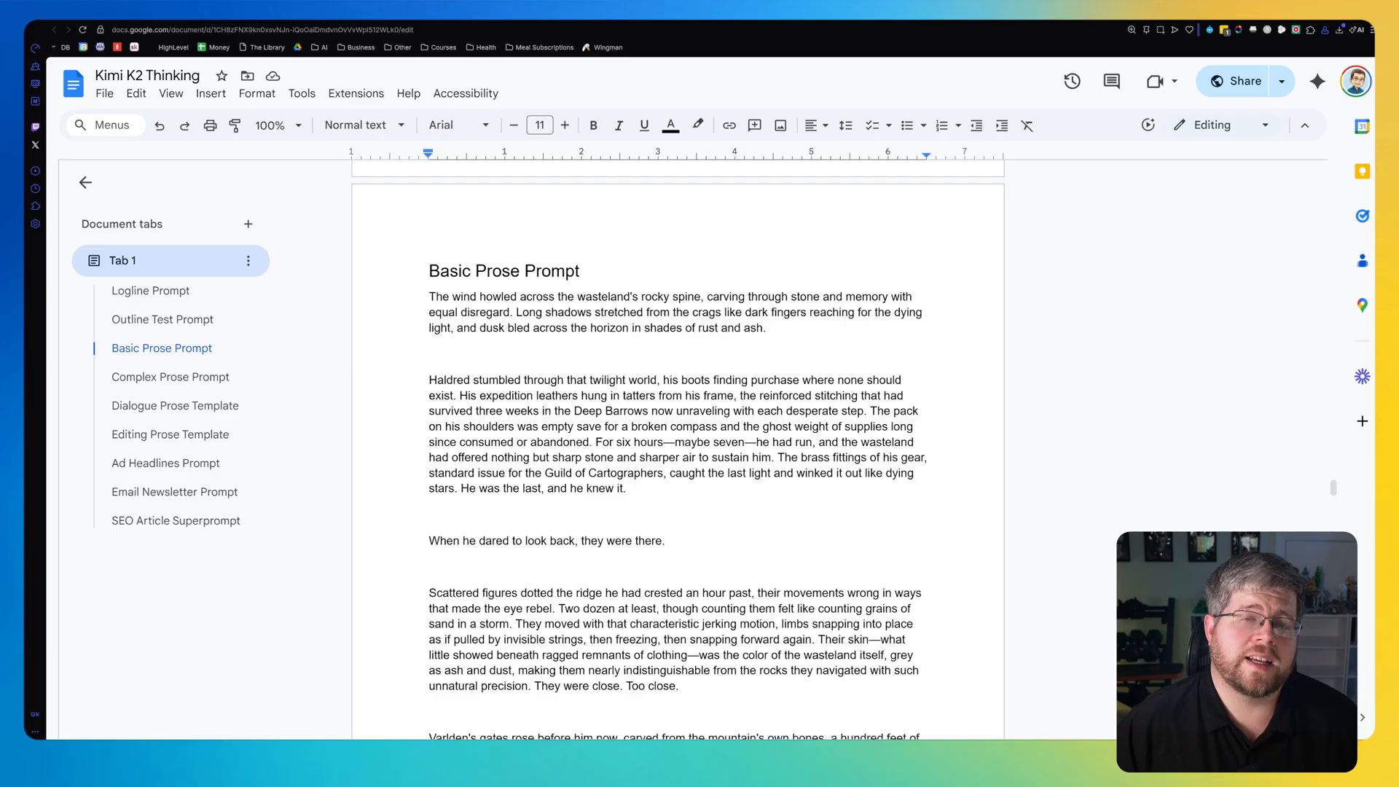
pyautogui.scroll(-3)
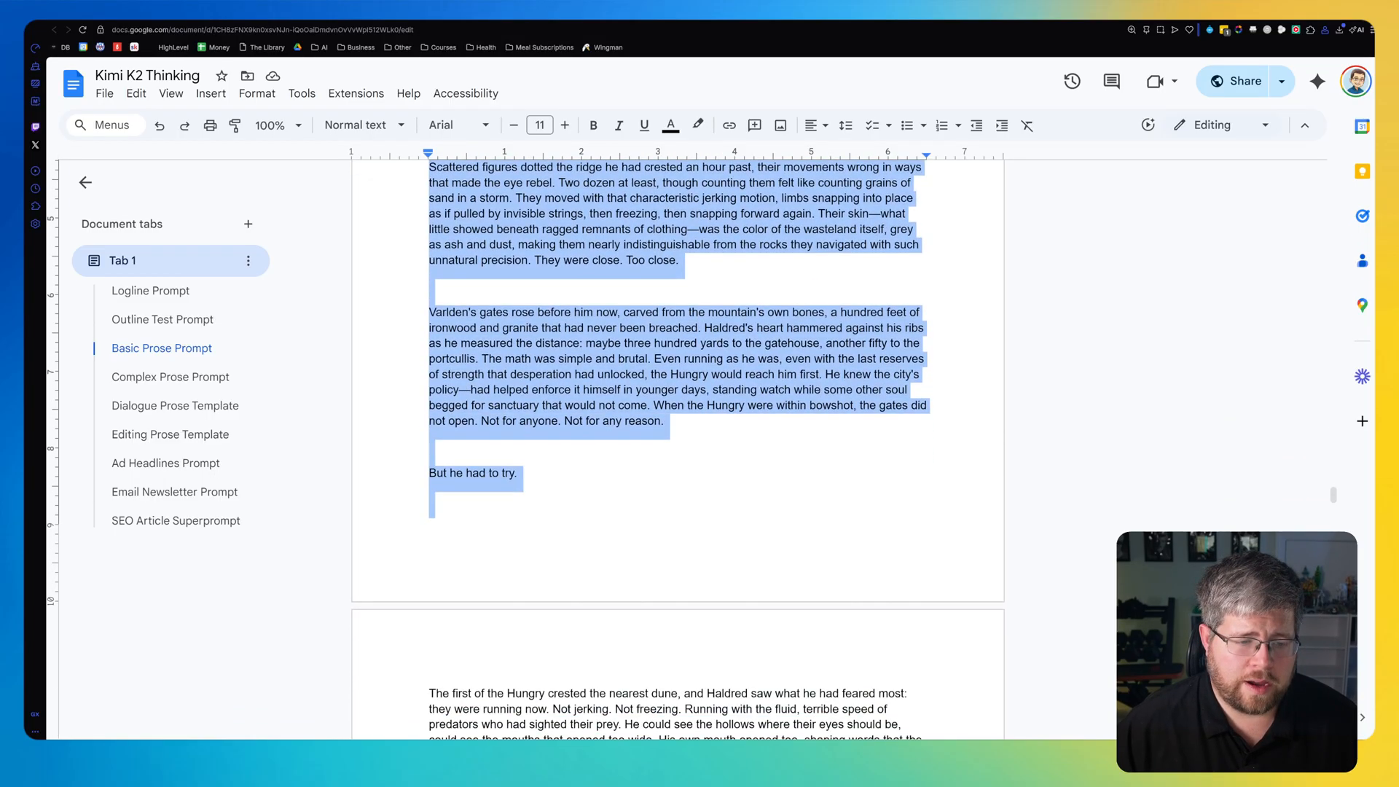
pyautogui.scroll(-3)
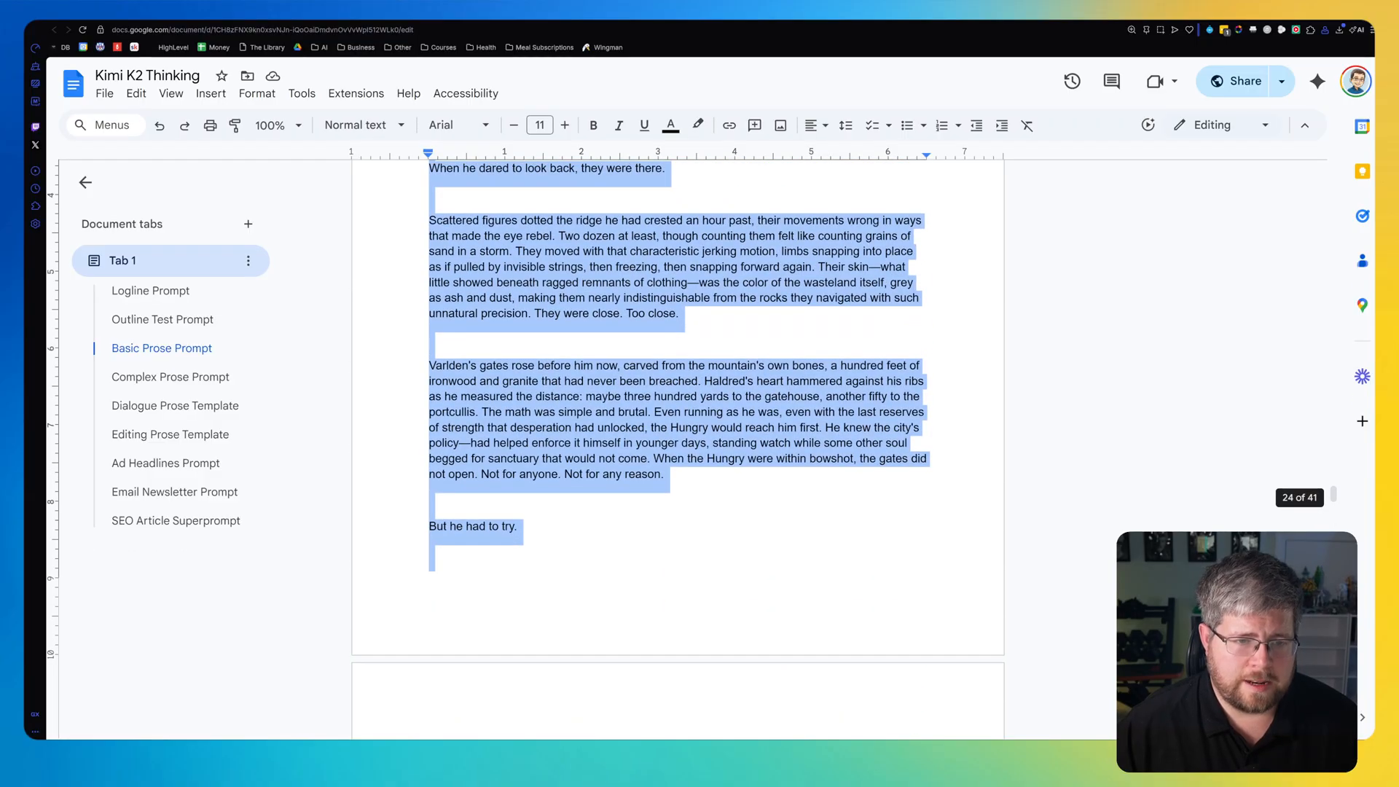
pyautogui.scroll(3)
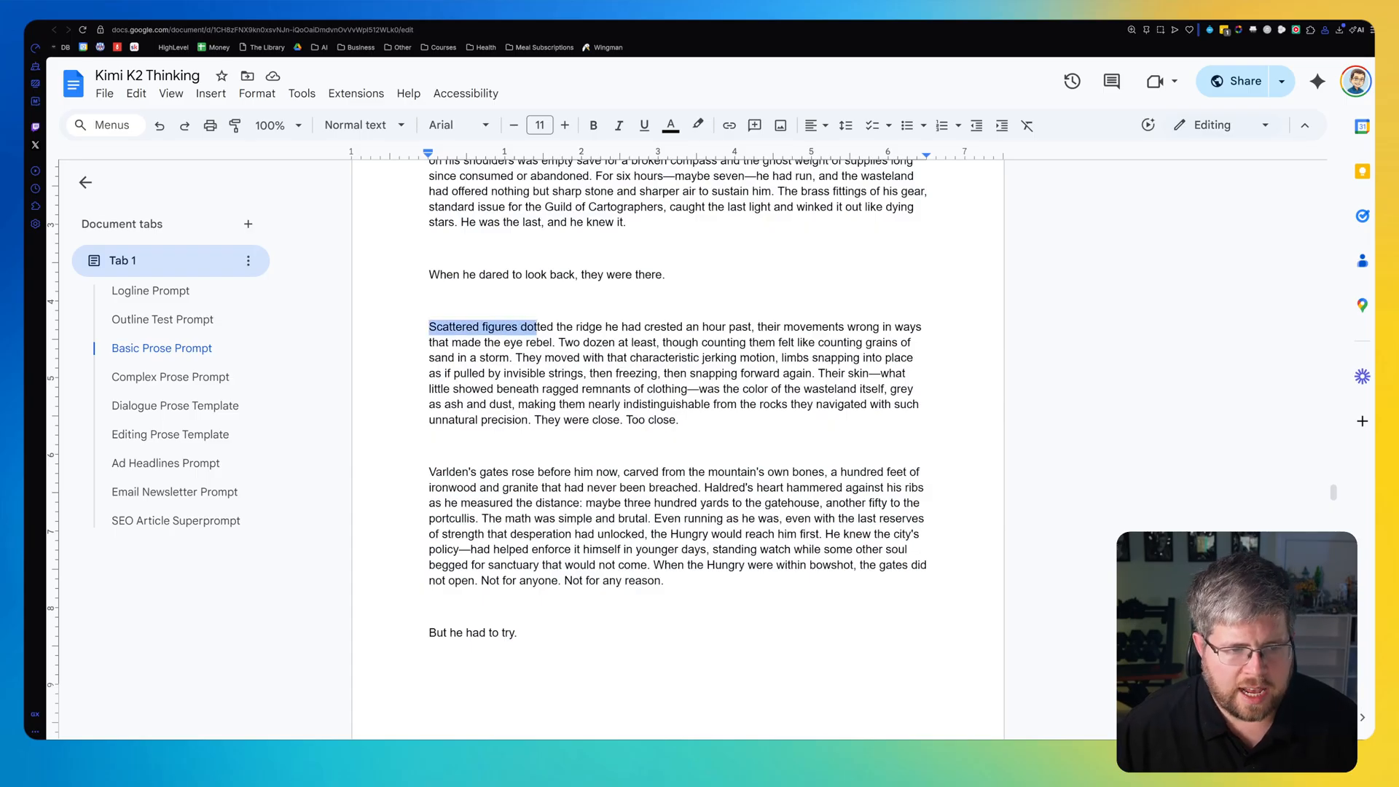
pyautogui.click(732, 326)
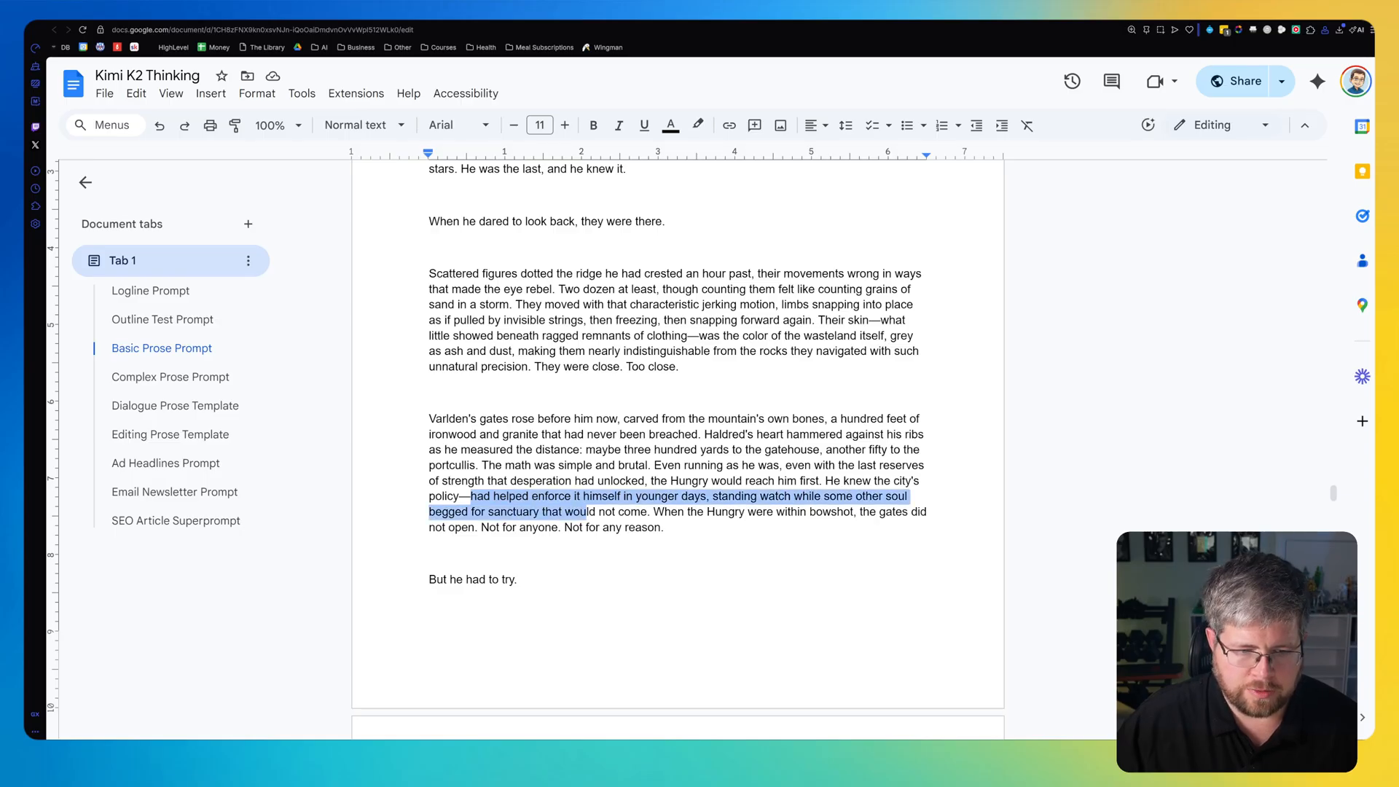
pyautogui.click(663, 526)
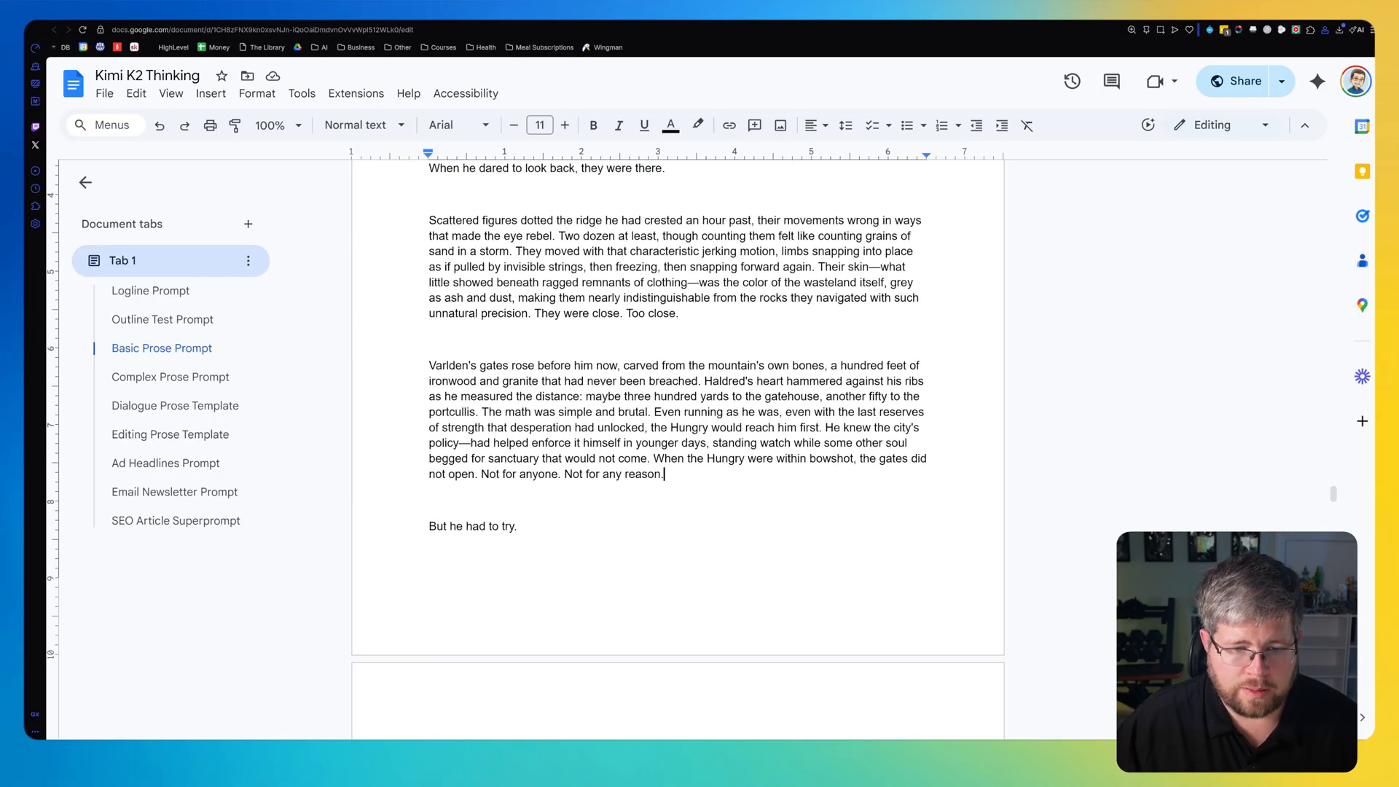
# Scroll past the Basic Prose Prompt ending to the Complex Prose Prompt escape scene.
pyautogui.scroll(-3)
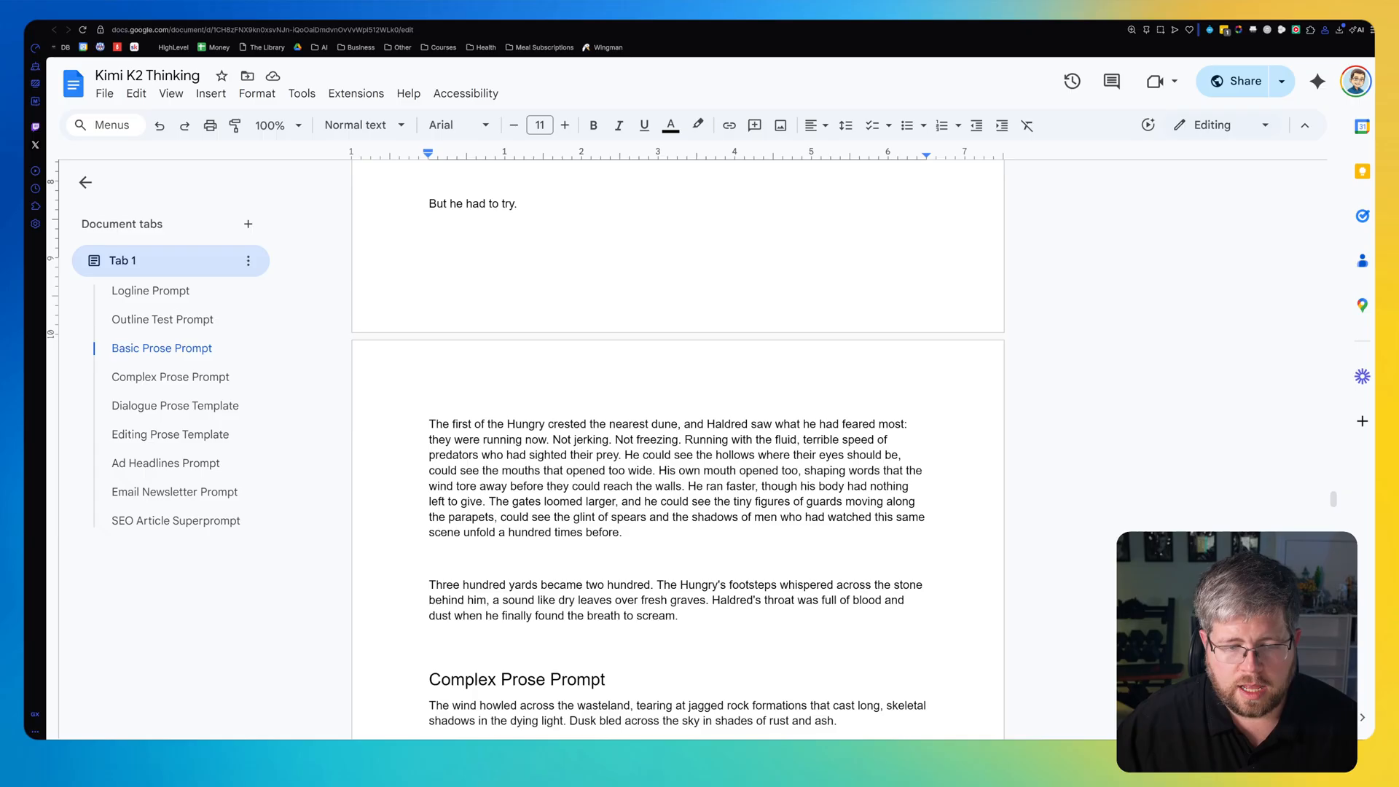
pyautogui.scroll(-3)
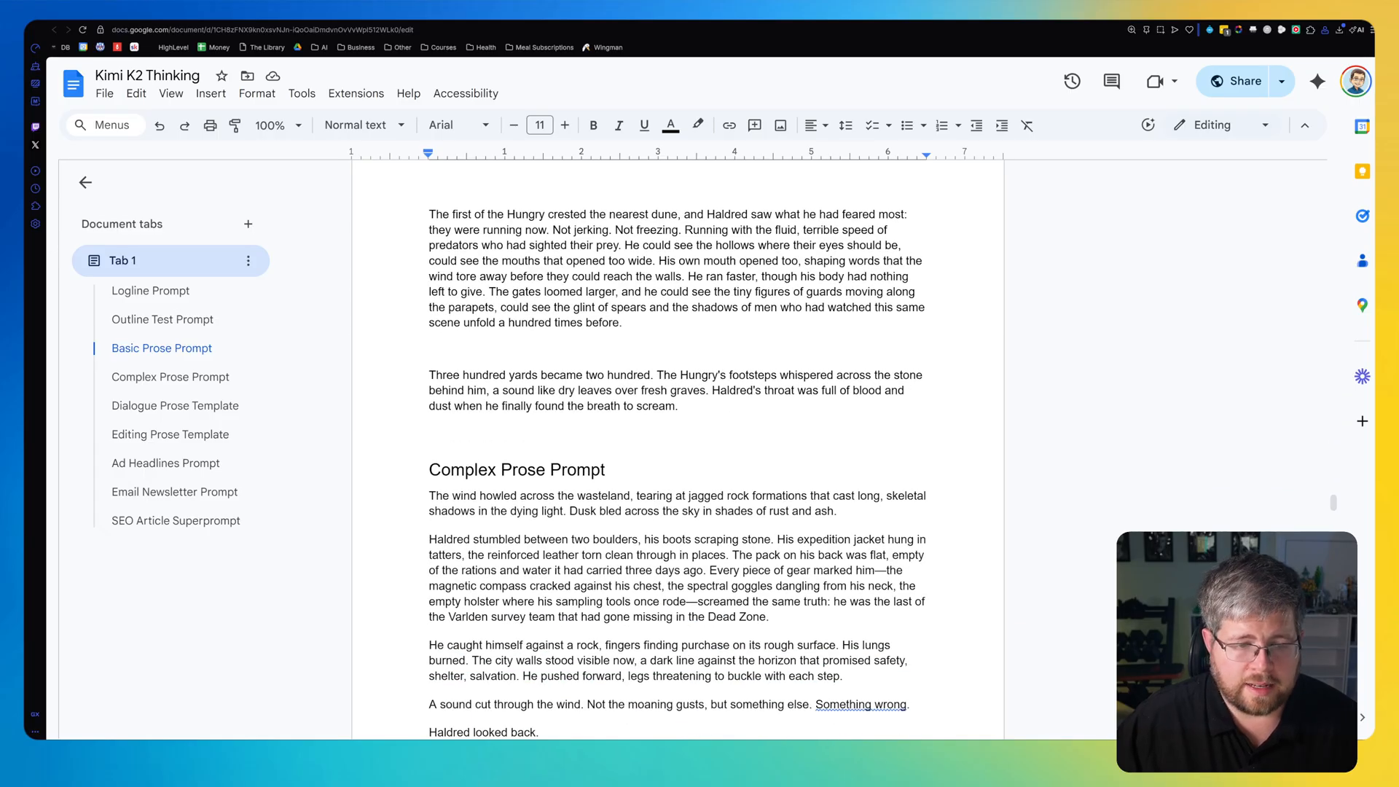
pyautogui.scroll(-3)
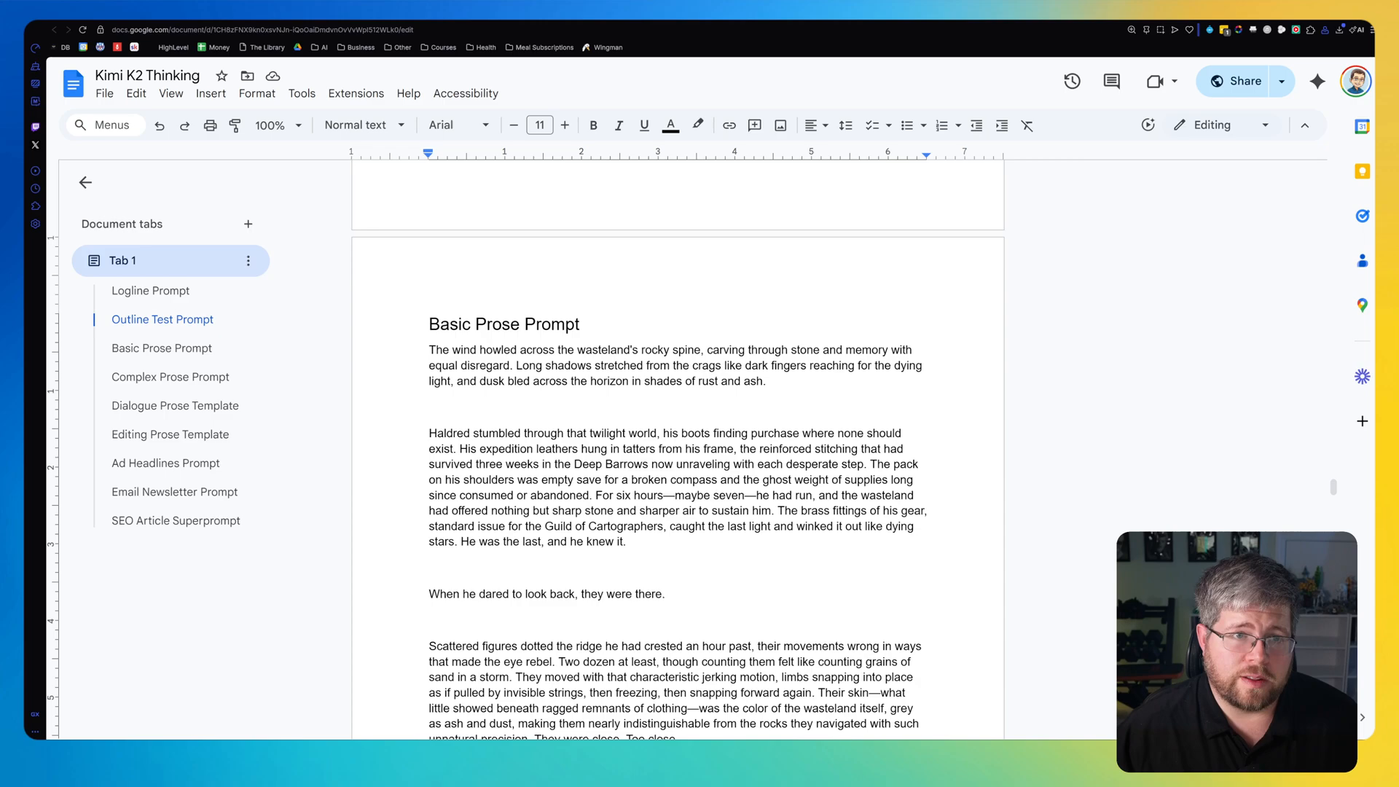
pyautogui.scroll(-3)
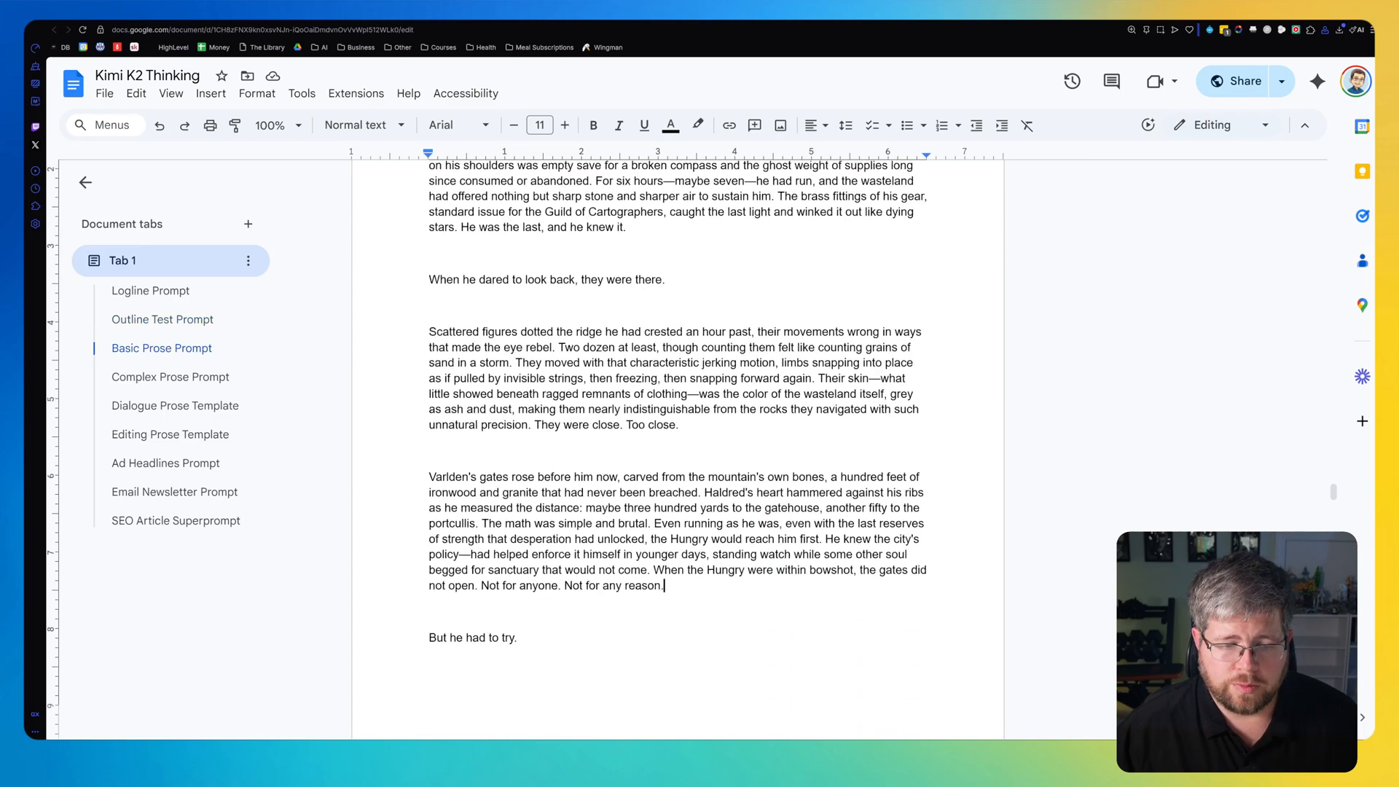
pyautogui.scroll(-3)
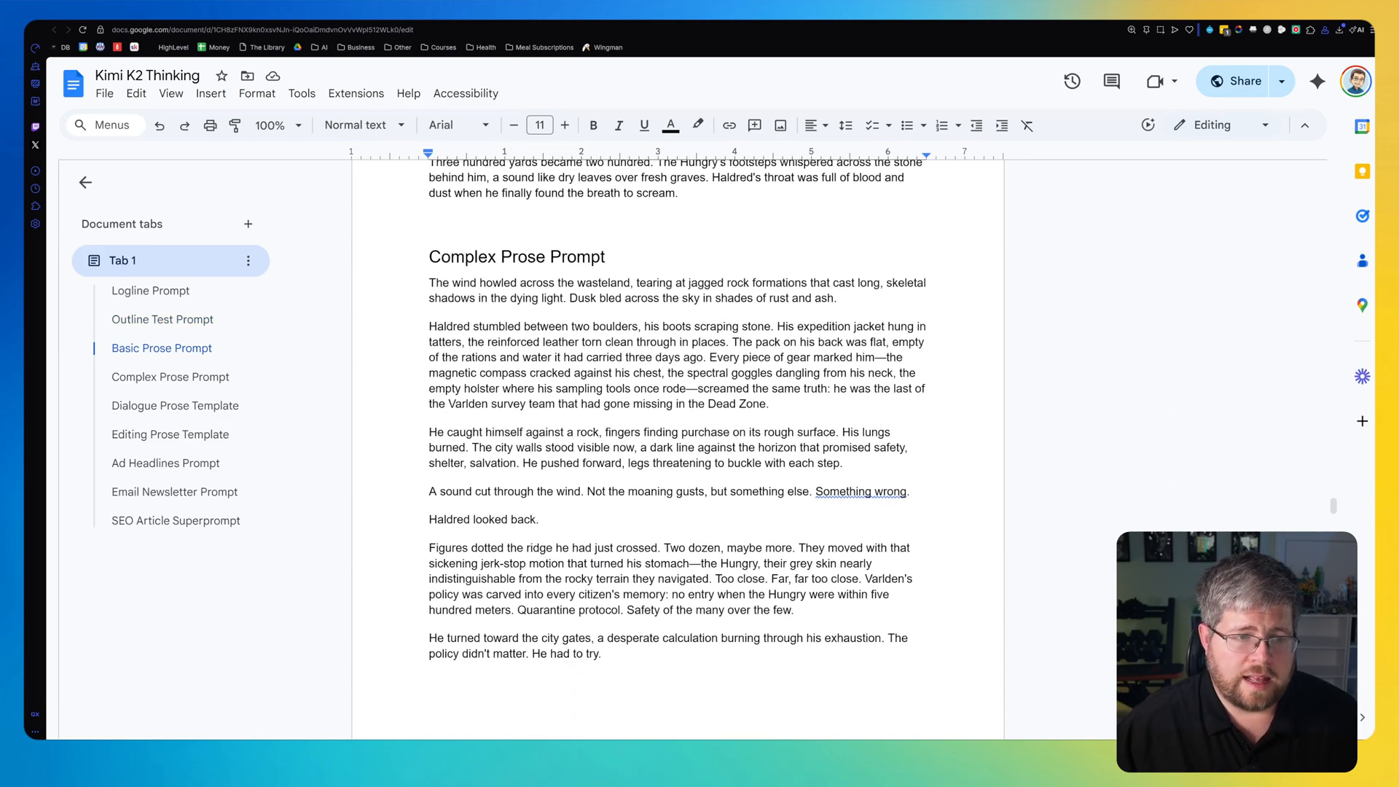
pyautogui.click(170, 376)
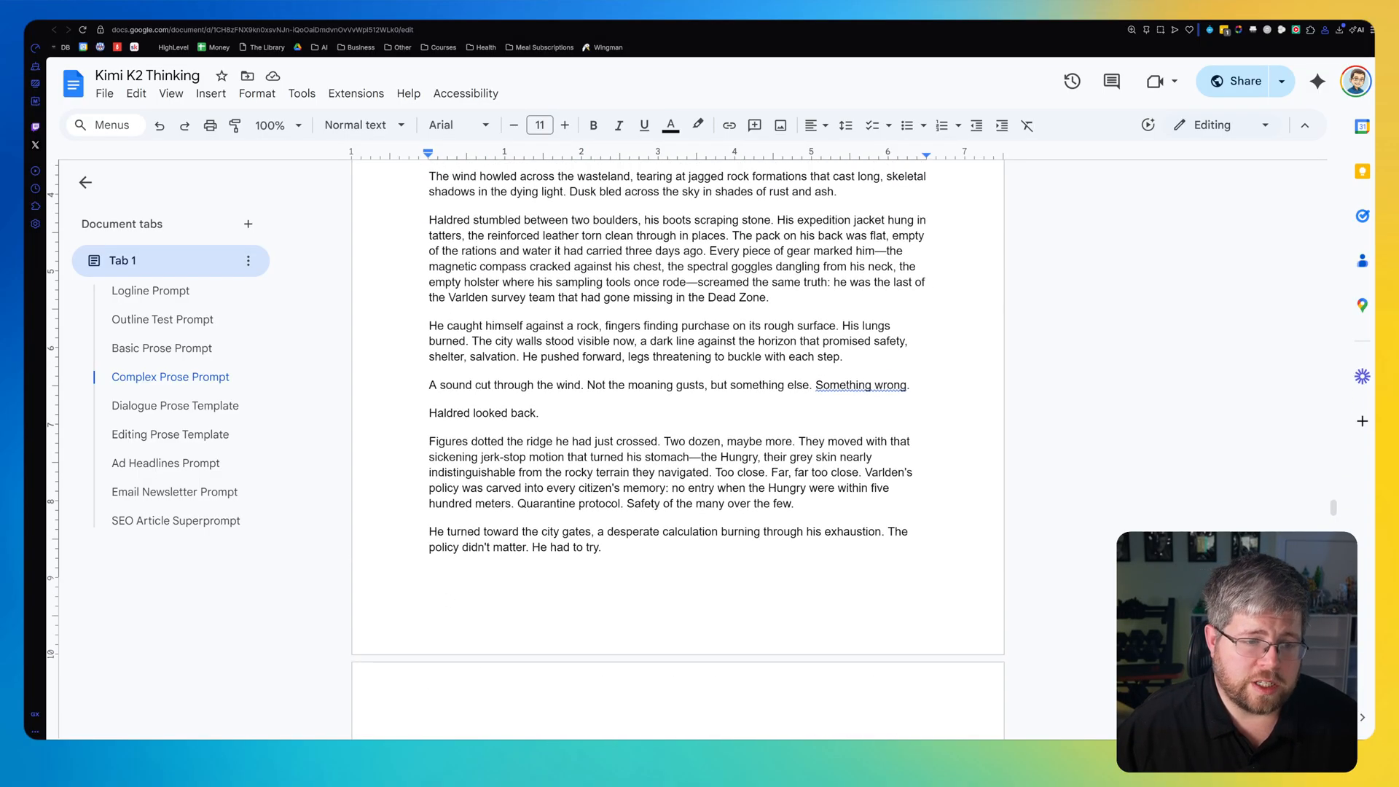
pyautogui.scroll(3)
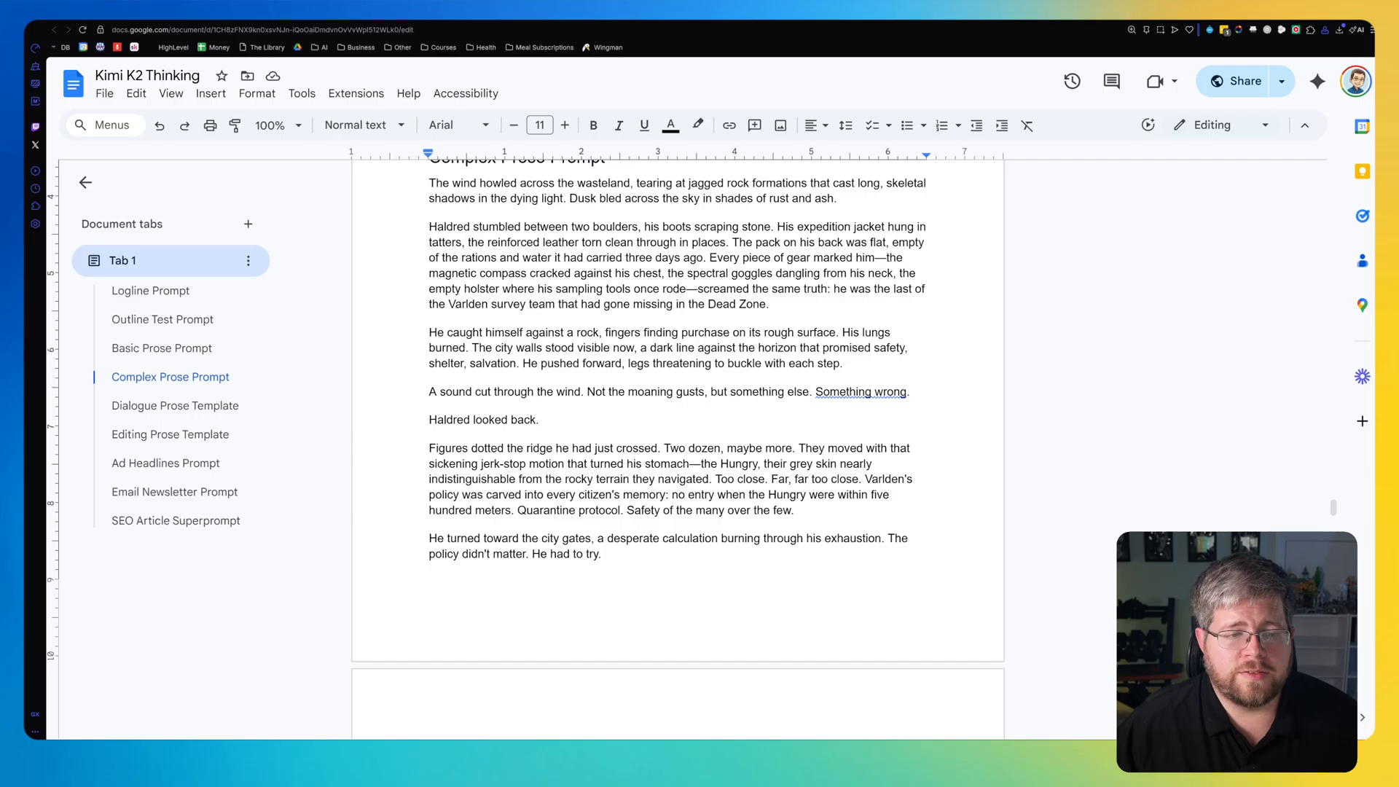
pyautogui.scroll(3)
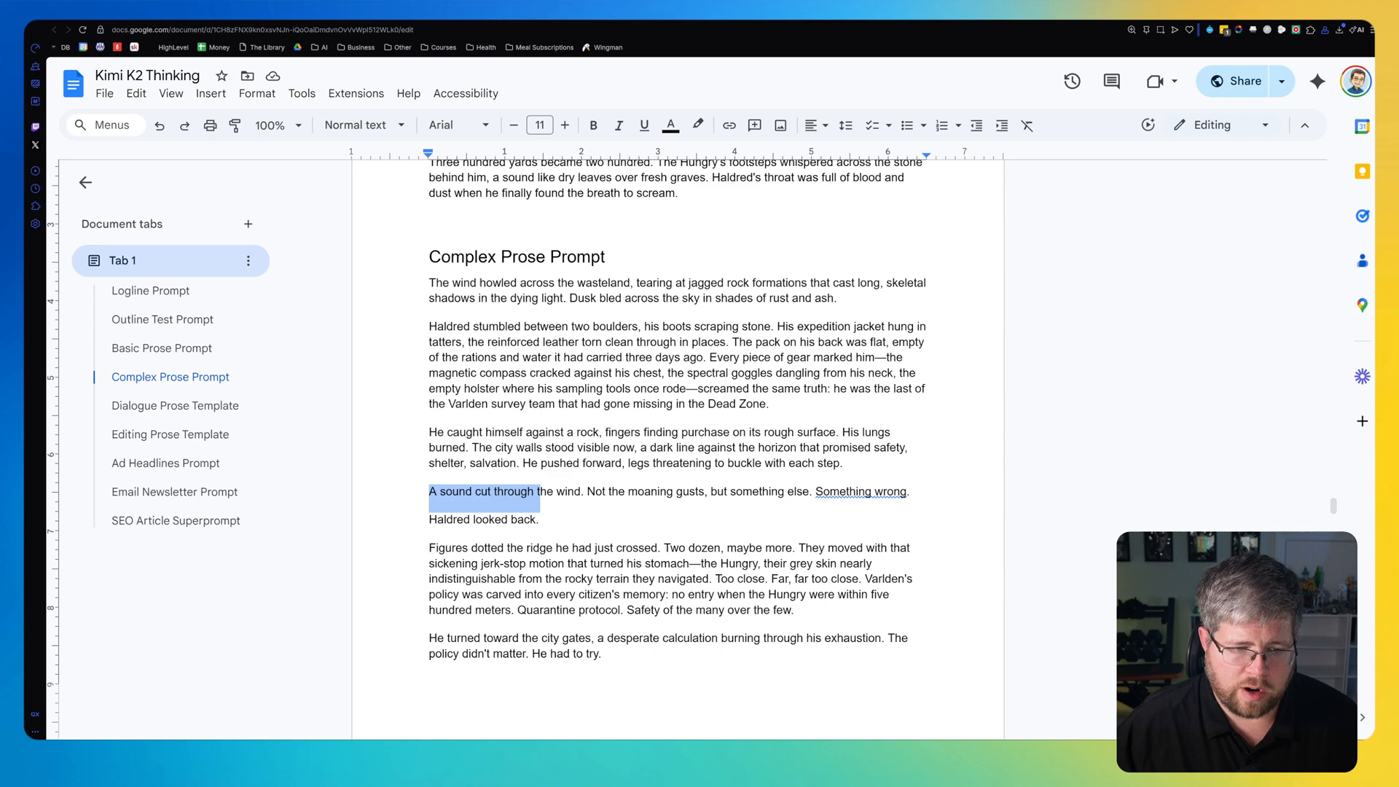
pyautogui.scroll(-3)
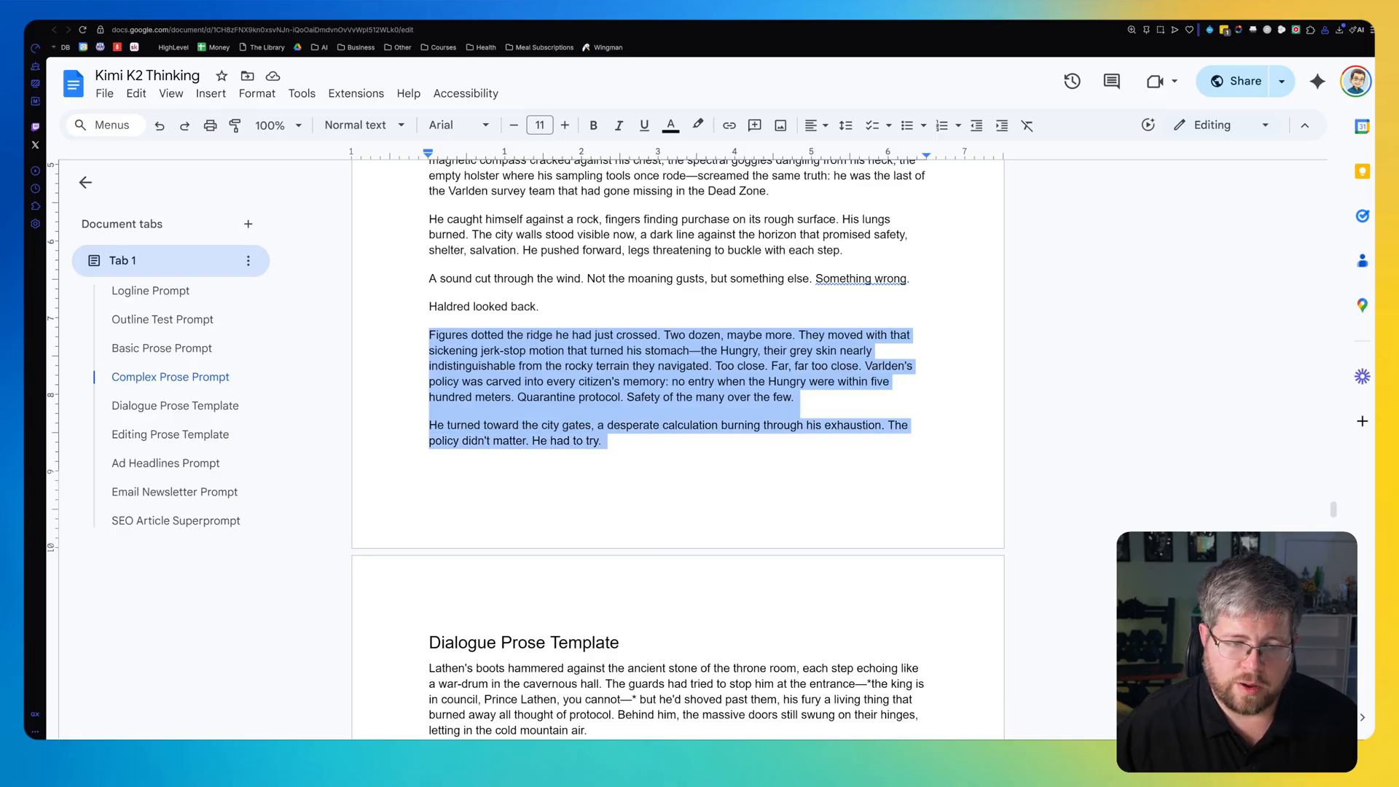
pyautogui.click(604, 441)
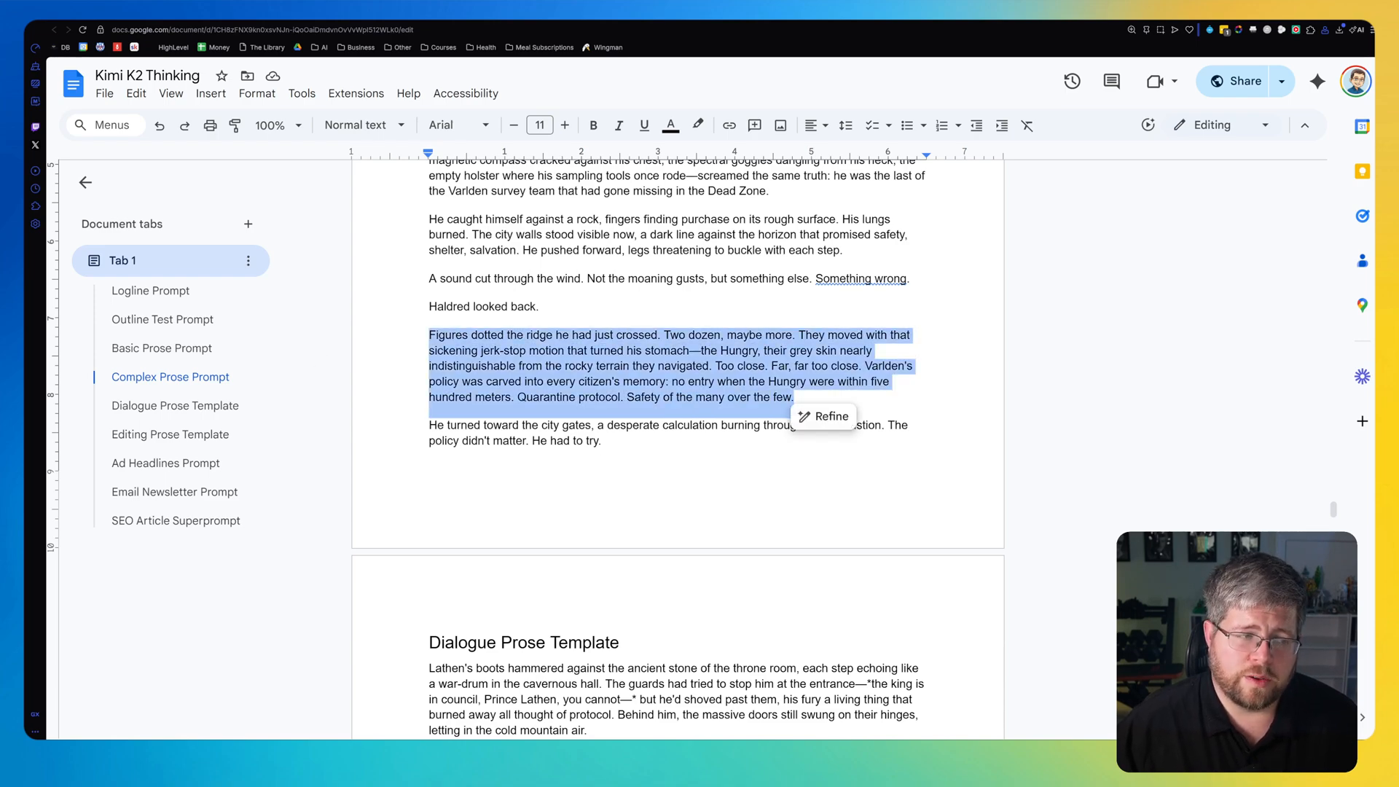
pyautogui.click(539, 306)
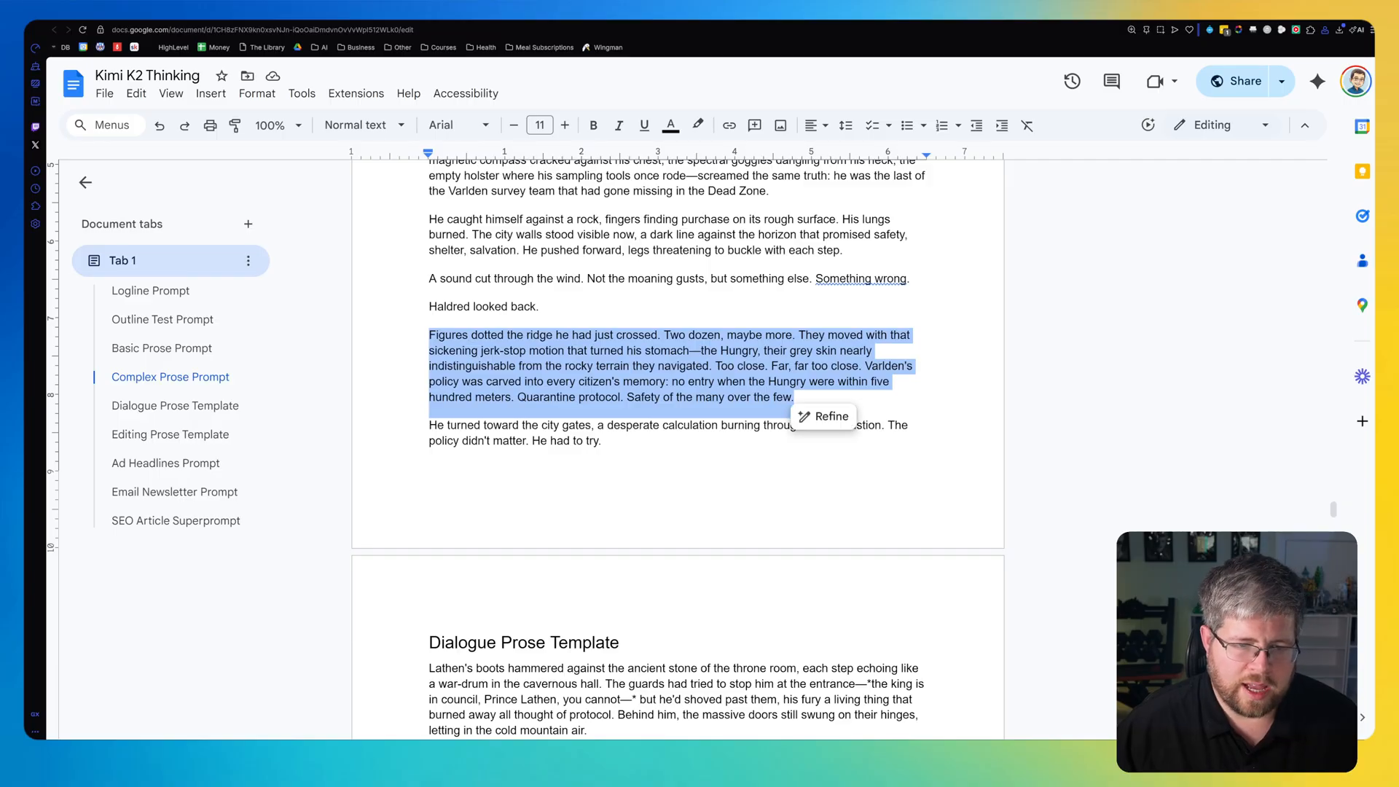
pyautogui.click(432, 462)
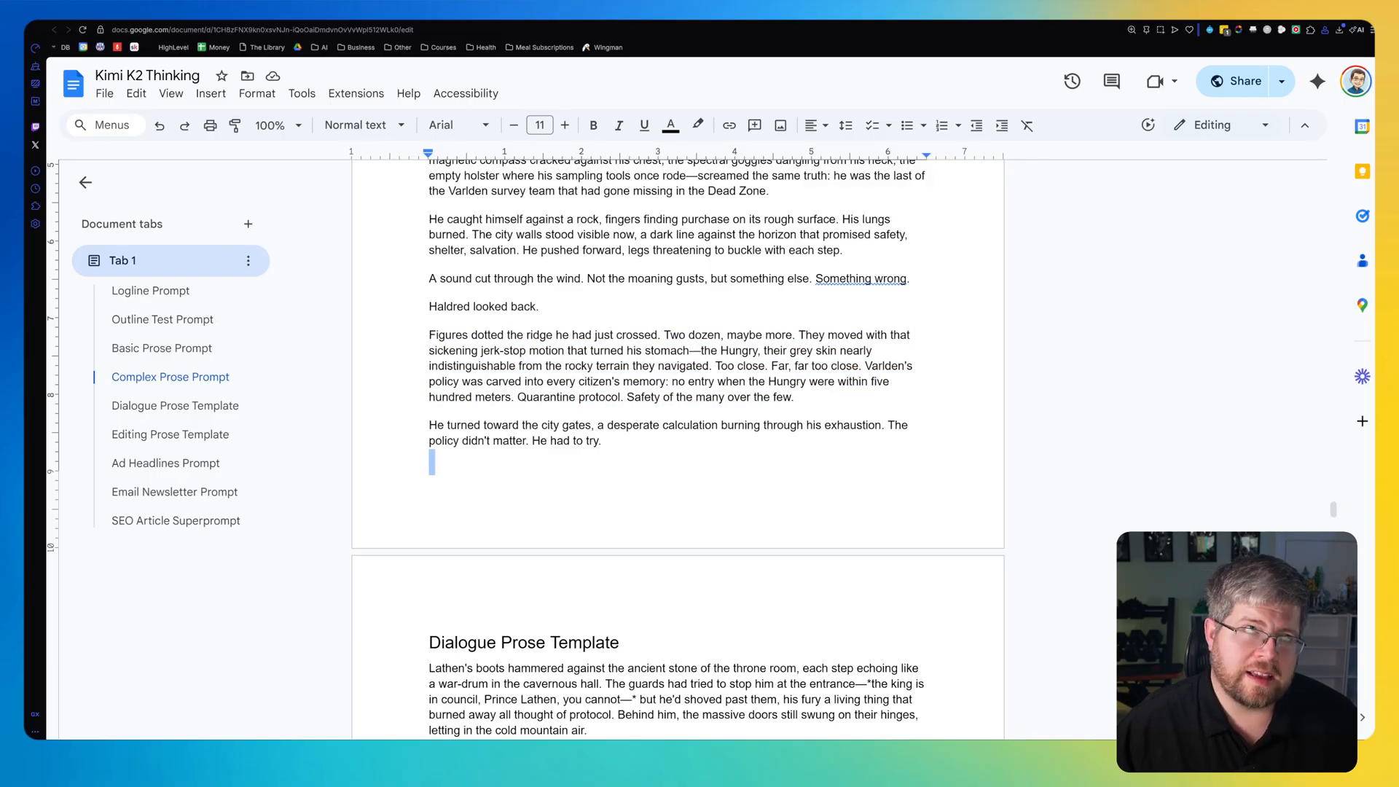
# Read the Dialogue Prose Template story, deselecting its heading, until Editing Prose Template appears.
pyautogui.scroll(-3)
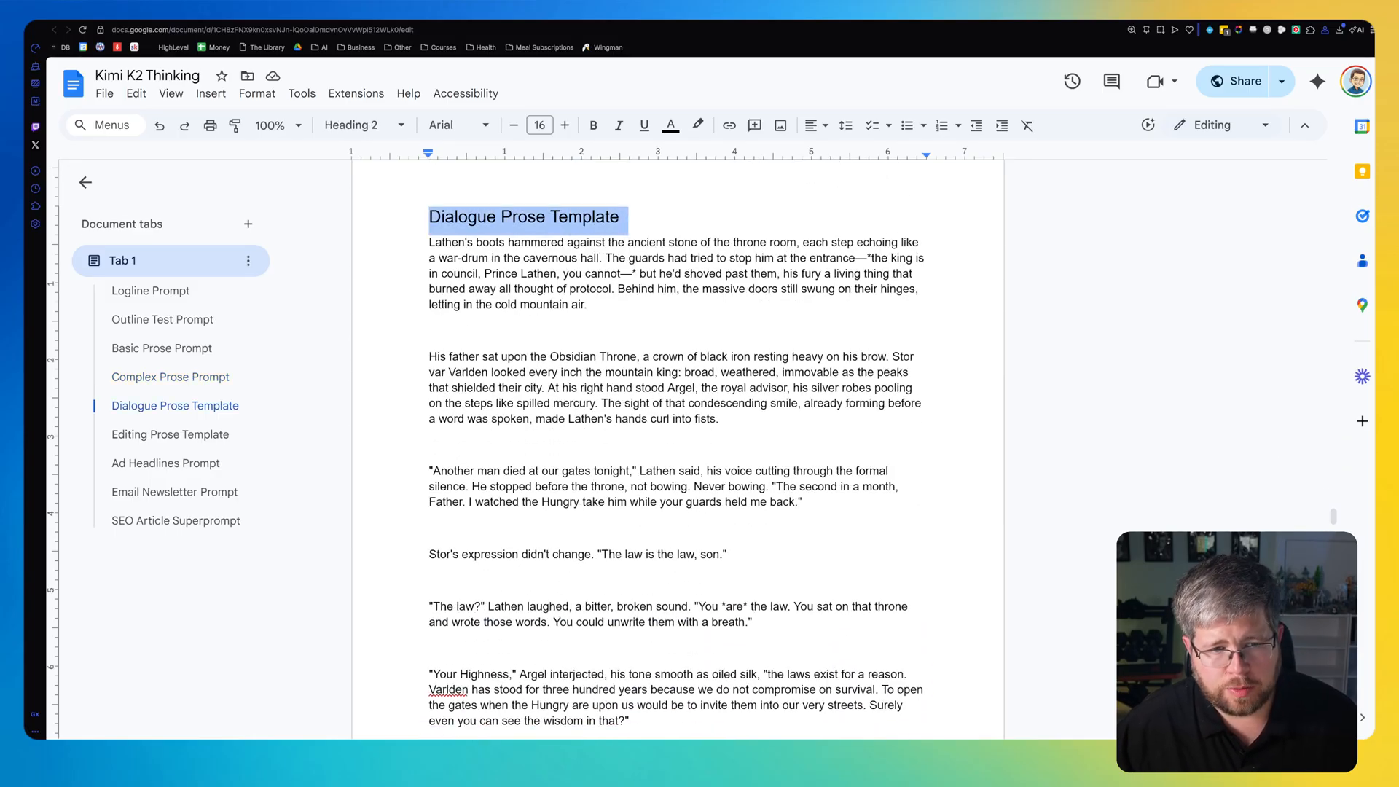
pyautogui.click(624, 401)
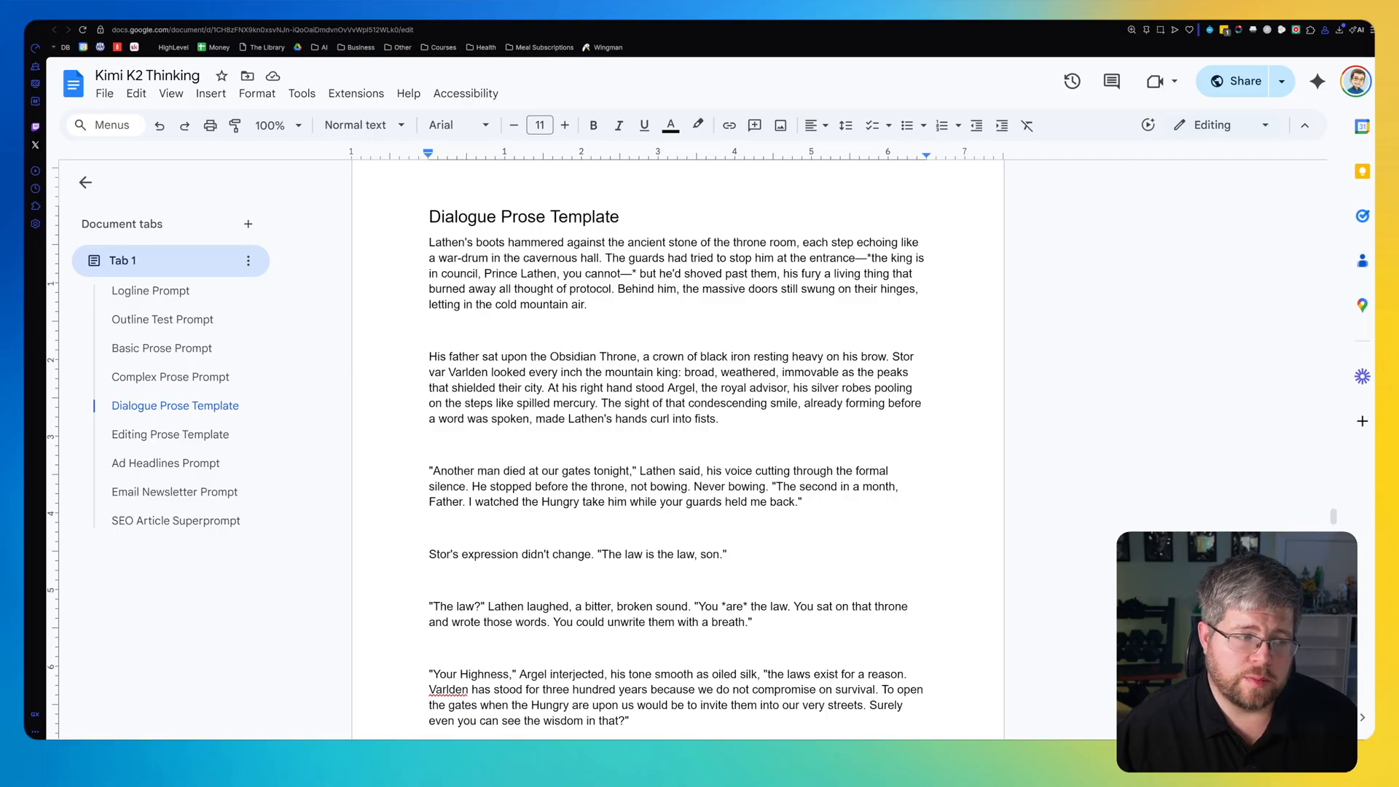
pyautogui.scroll(-3)
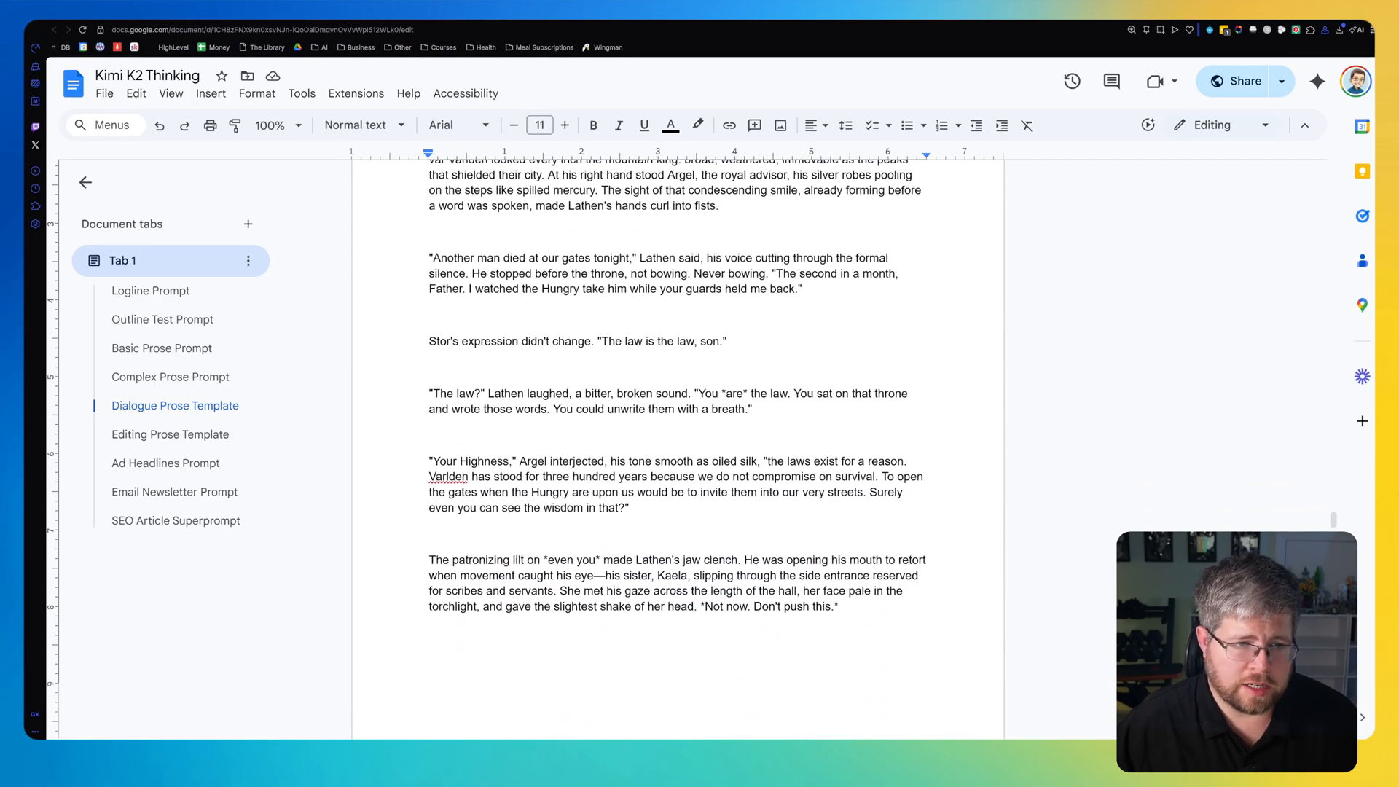
pyautogui.scroll(3)
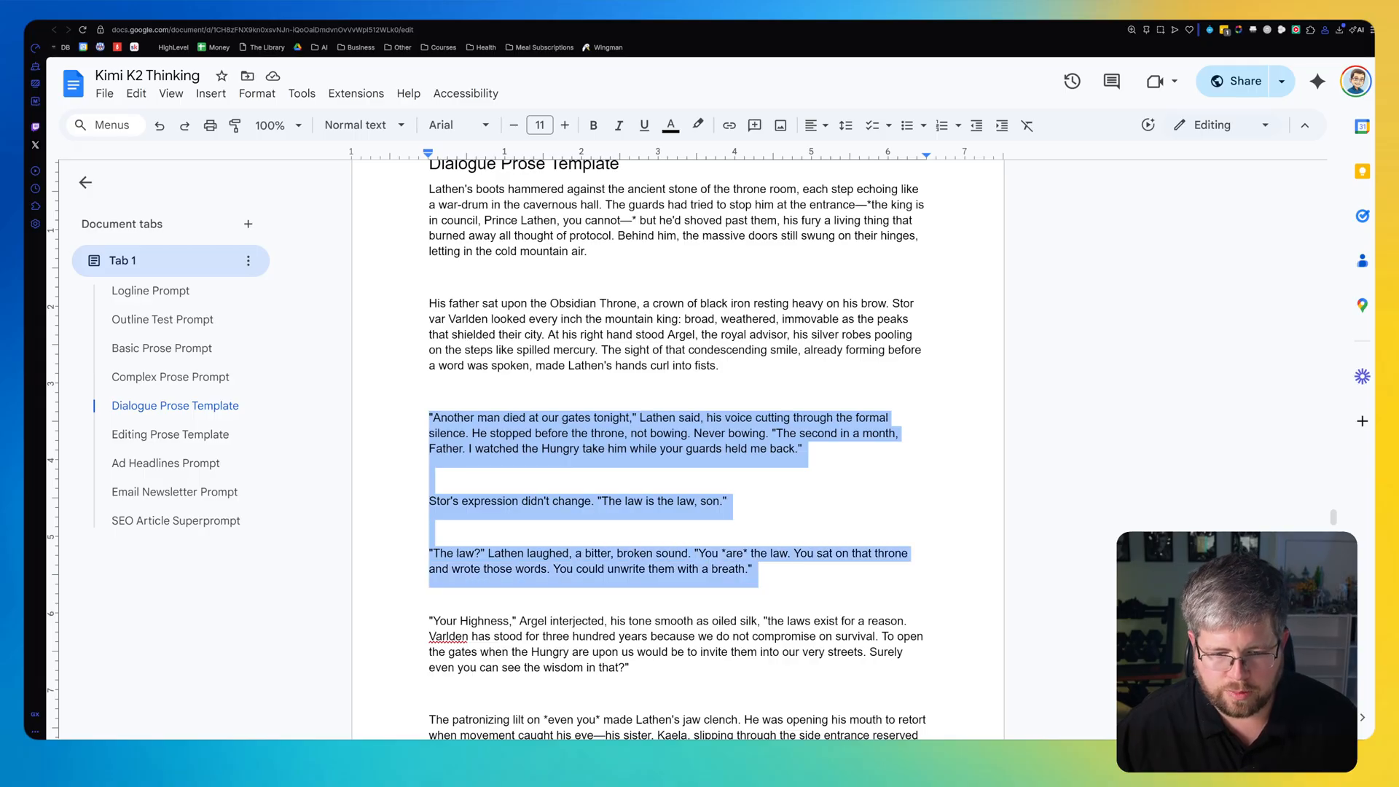
pyautogui.scroll(-3)
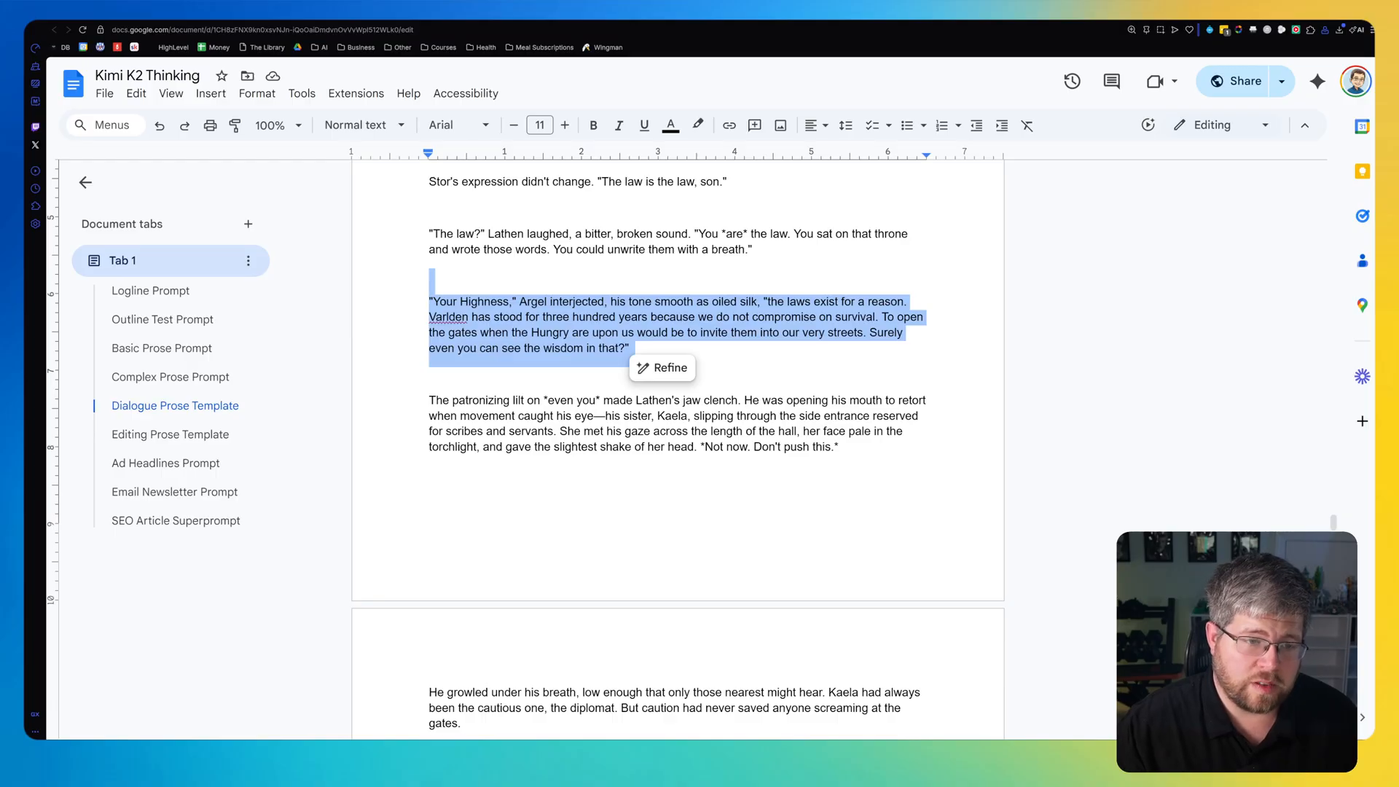
pyautogui.scroll(3)
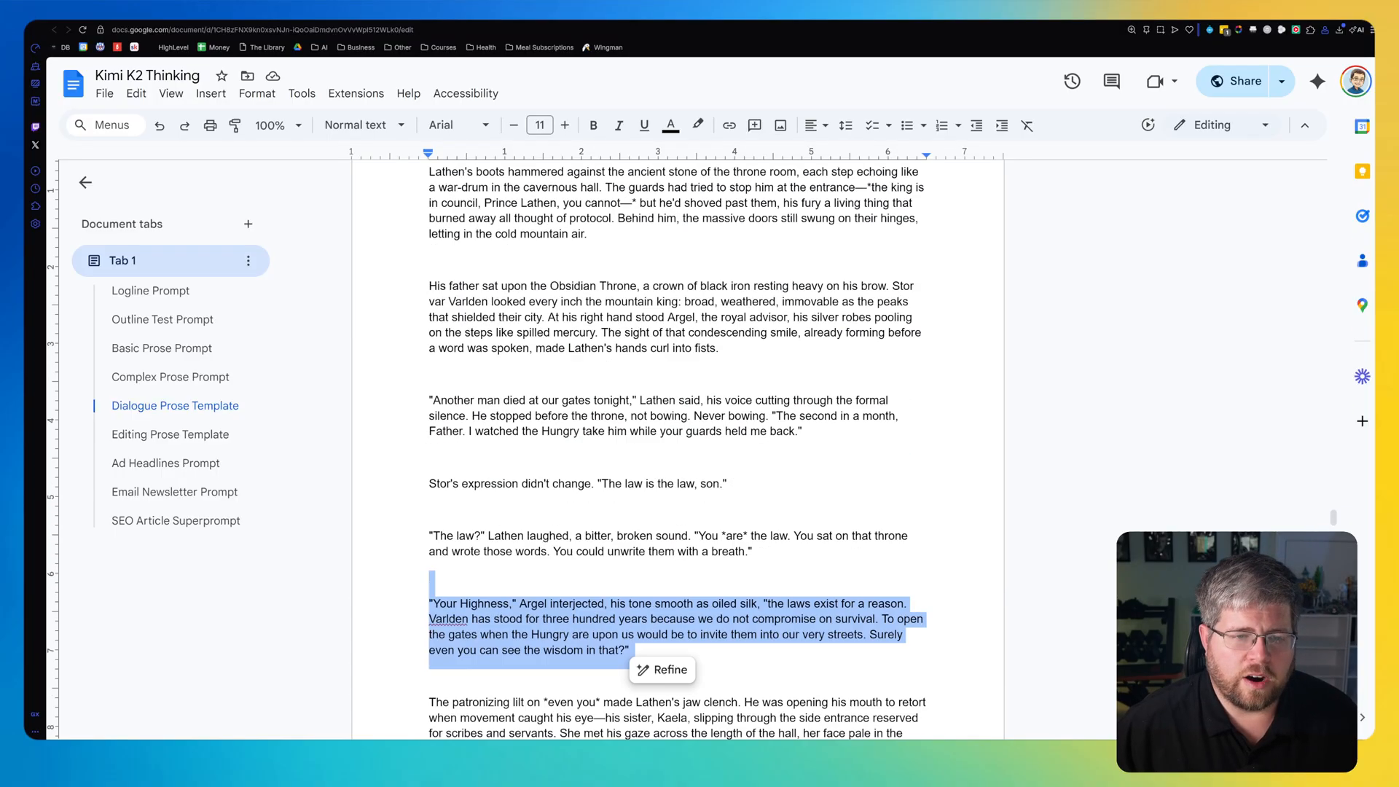
pyautogui.scroll(3)
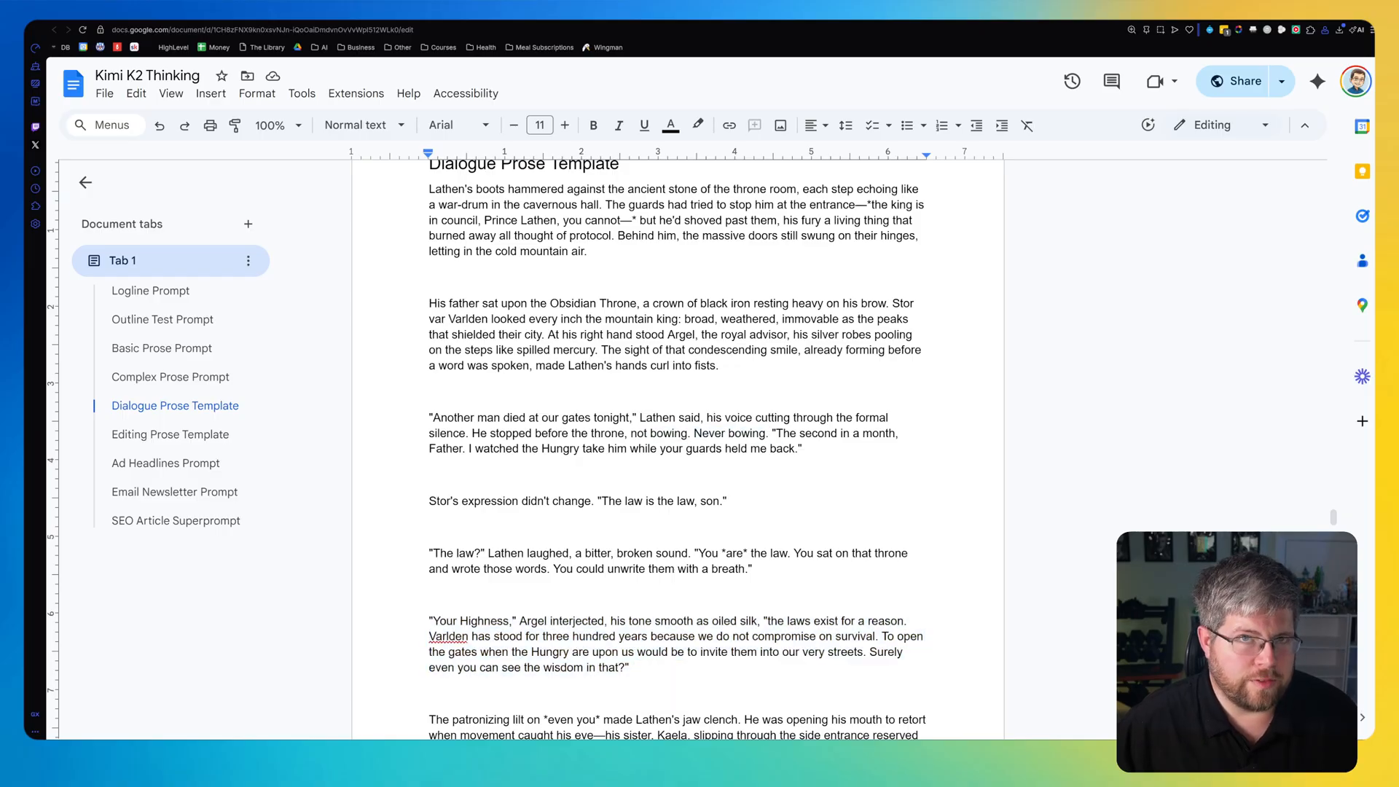
pyautogui.scroll(-3)
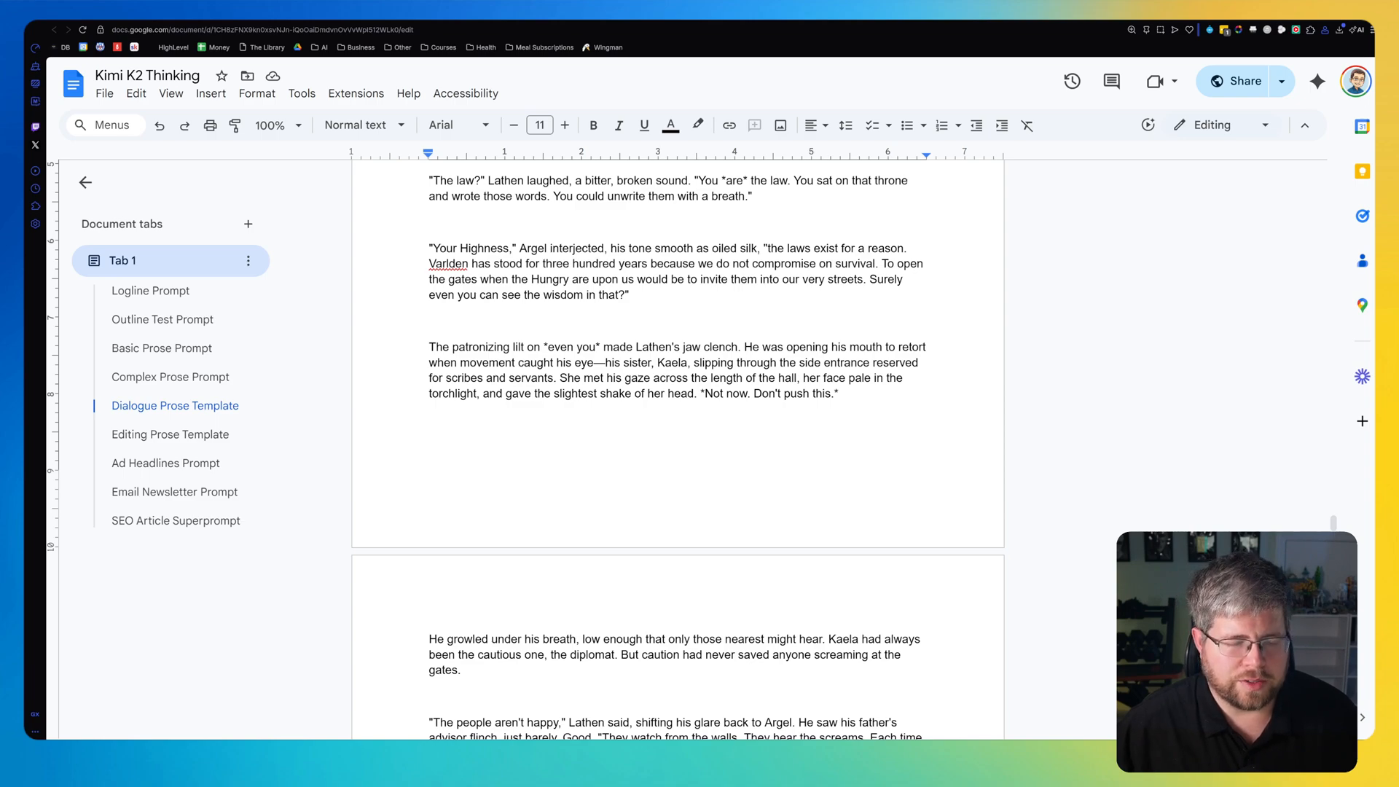
pyautogui.scroll(3)
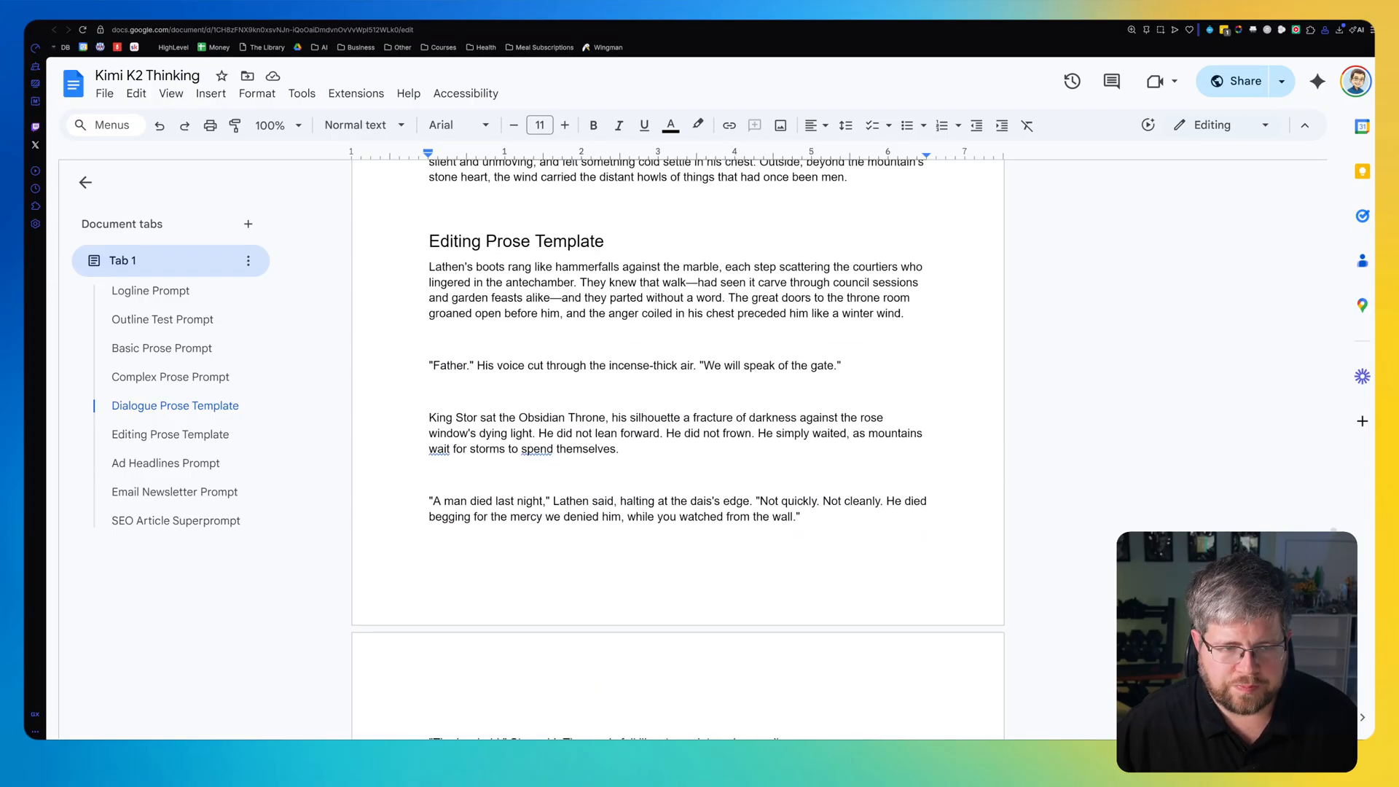
# Finish the Editing Prose Template story, then jump to Ad Headlines Prompt from the outline.
pyautogui.scroll(3)
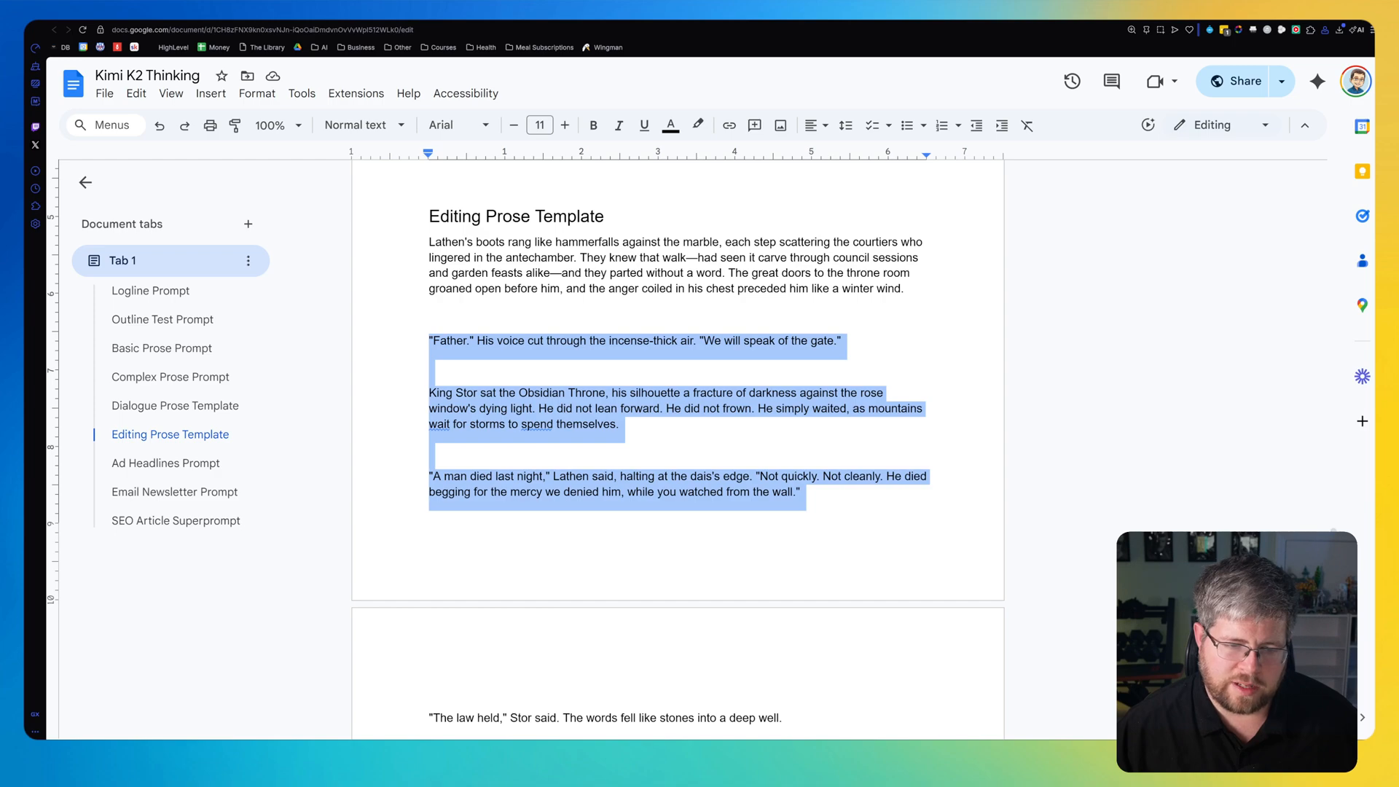
pyautogui.scroll(-3)
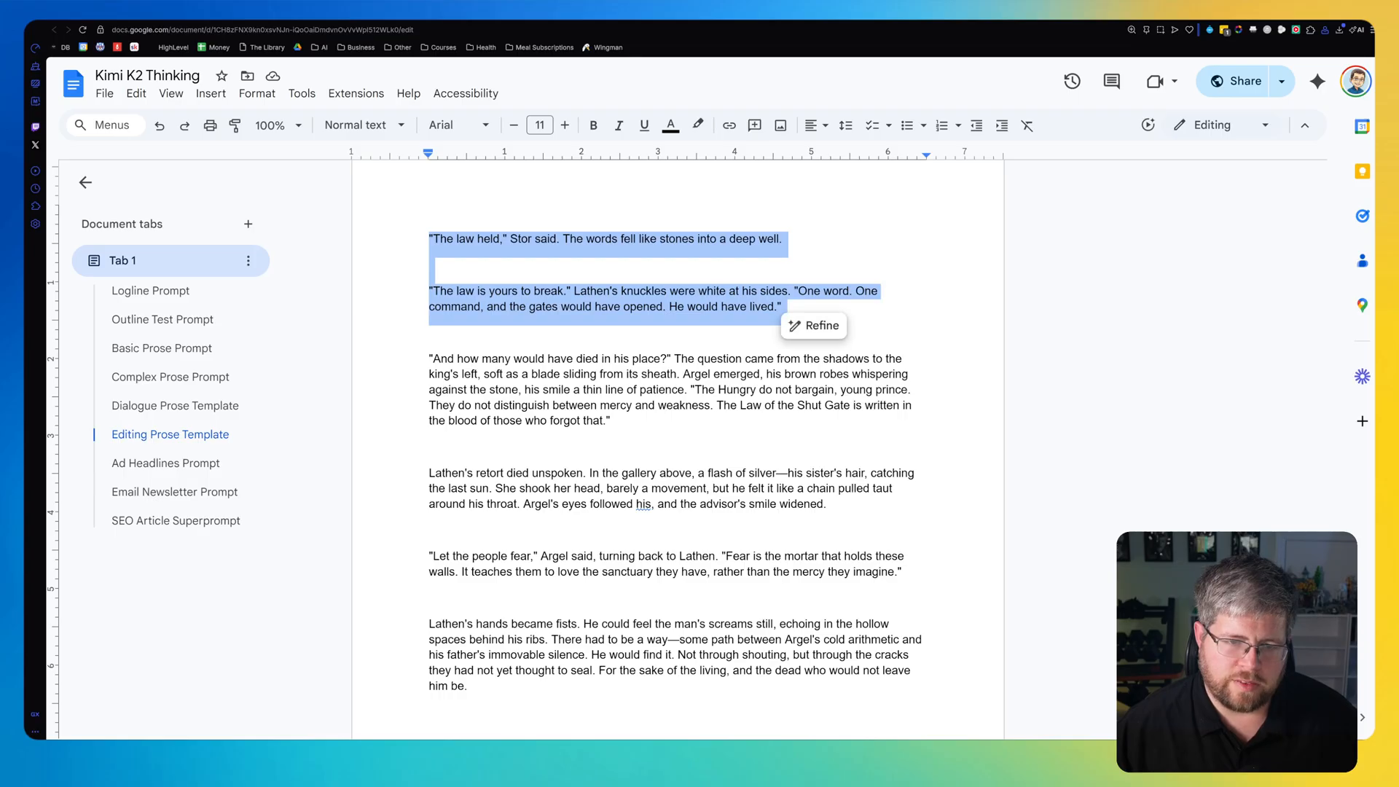
pyautogui.click(430, 331)
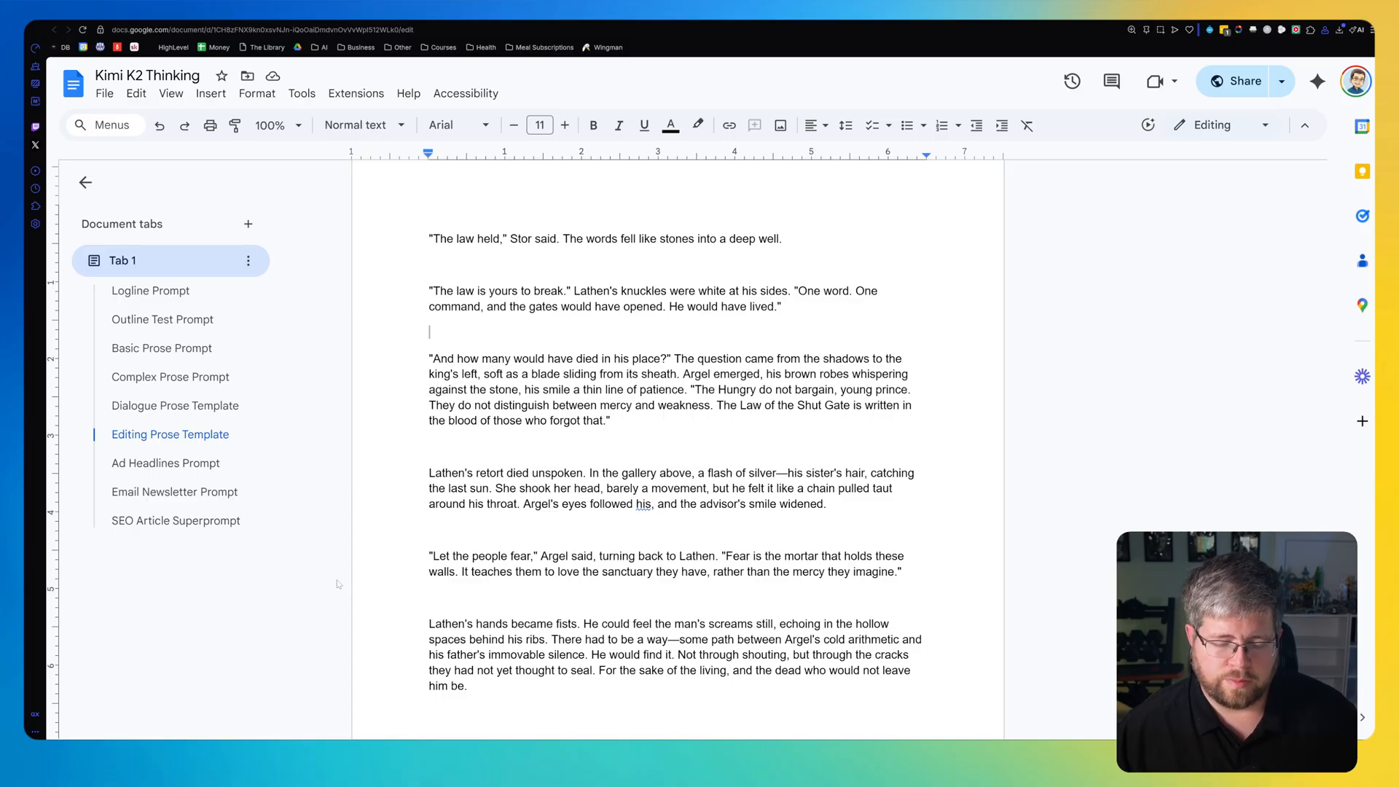
pyautogui.click(165, 462)
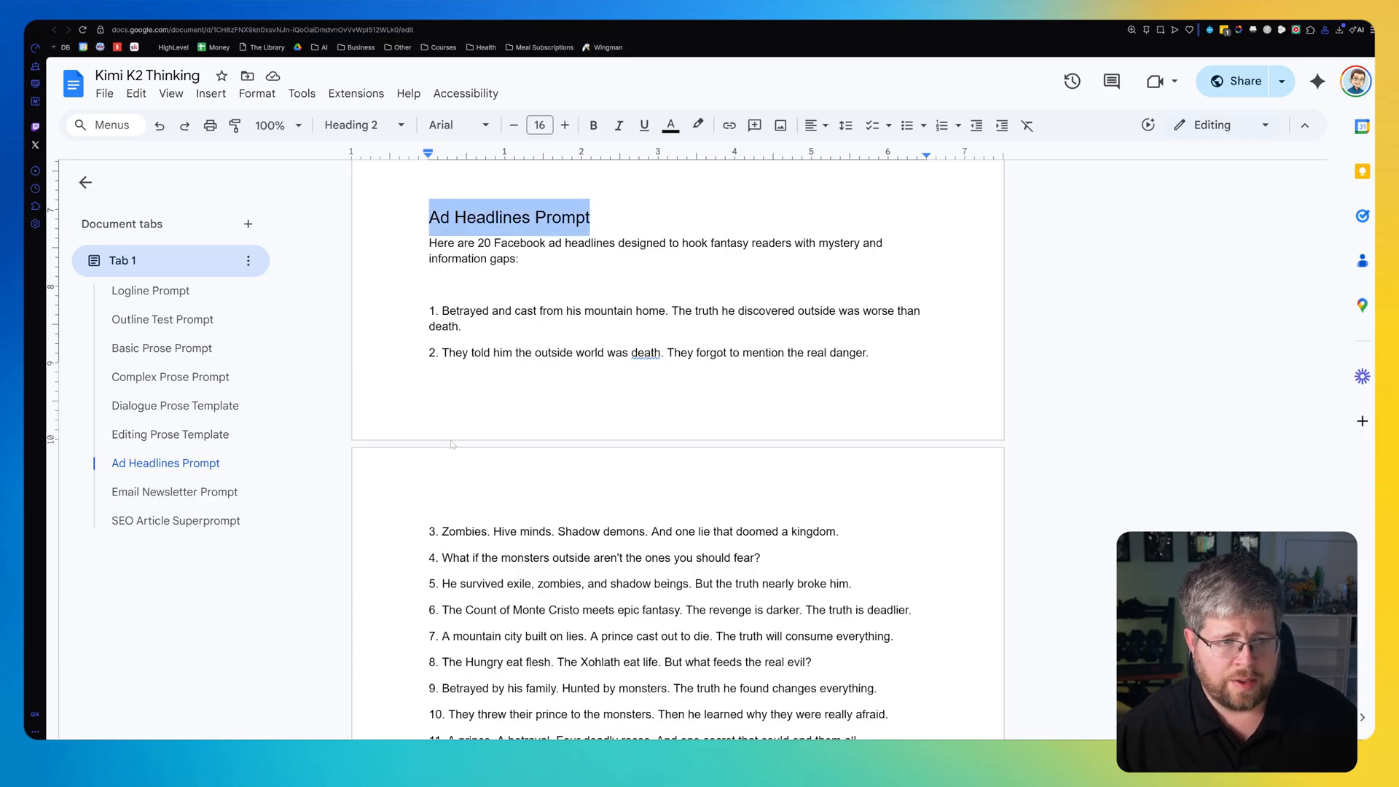
# Read all twenty ad headlines and select the Email Newsletter Prompt heading.
pyautogui.scroll(-3)
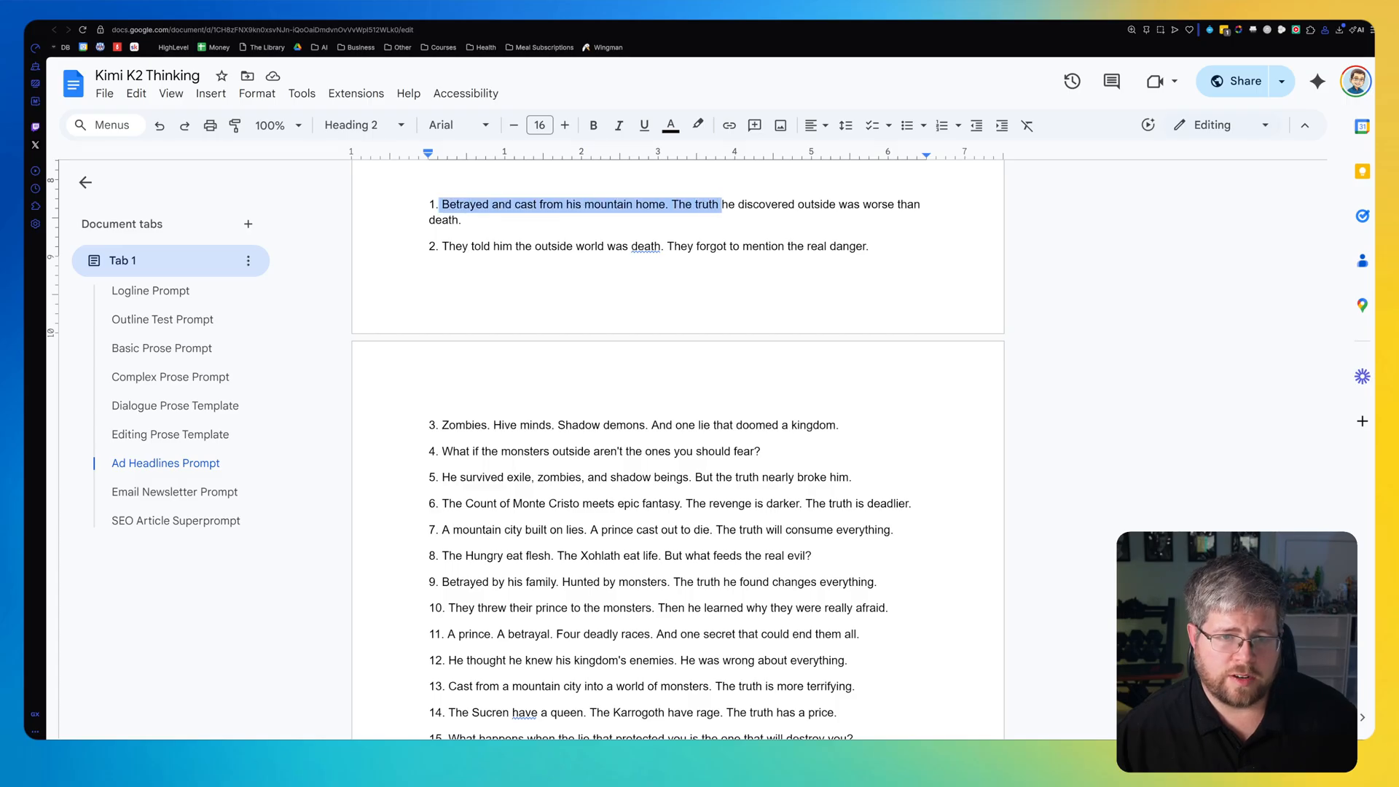
pyautogui.click(454, 247)
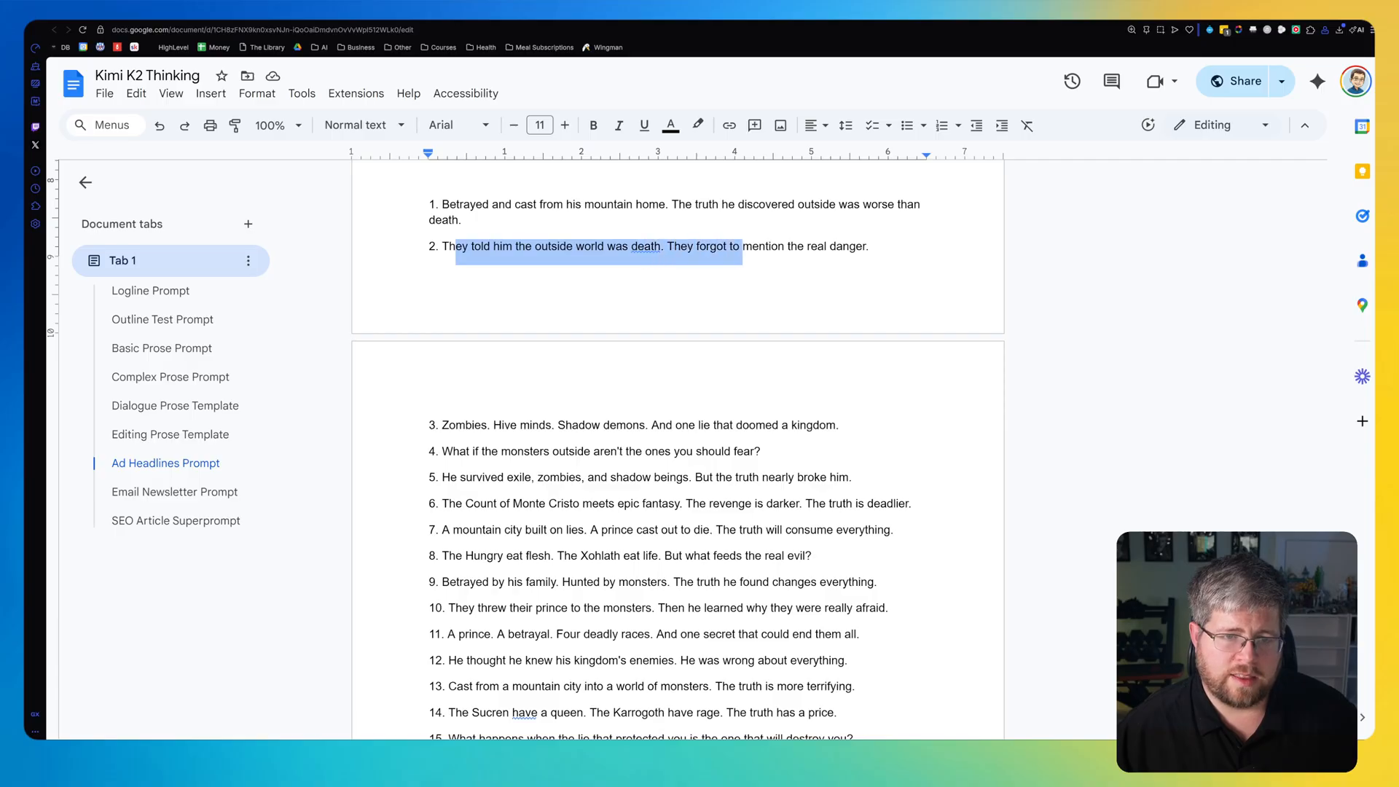
pyautogui.scroll(-3)
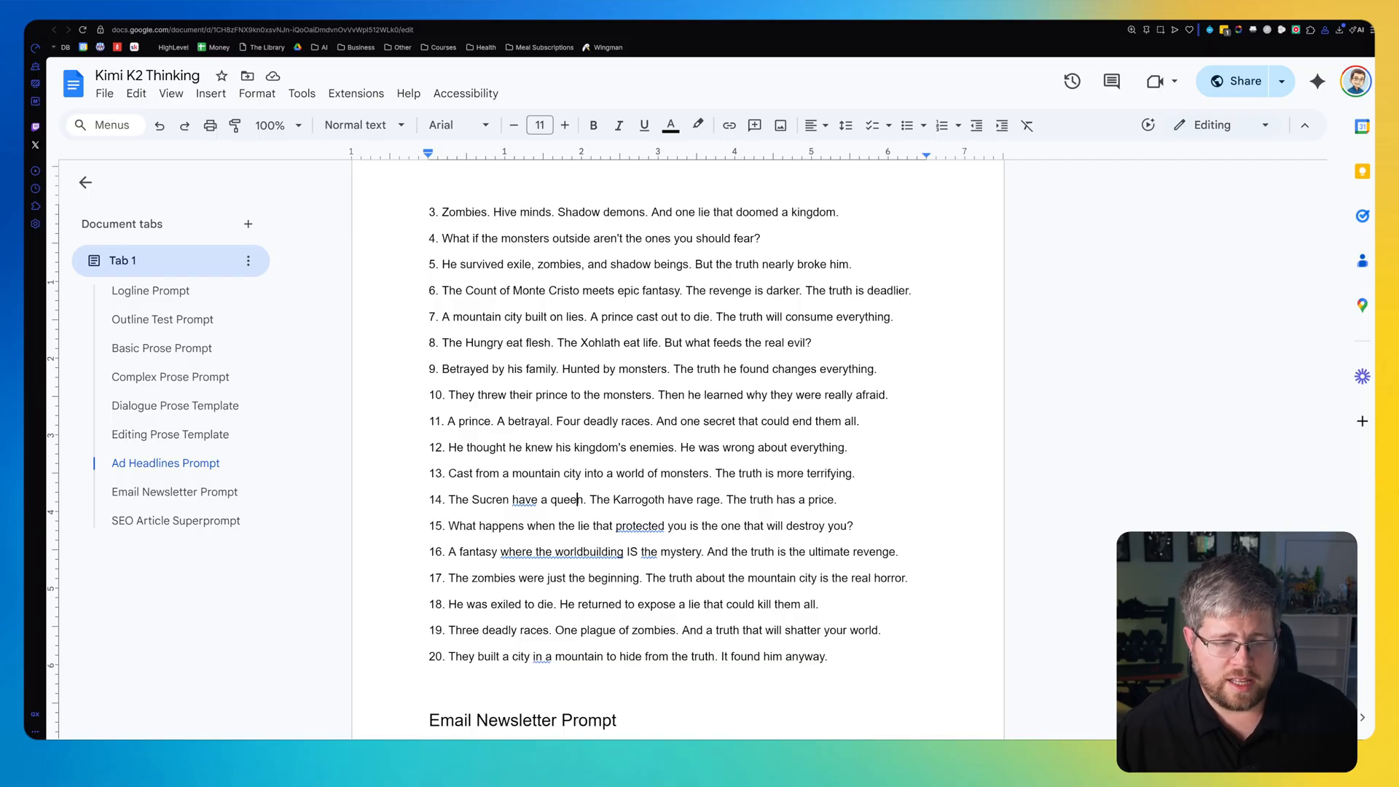
pyautogui.scroll(-3)
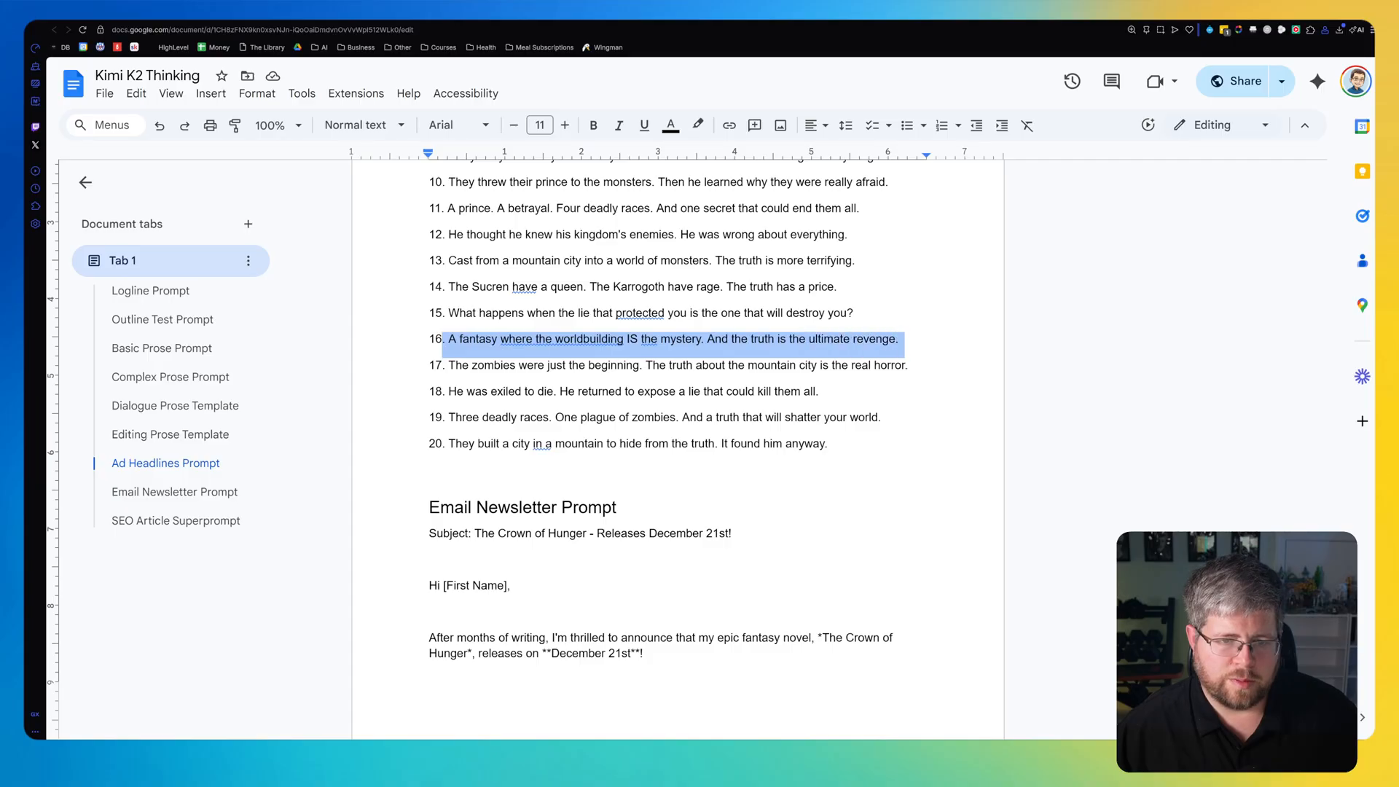
pyautogui.click(899, 338)
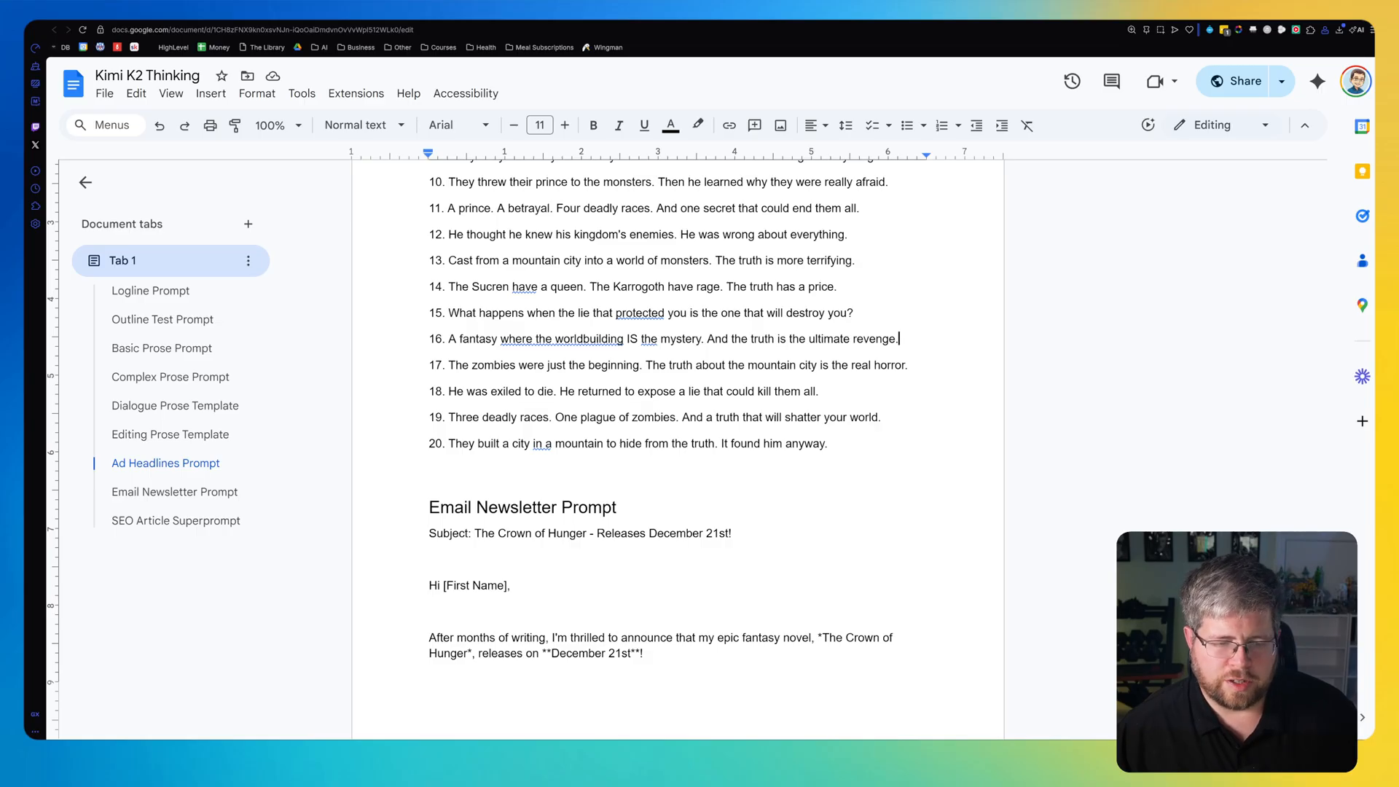
pyautogui.scroll(3)
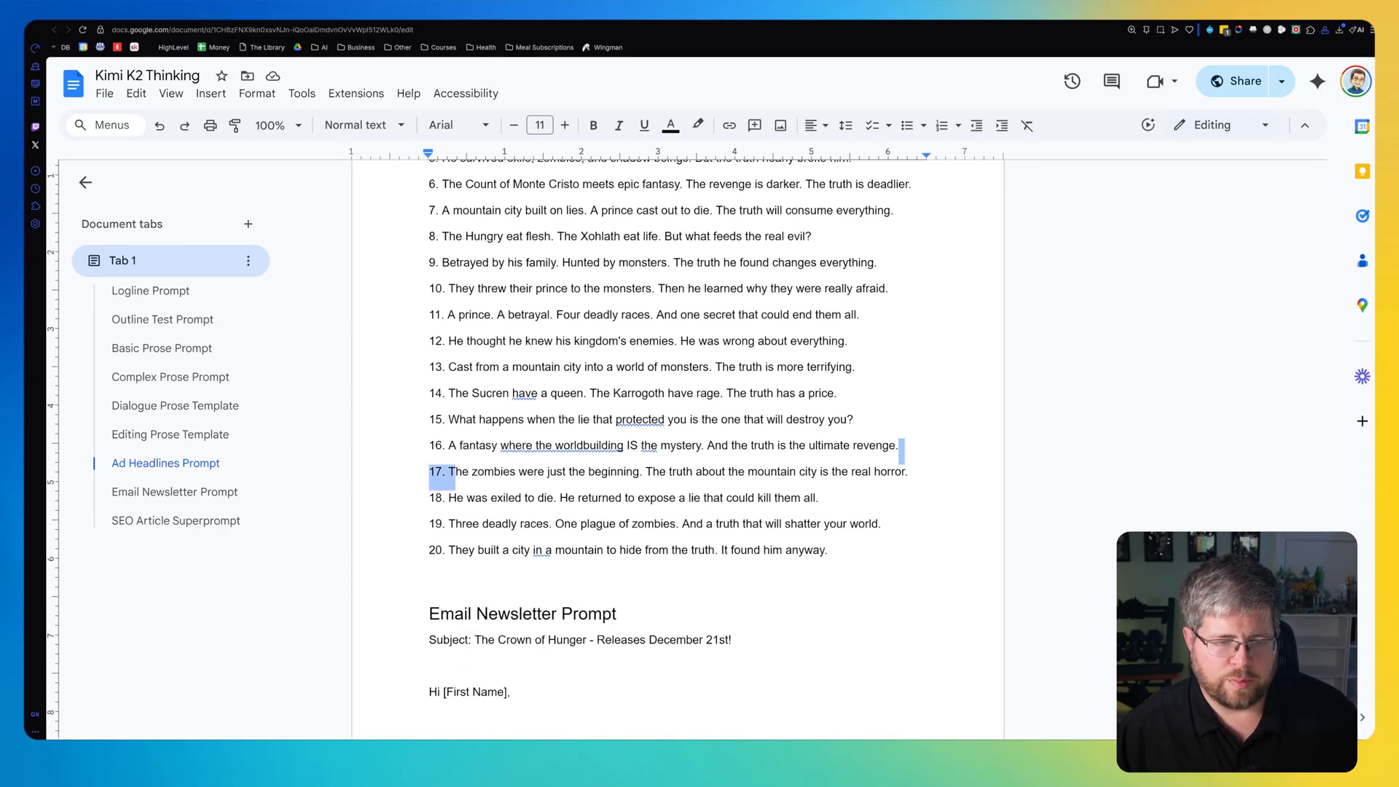
pyautogui.click(174, 492)
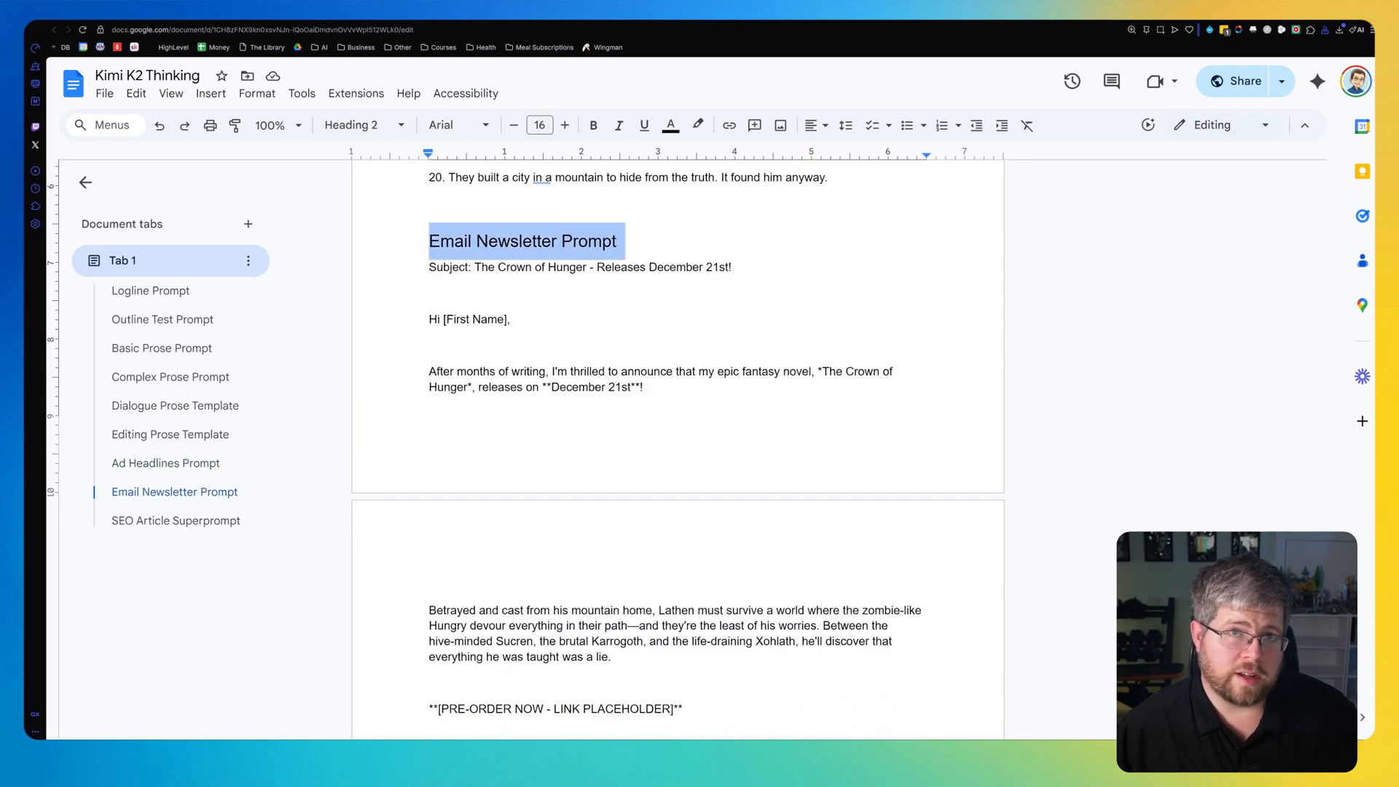
# Read the book-launch newsletter to its sign-off and reach the SEO Article Superprompt heading.
pyautogui.scroll(-3)
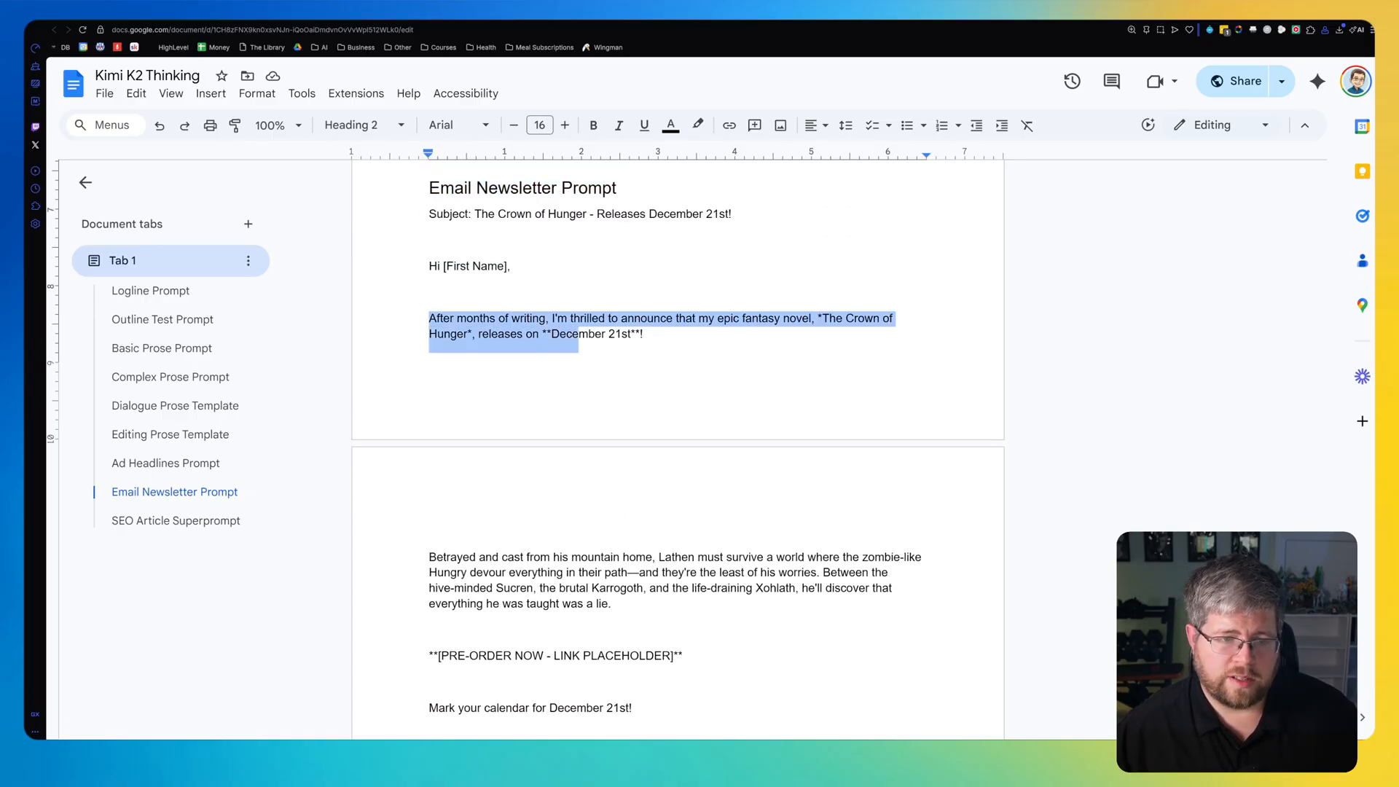
pyautogui.scroll(-3)
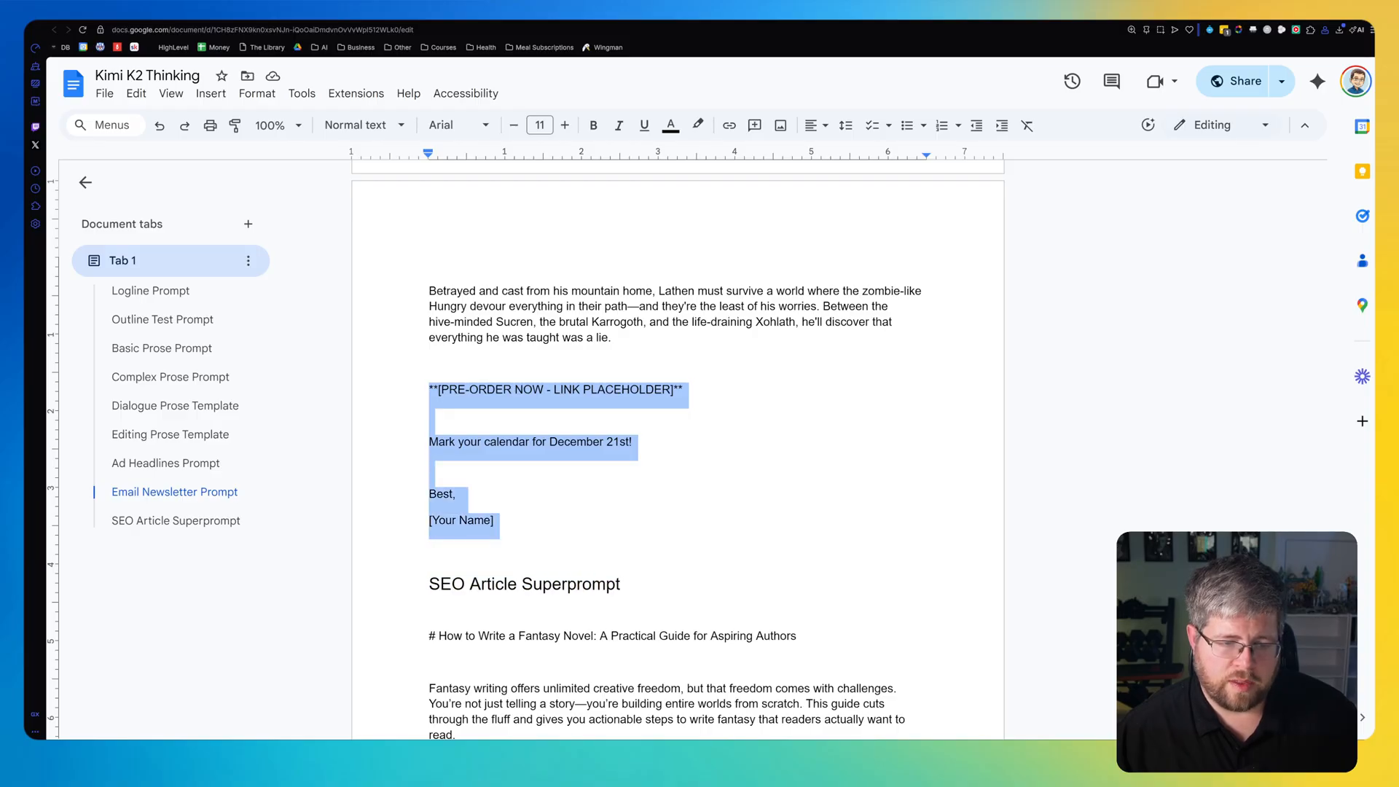
pyautogui.scroll(-3)
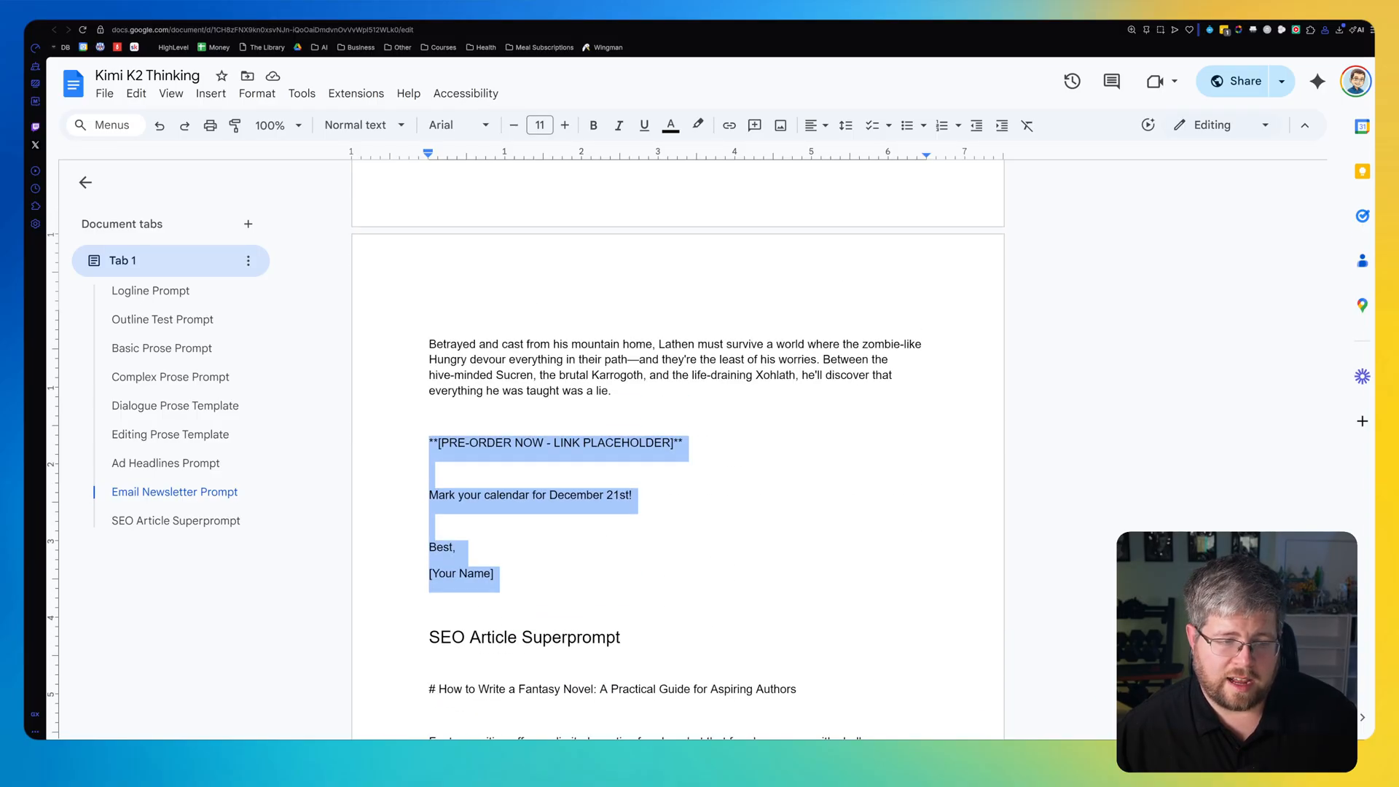
pyautogui.scroll(3)
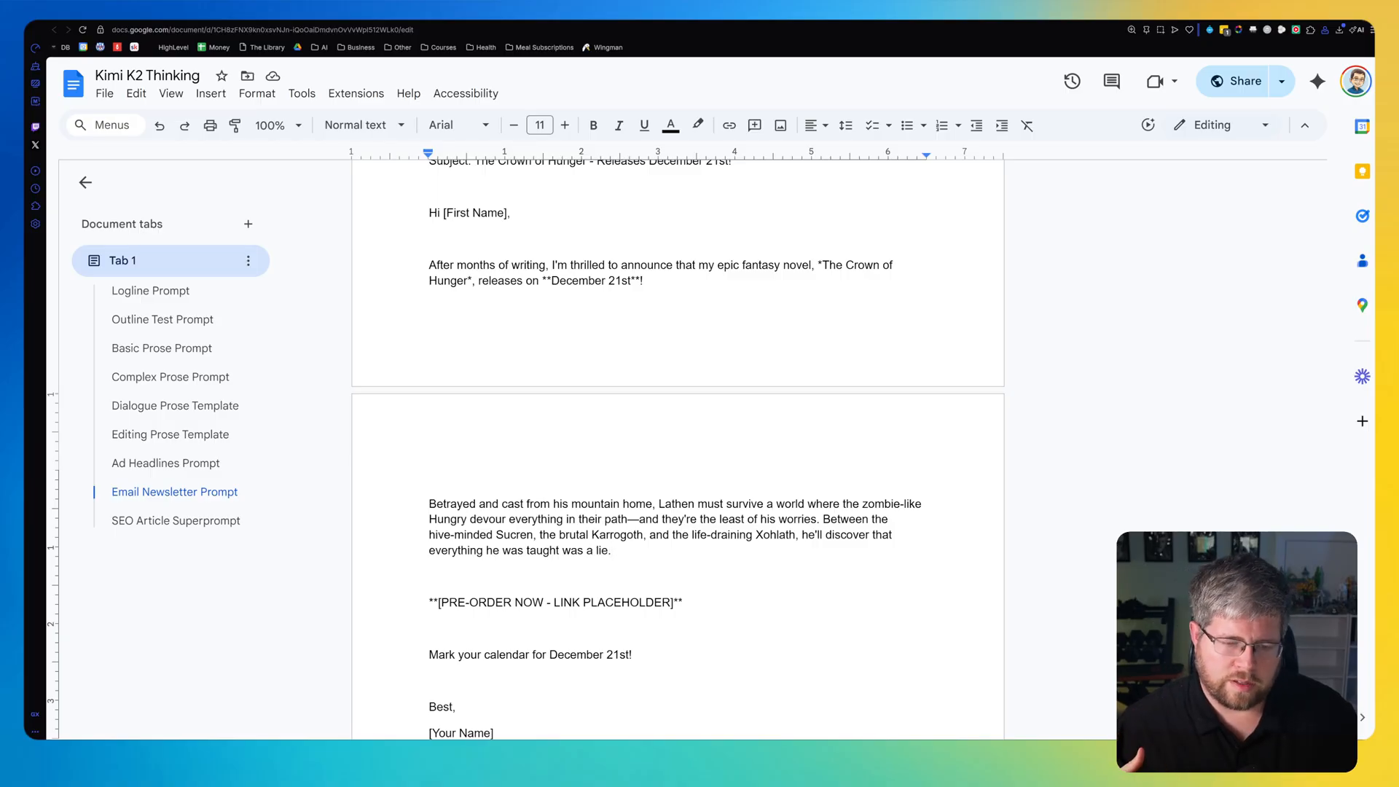
pyautogui.click(612, 551)
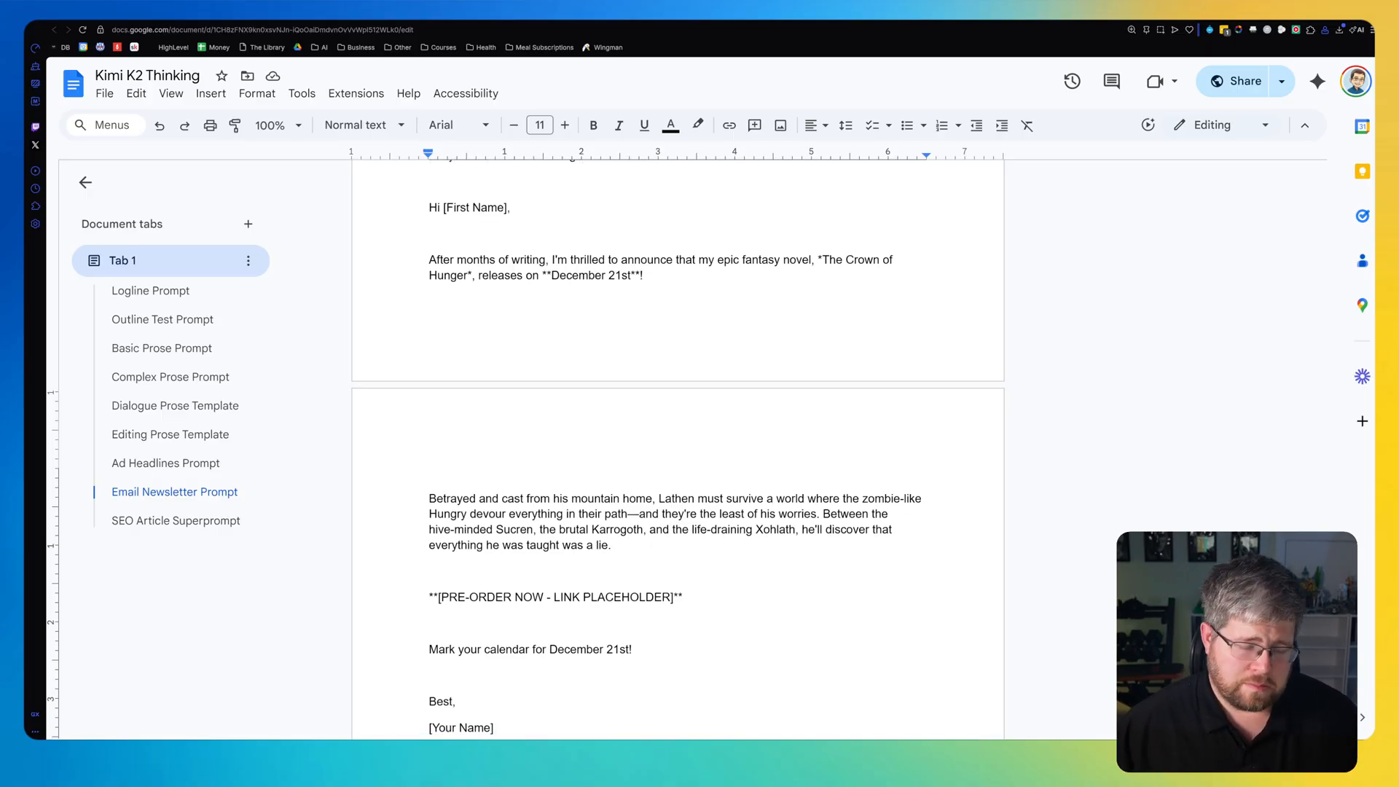
pyautogui.scroll(-3)
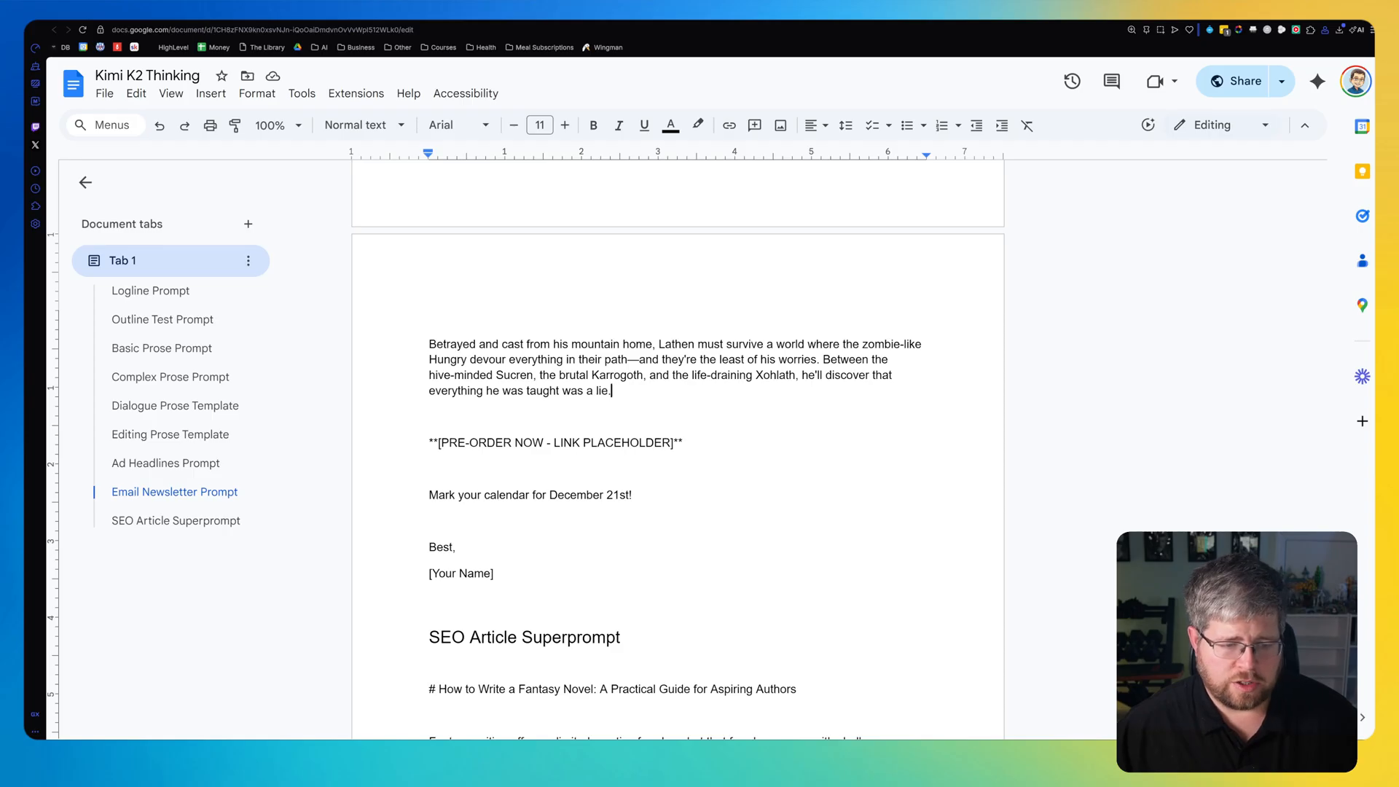
pyautogui.scroll(-3)
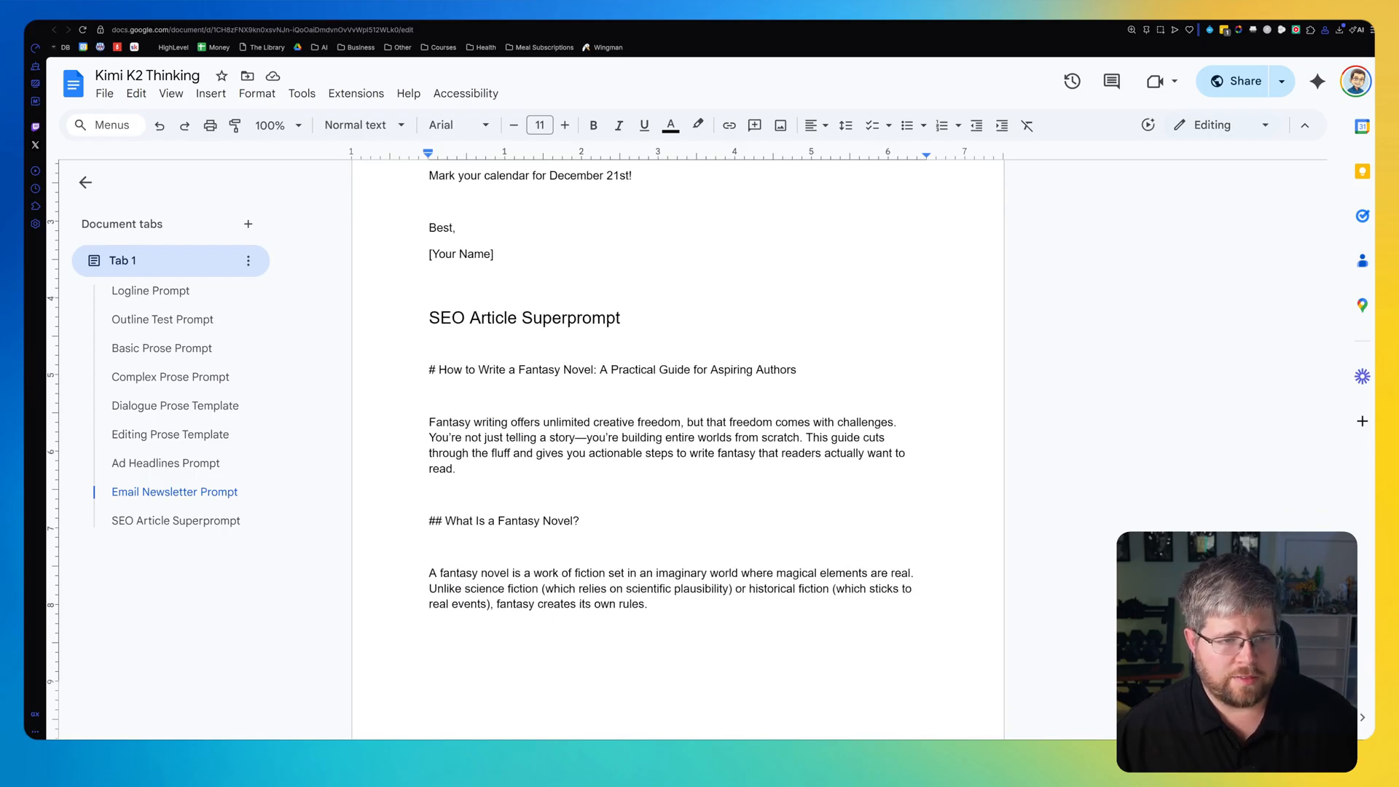
# Place the caret in the SEO article introduction and scroll into the article.
pyautogui.click(176, 520)
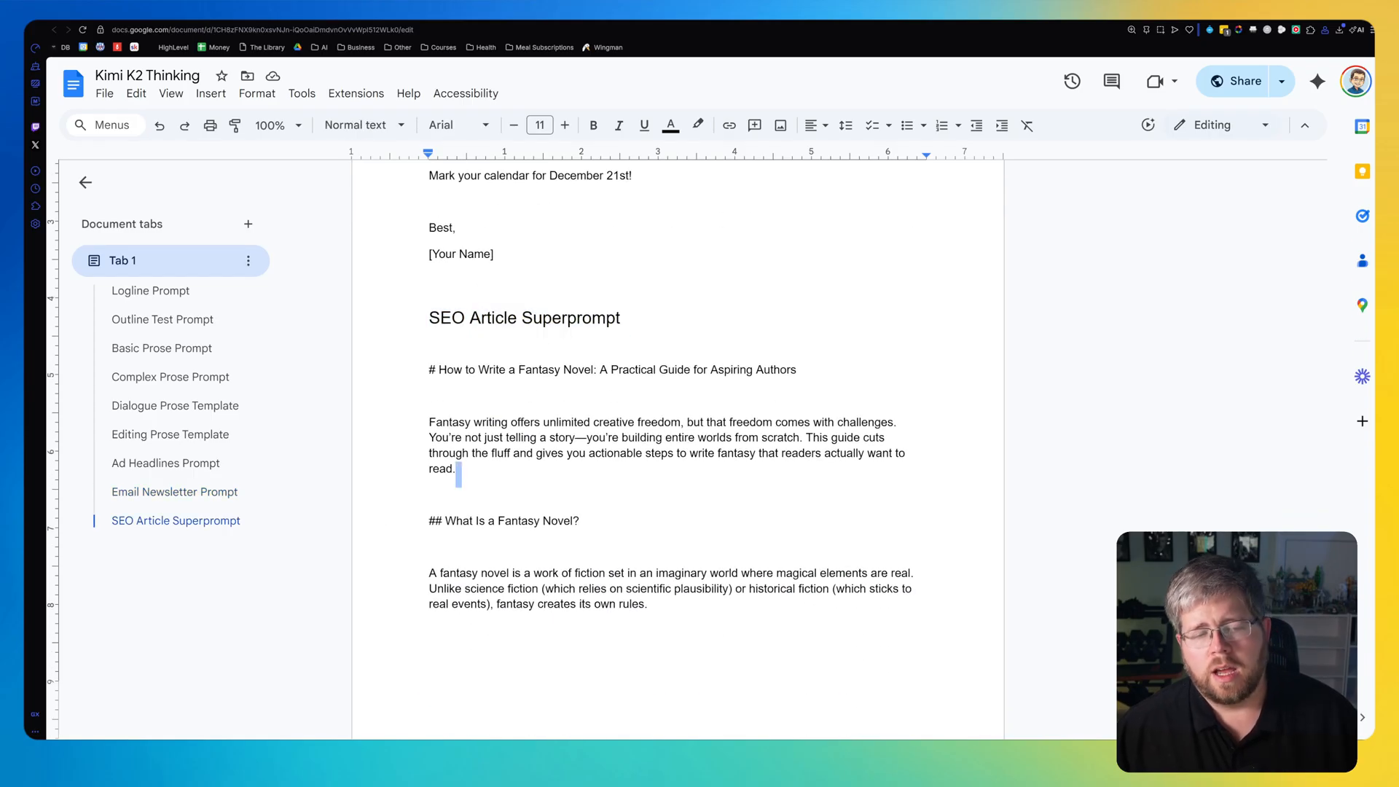
pyautogui.scroll(-3)
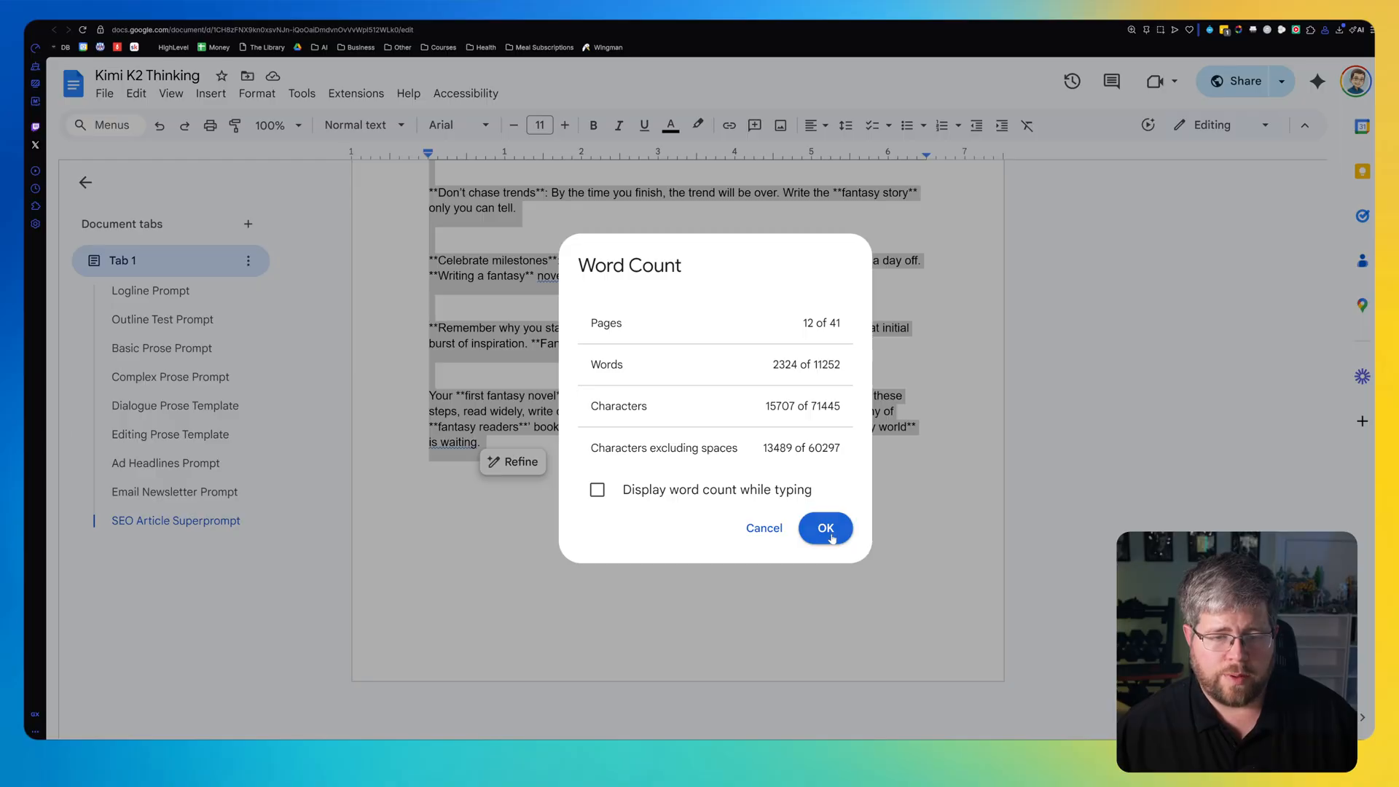
# Dismiss the word count and read through worldbuilding and characters to the outlining-versus-pantsing section.
pyautogui.click(824, 527)
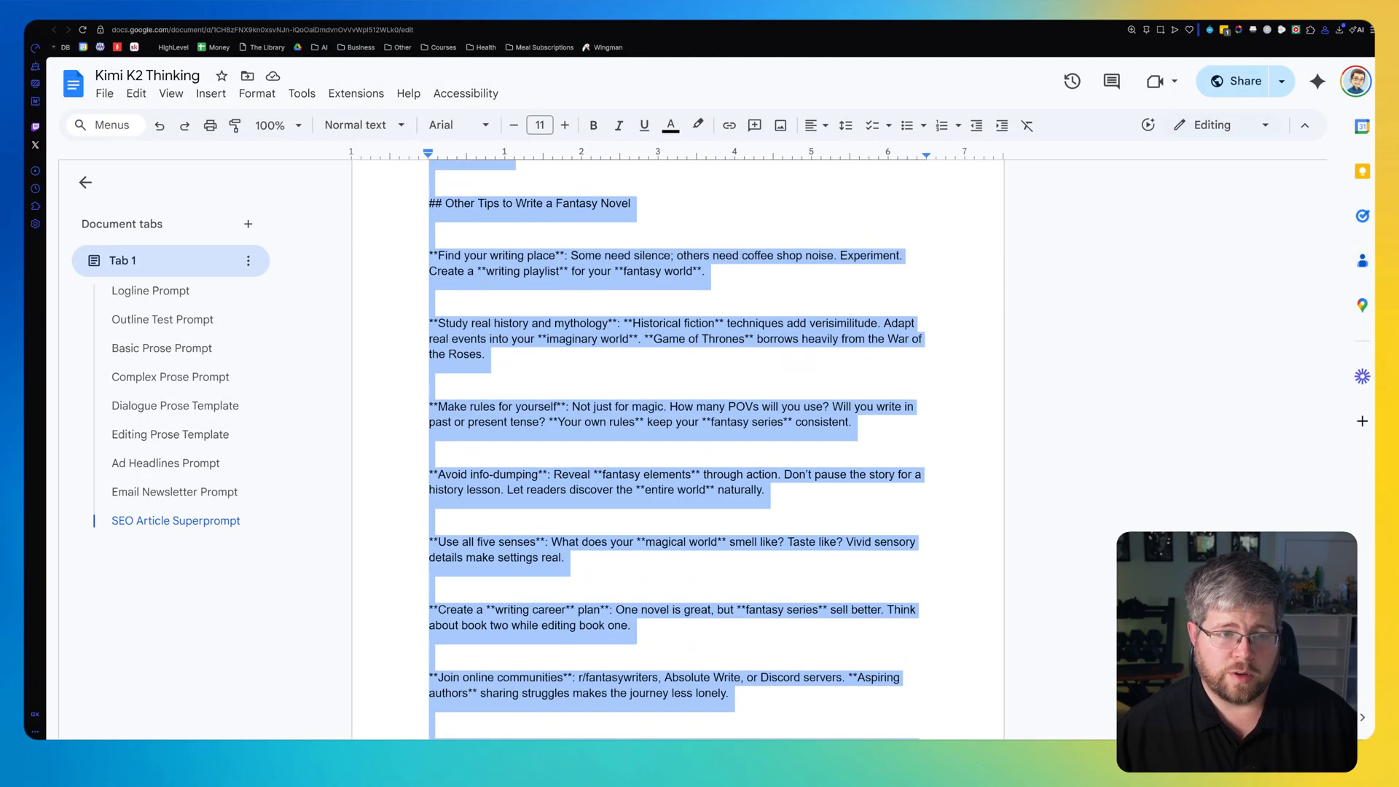
pyautogui.scroll(3)
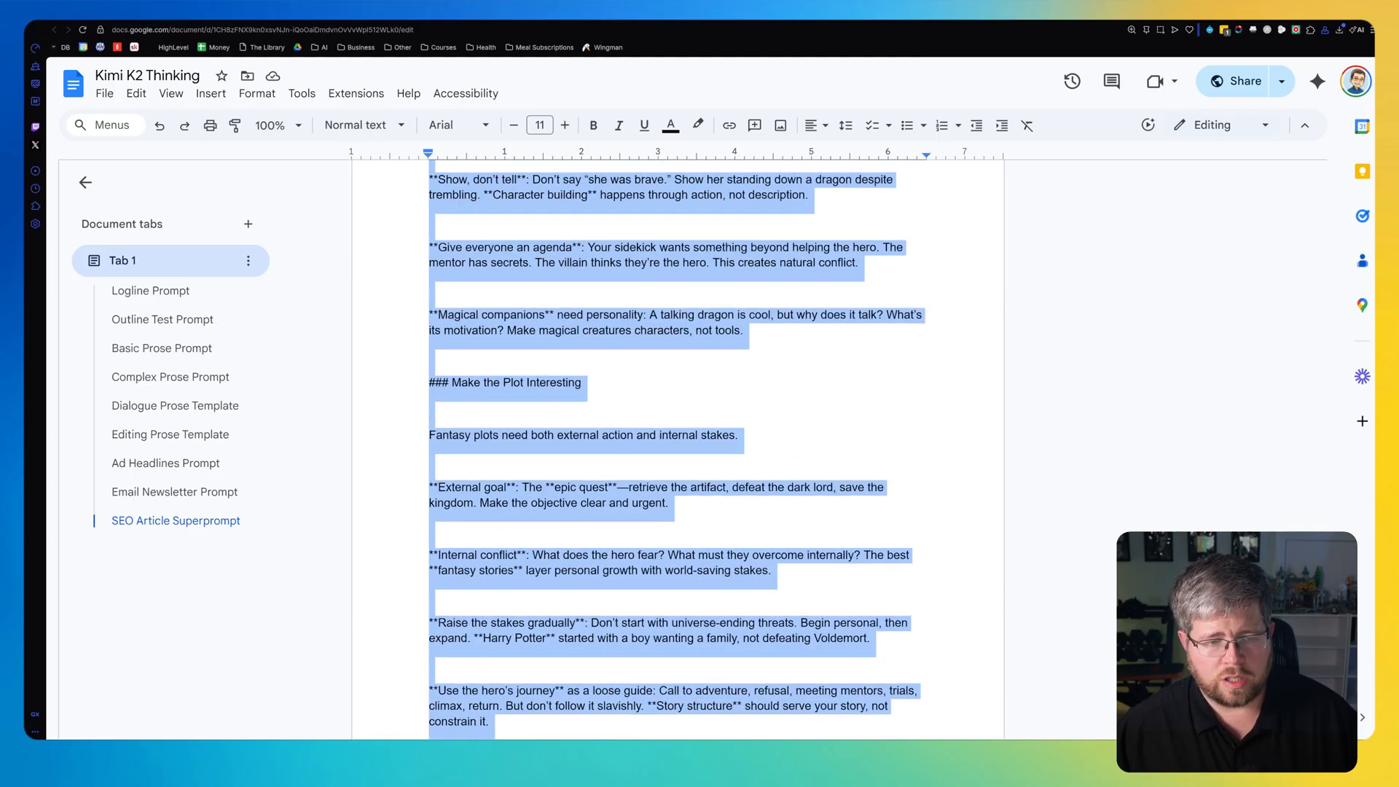
pyautogui.scroll(-3)
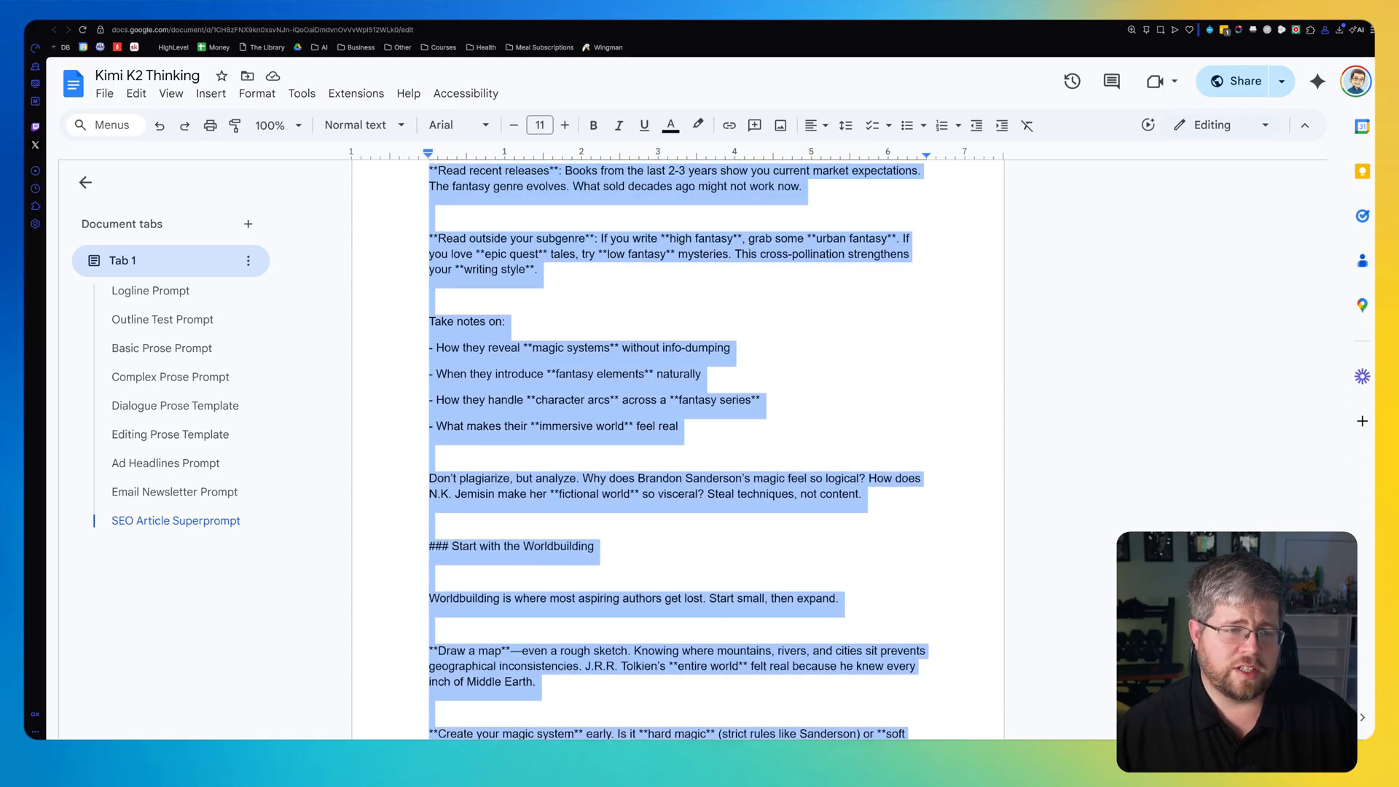
pyautogui.scroll(3)
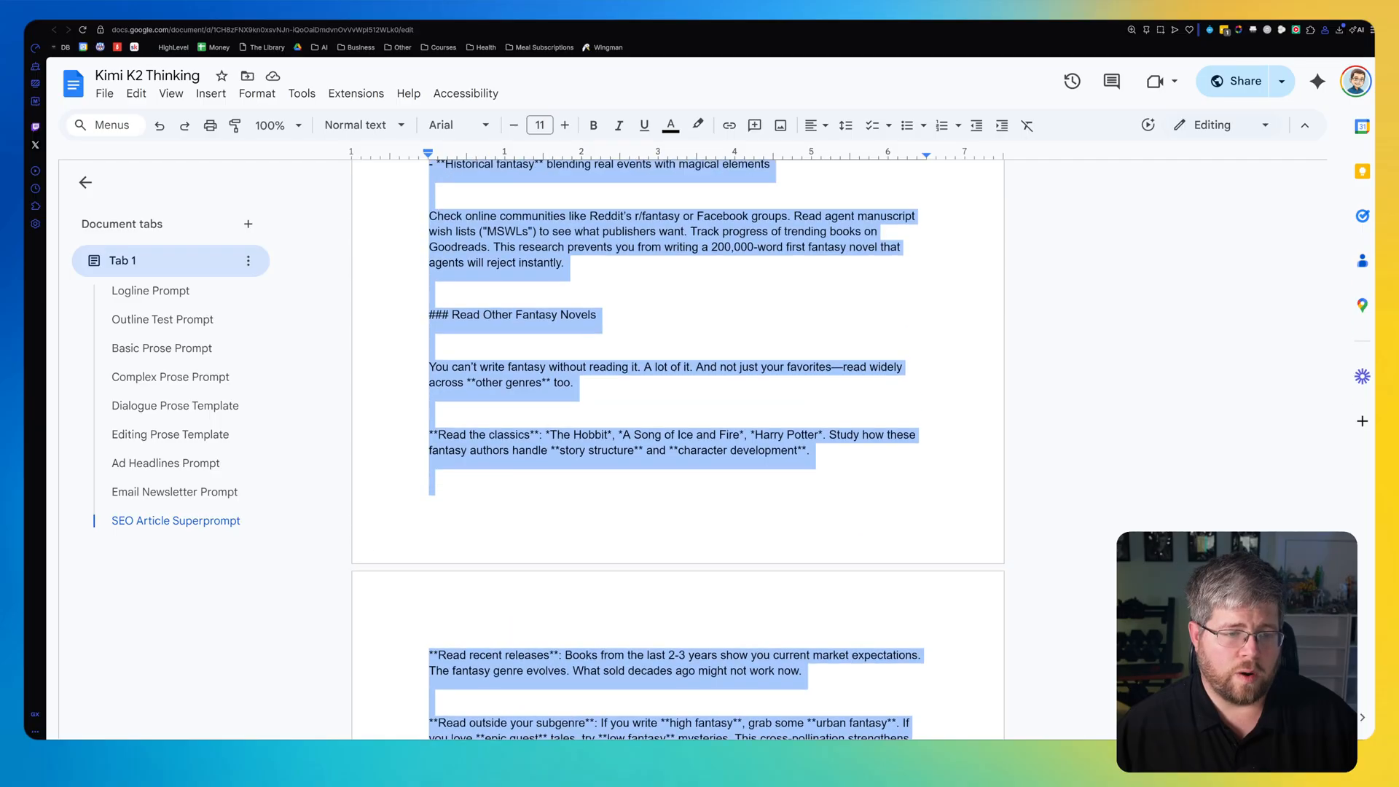
pyautogui.scroll(-3)
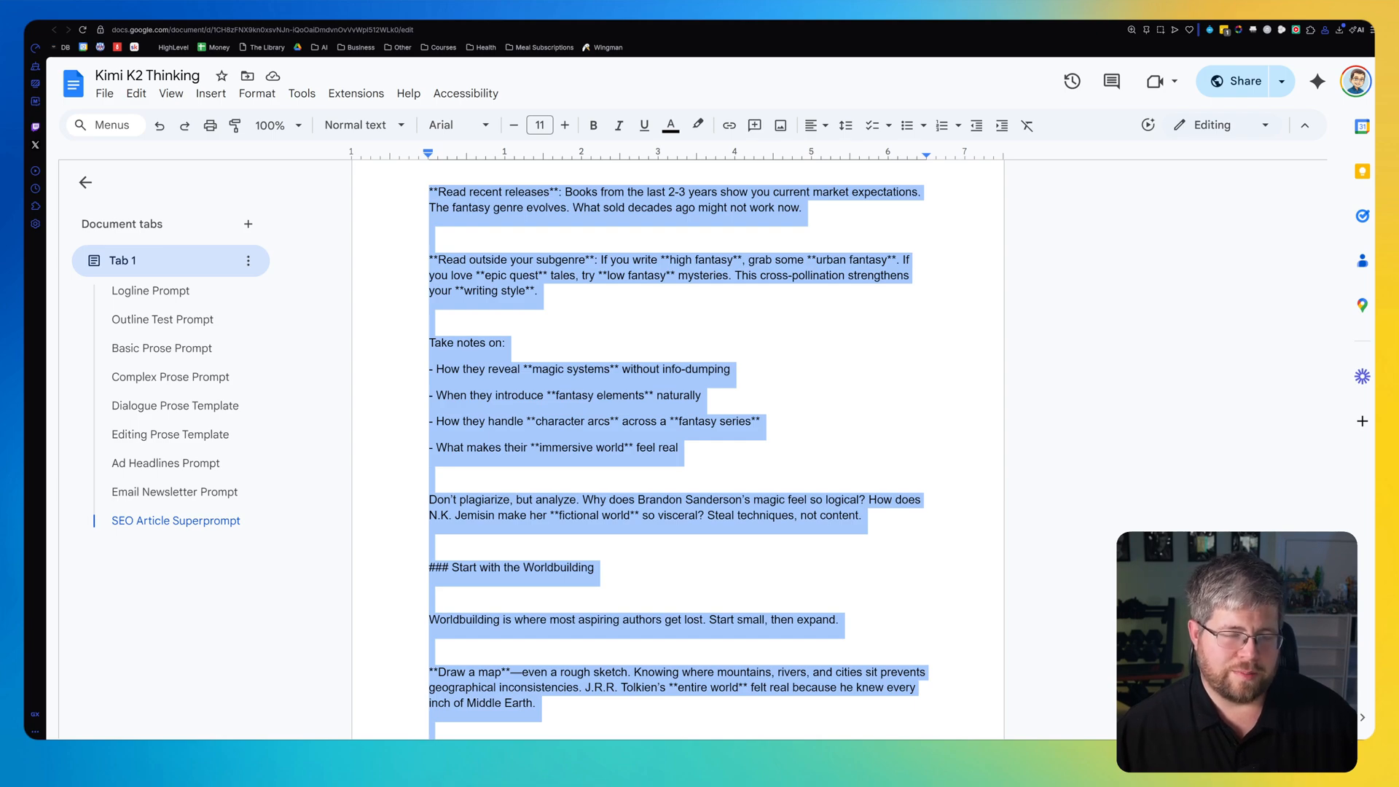
pyautogui.scroll(-3)
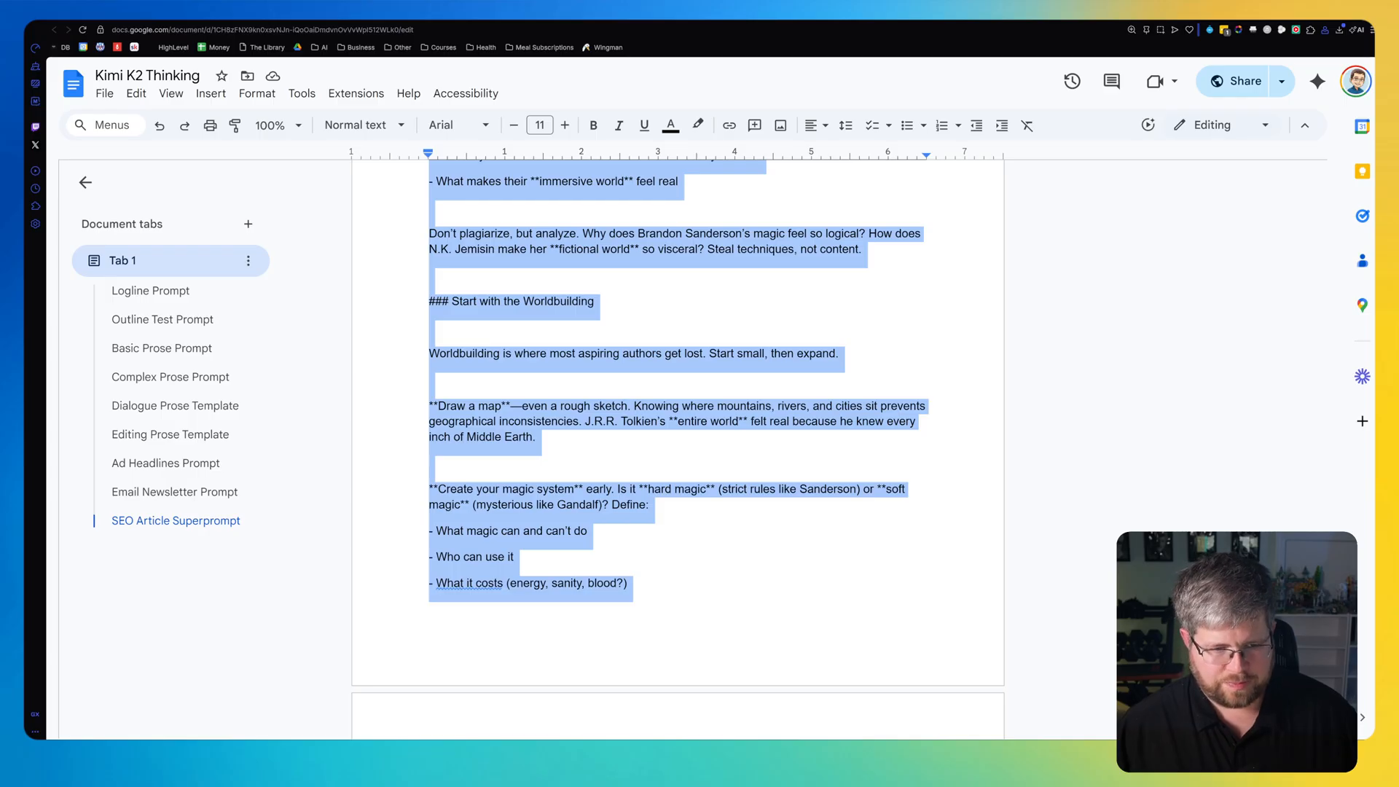
pyautogui.scroll(-3)
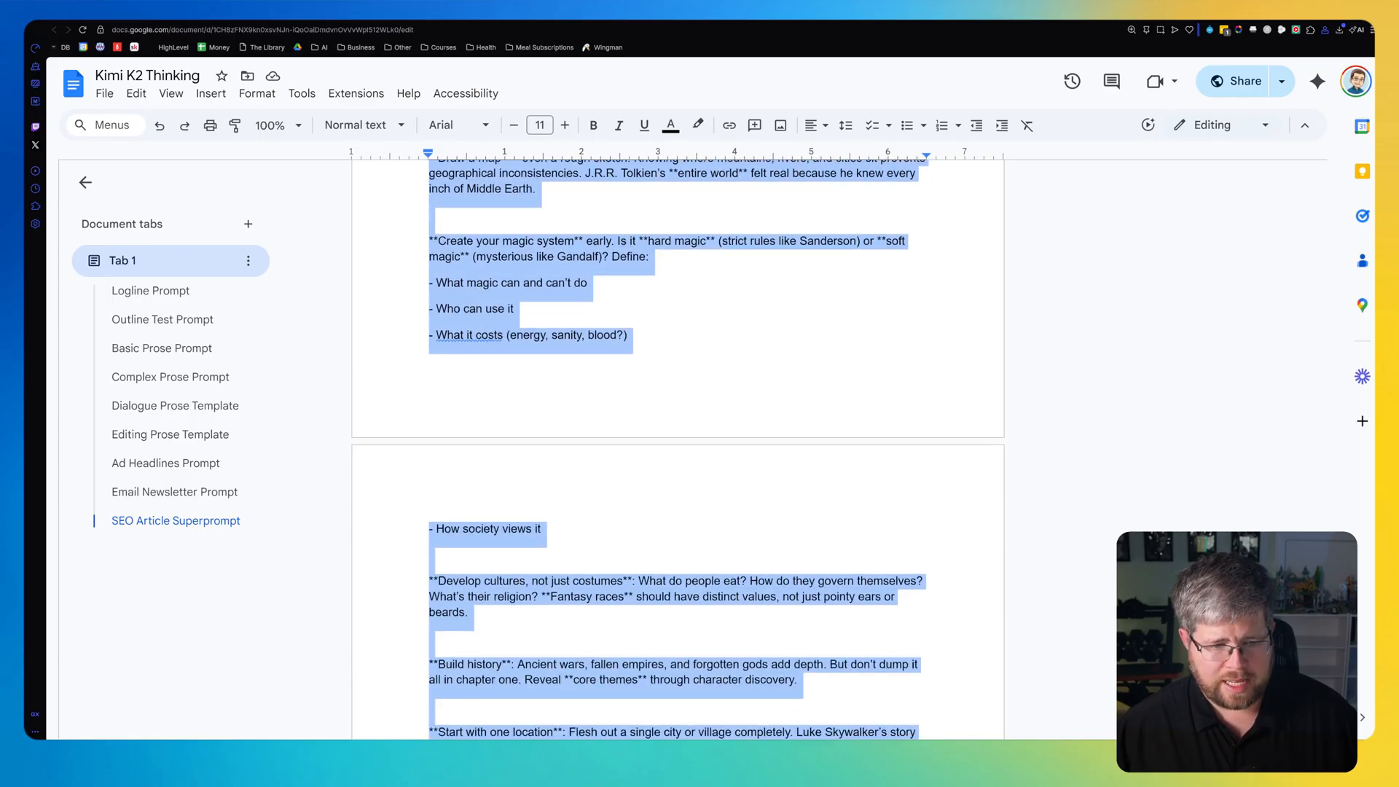
pyautogui.scroll(-3)
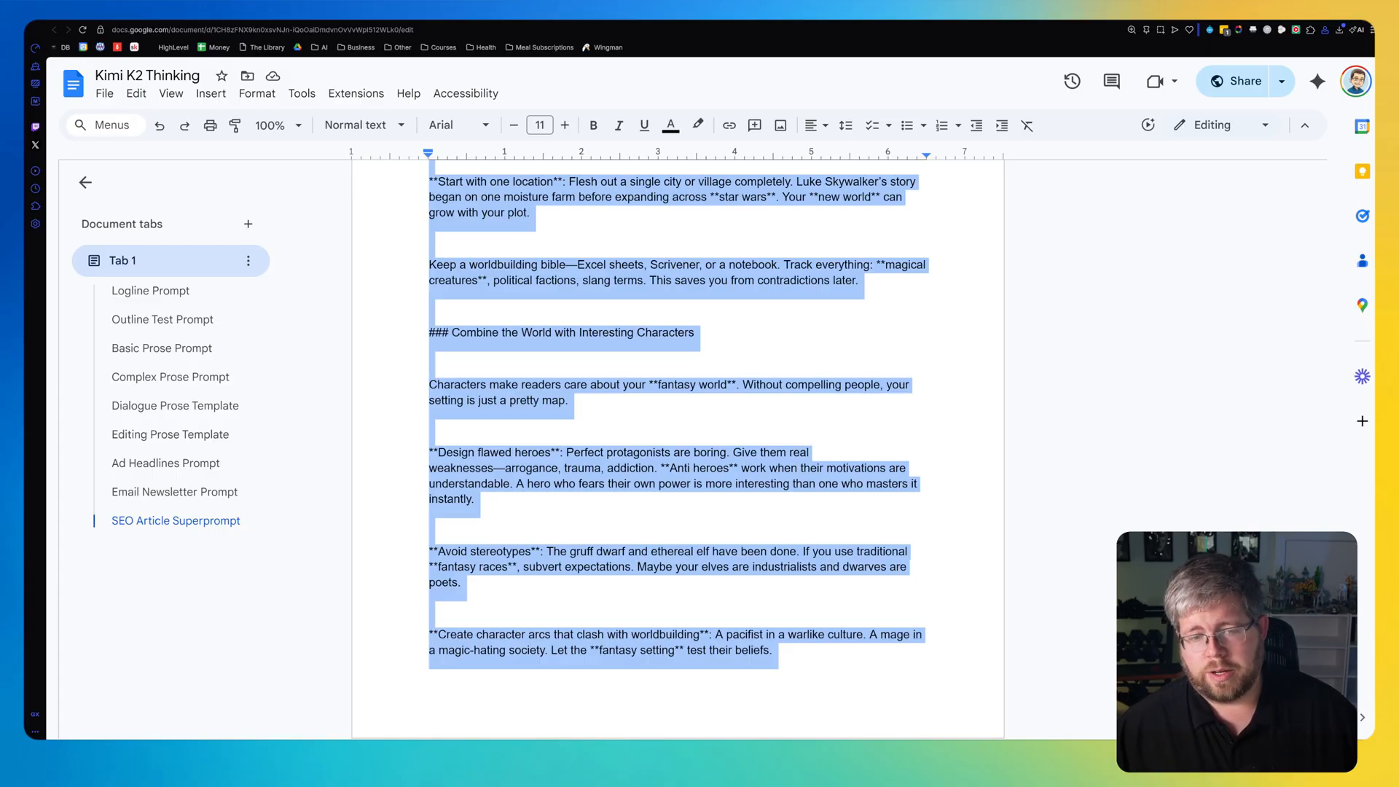
pyautogui.scroll(-3)
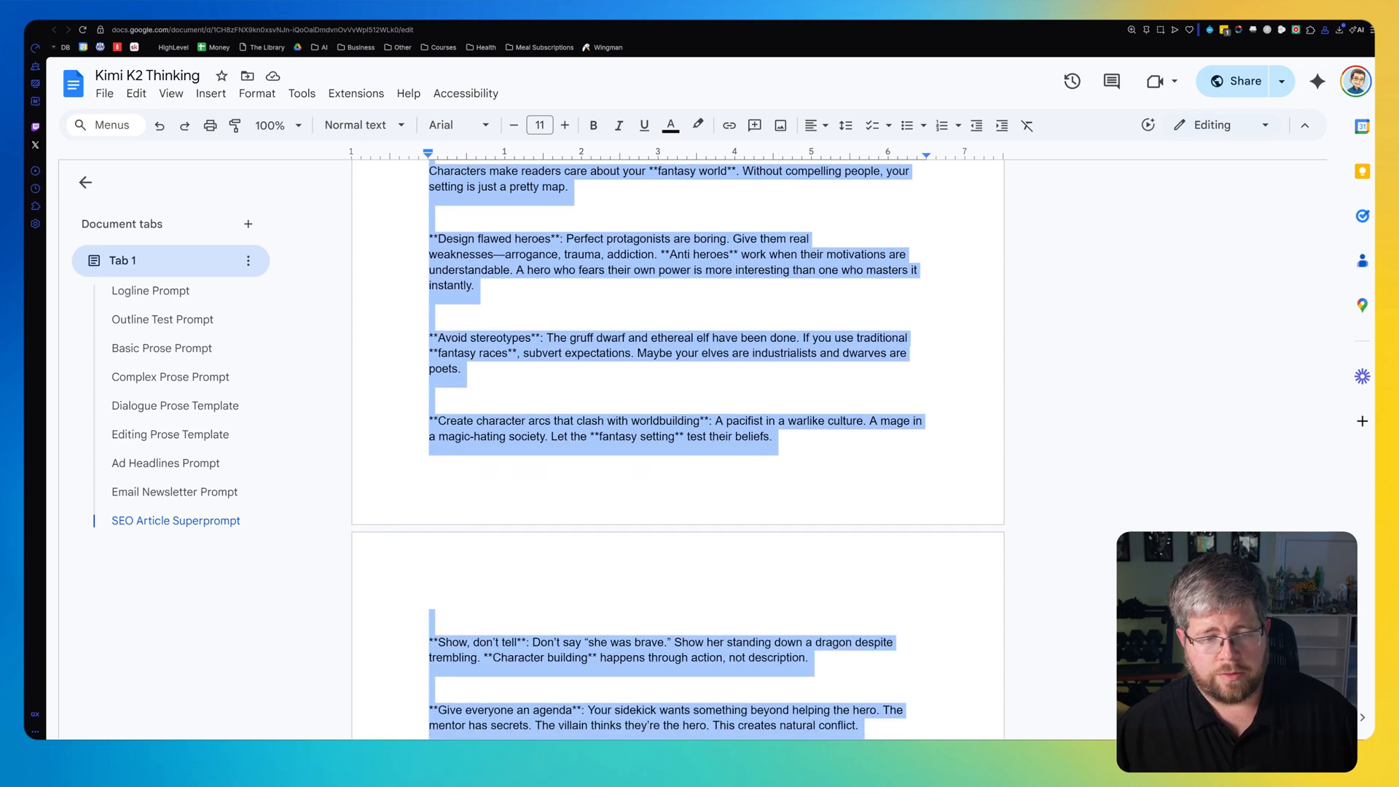
pyautogui.scroll(-3)
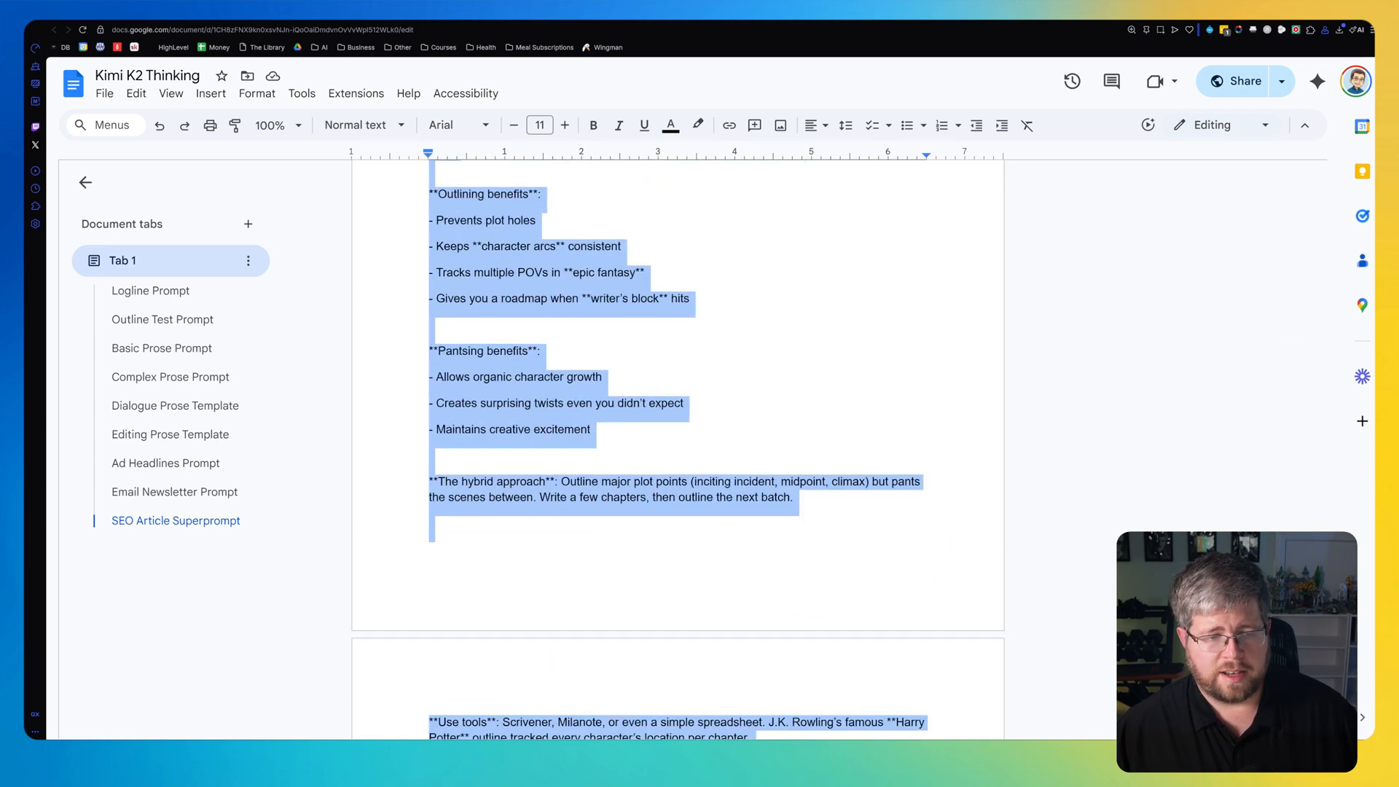